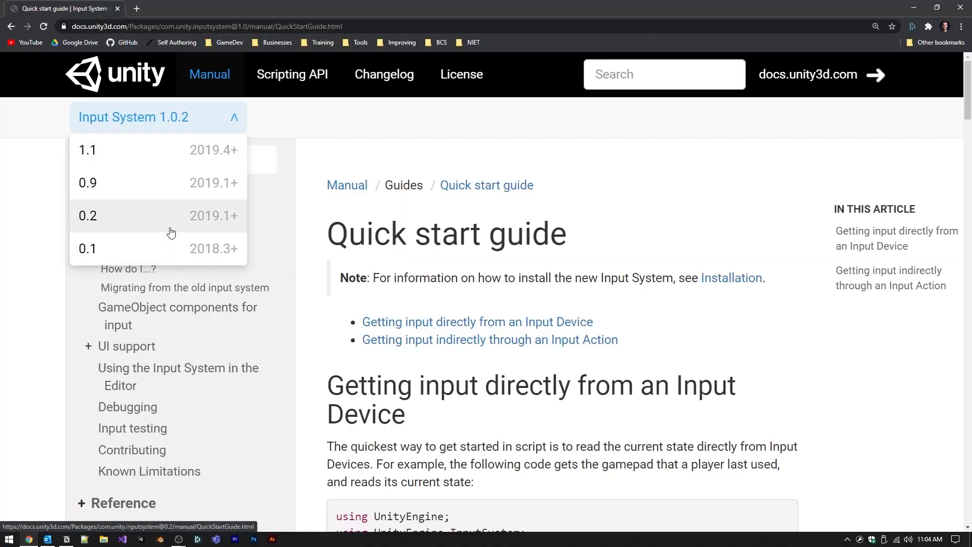
mouse_move(163, 182)
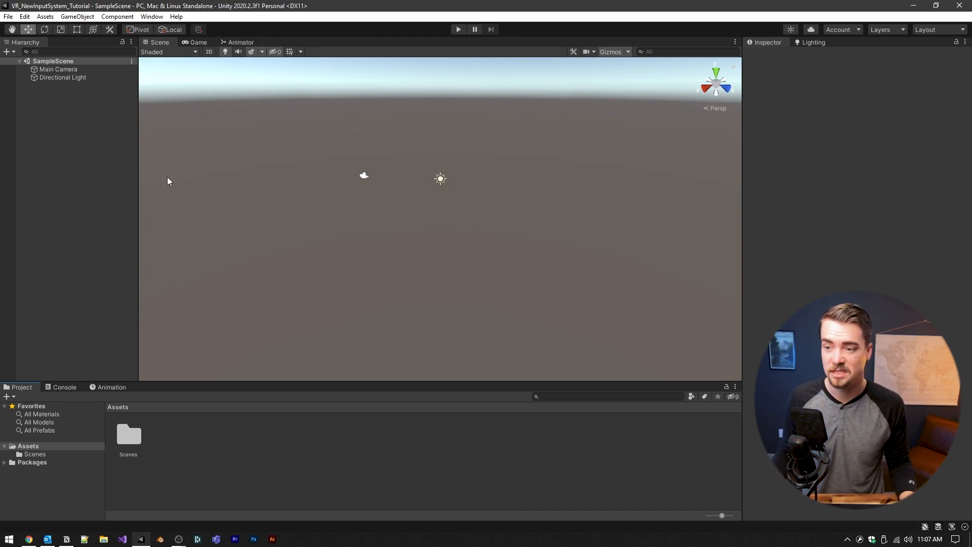
Add a Plane 3D object to the scene from the Hierarchy context menu
right_click(167, 180)
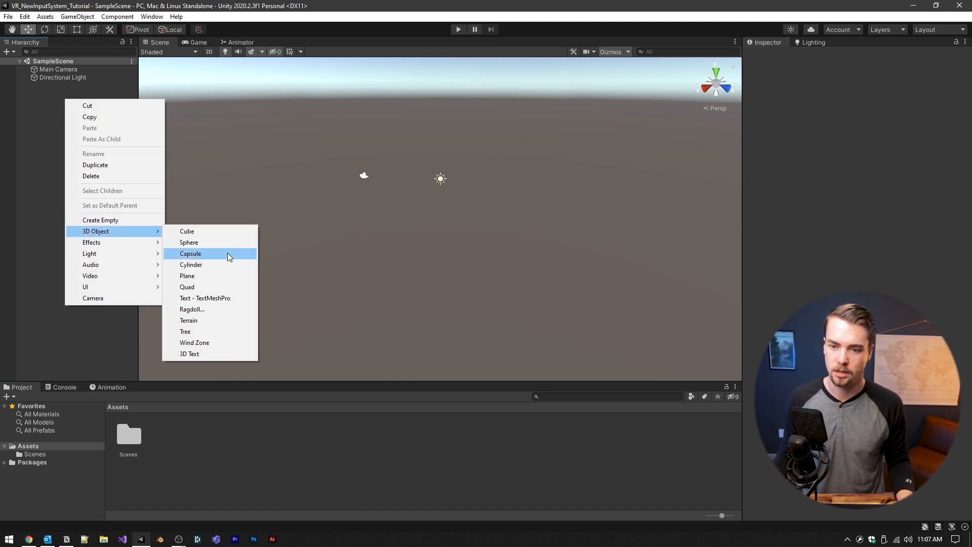
left_click(186, 275)
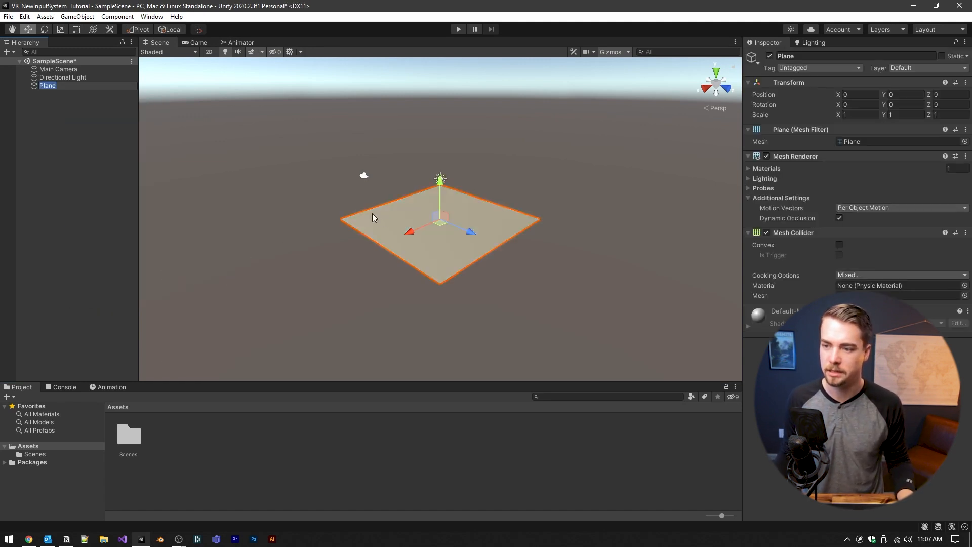
left_click(48, 85)
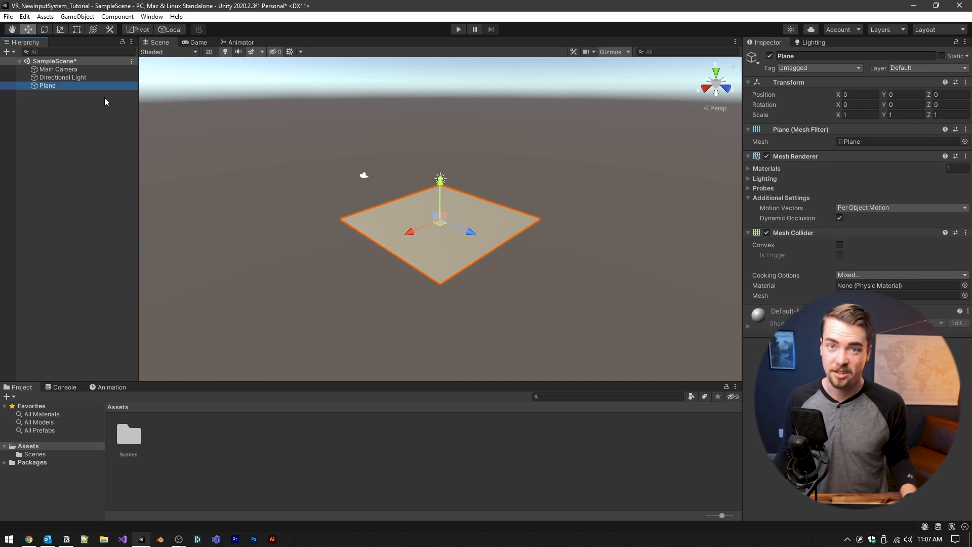
mouse_move(74, 139)
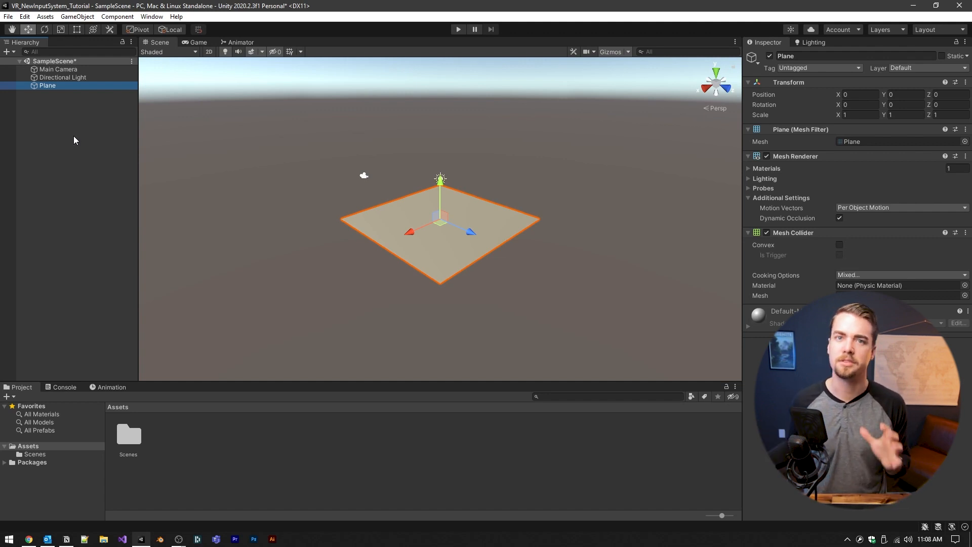
mouse_move(63, 115)
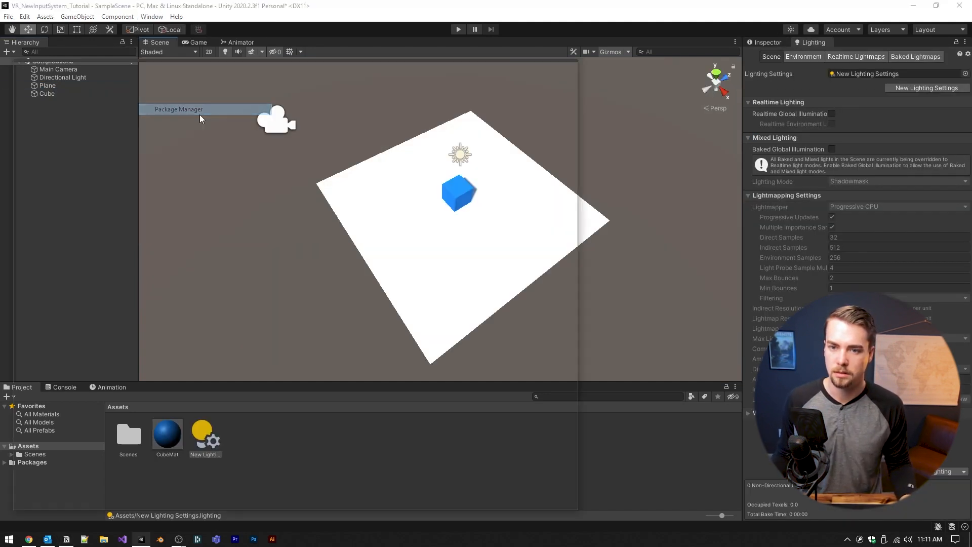
Install the Input System package from the Unity Registry and accept enabling the new backends
left_click(62, 74)
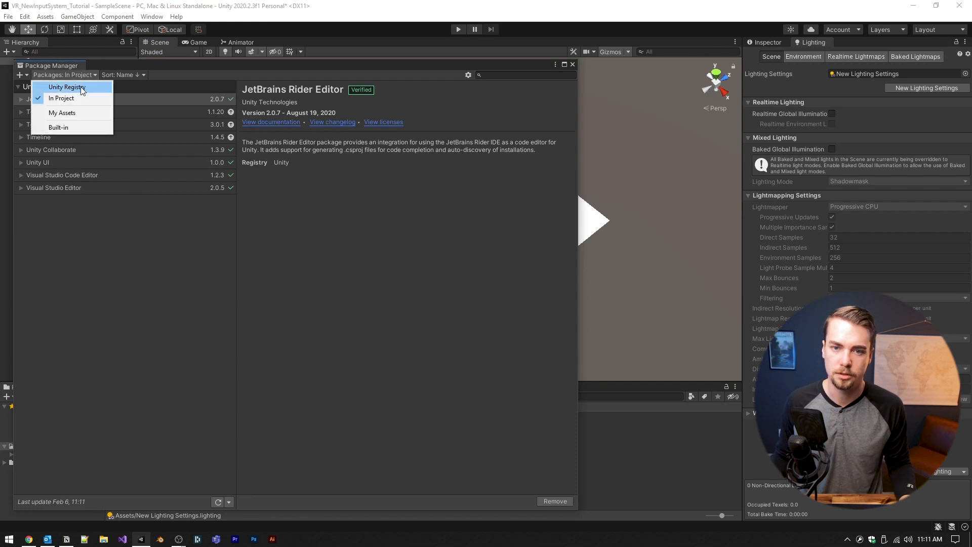
left_click(66, 87)
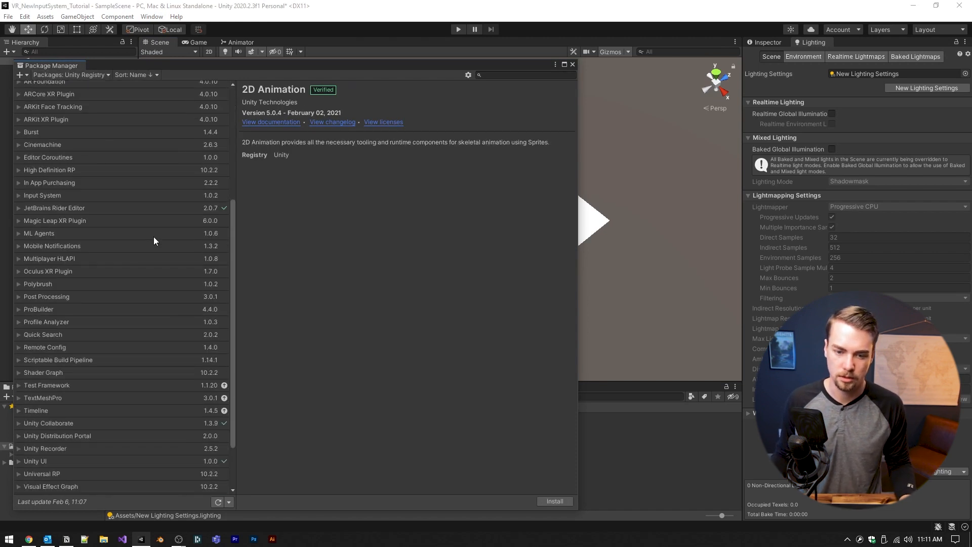
scroll("down", 3)
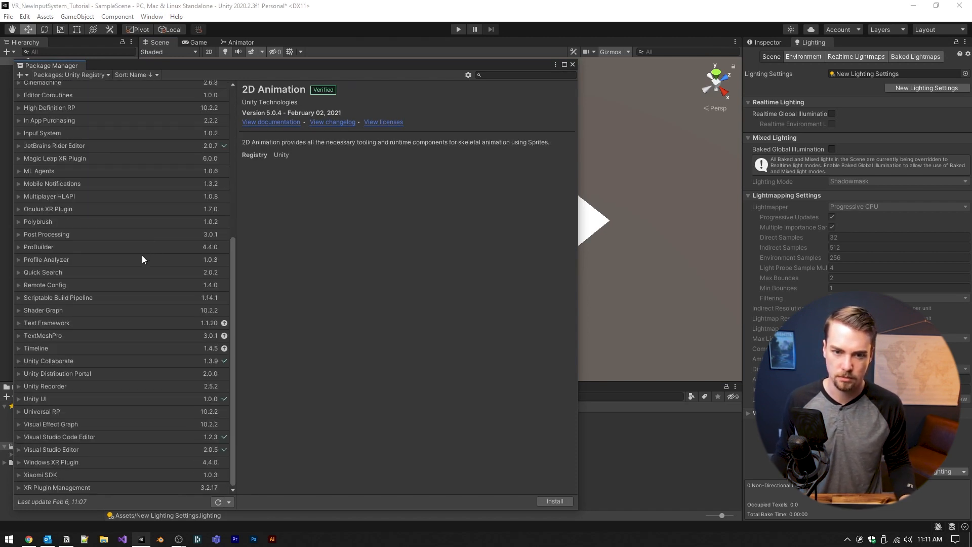
left_click(42, 132)
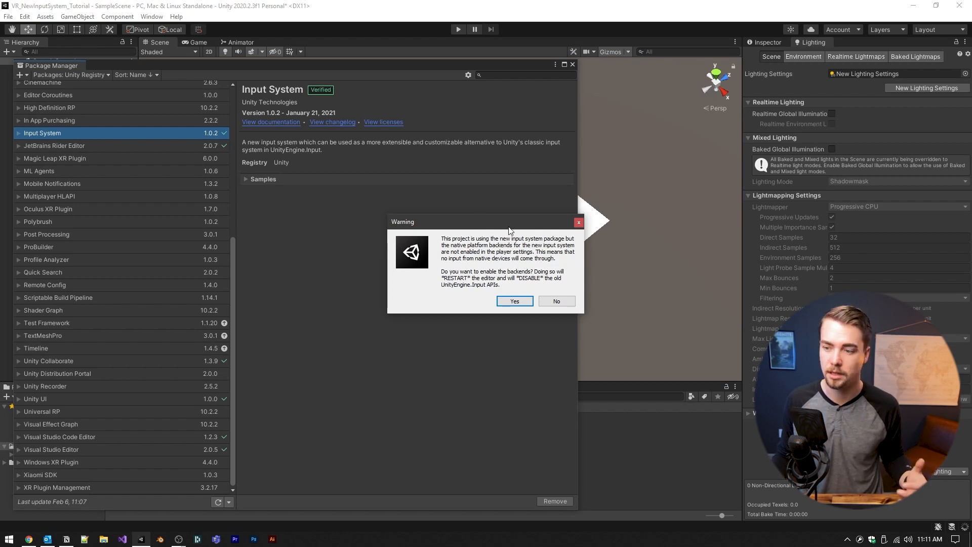
left_click(513, 301)
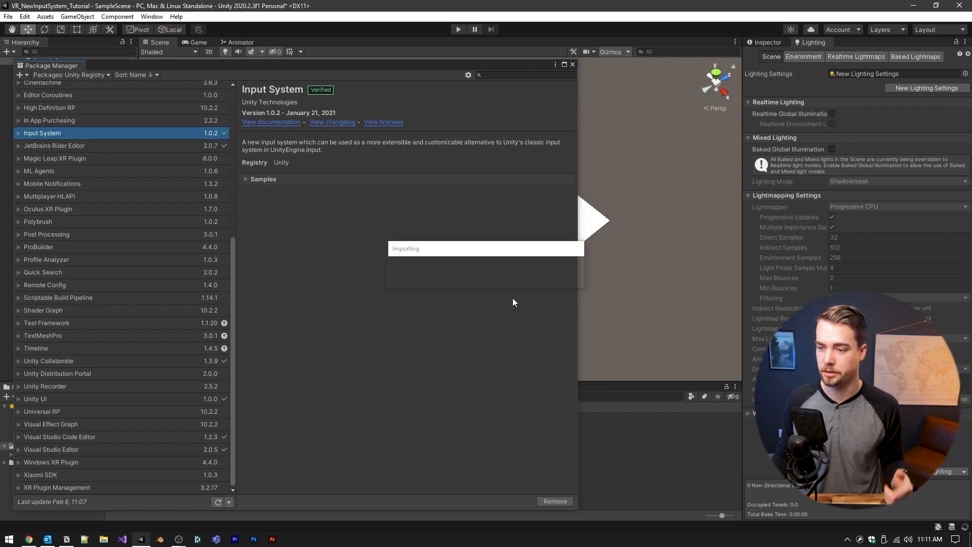
left_click(24, 16)
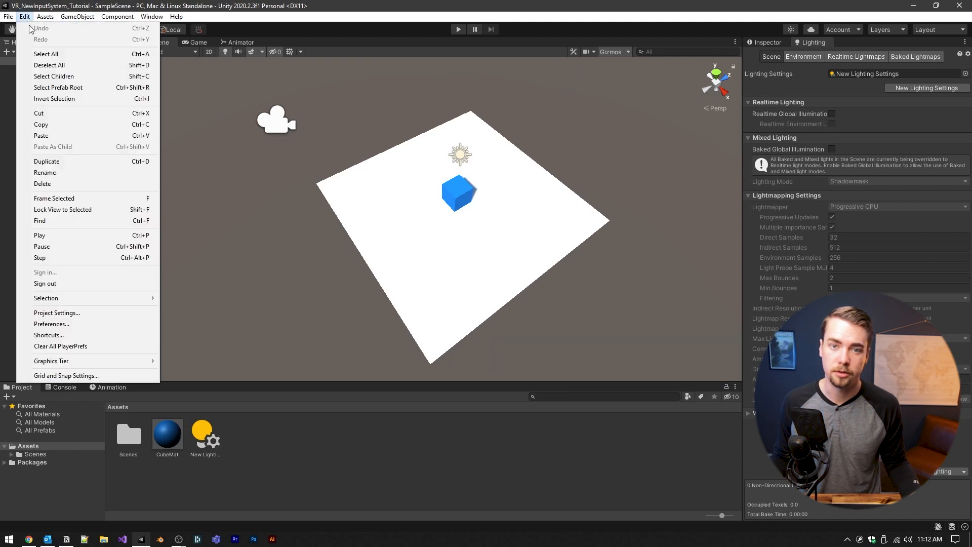
left_click(57, 313)
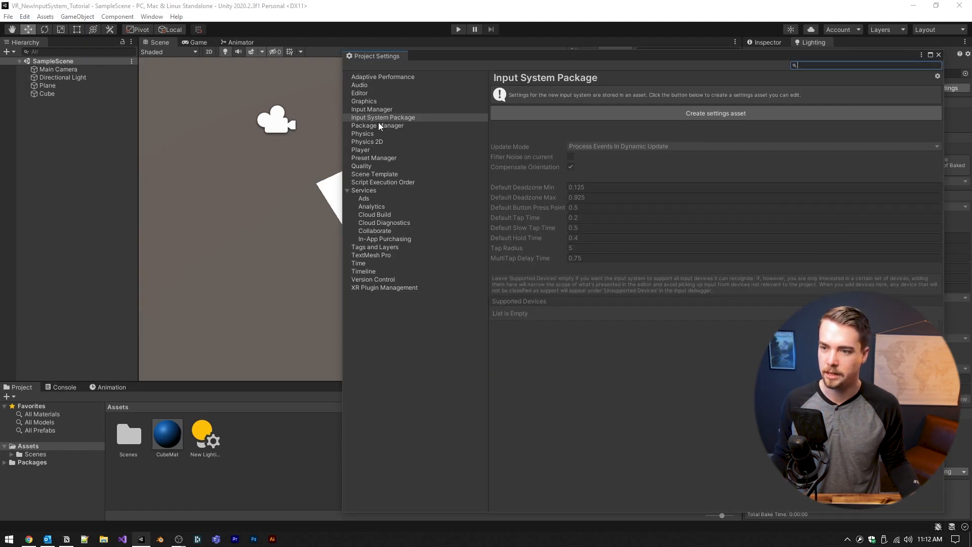
left_click(360, 150)
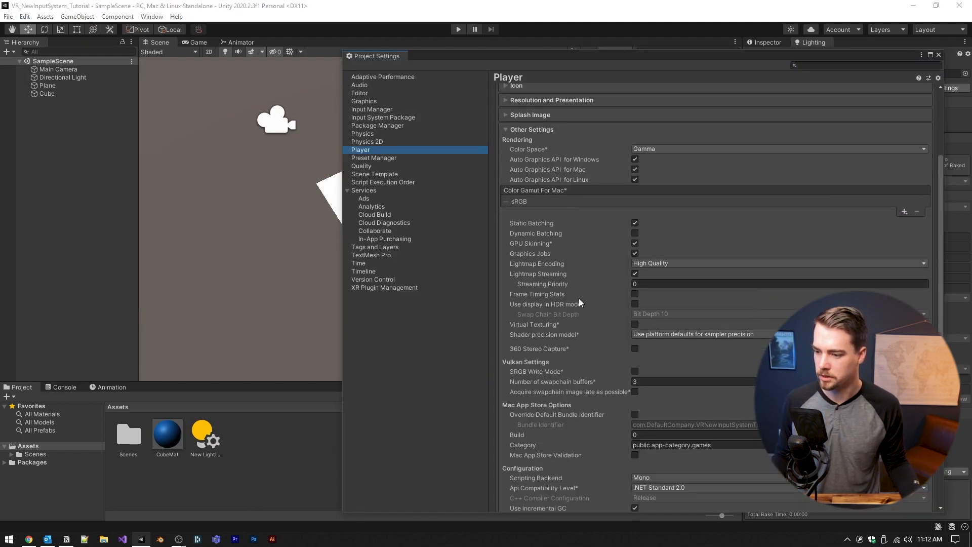
scroll("down", 3)
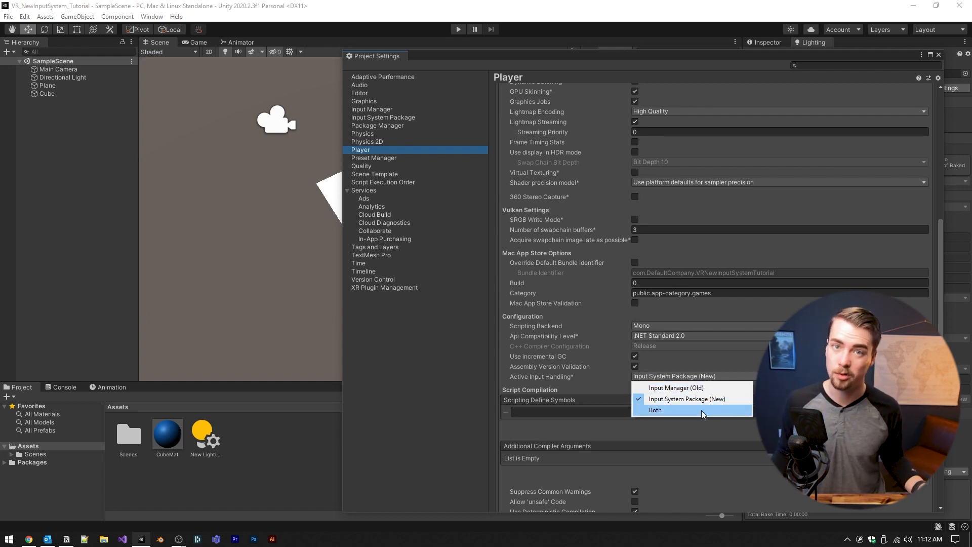
mouse_move(675, 388)
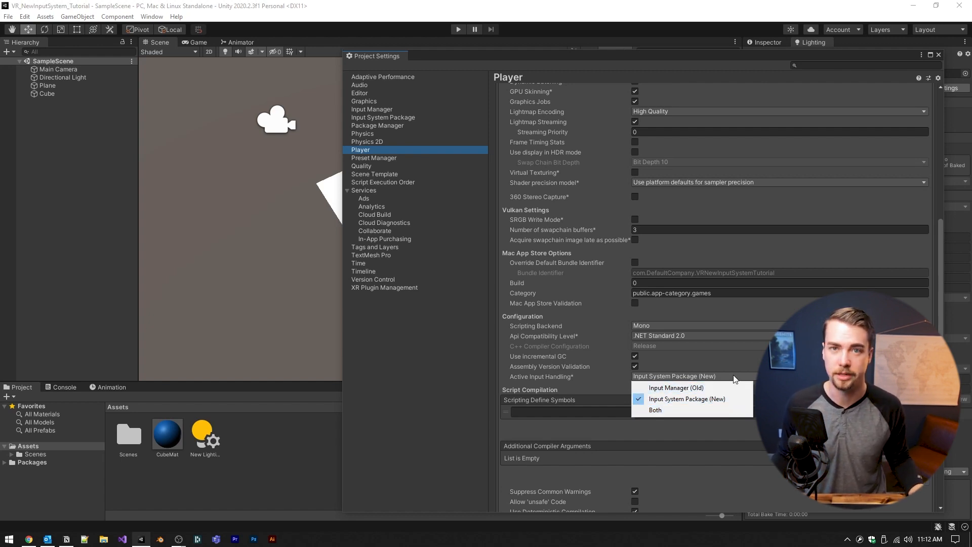
left_click(687, 399)
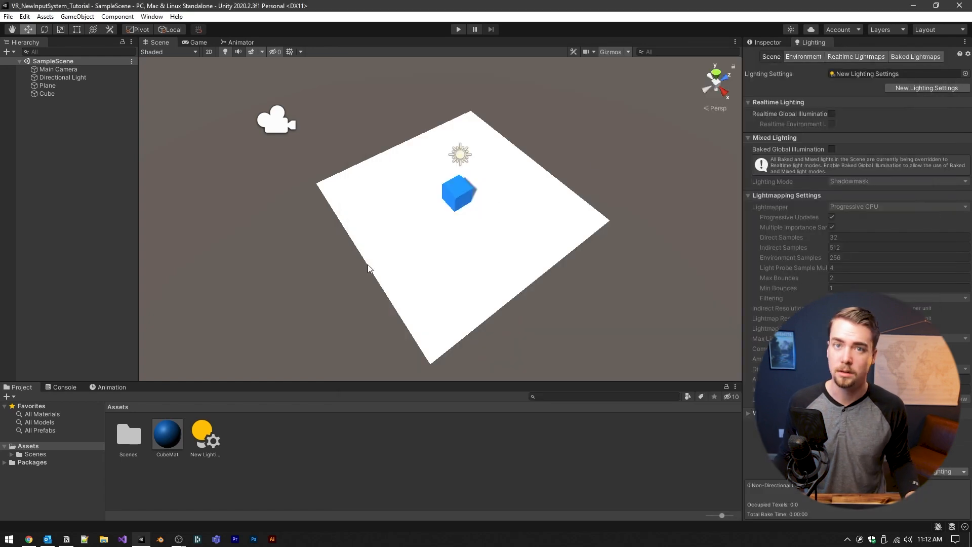
mouse_move(372, 260)
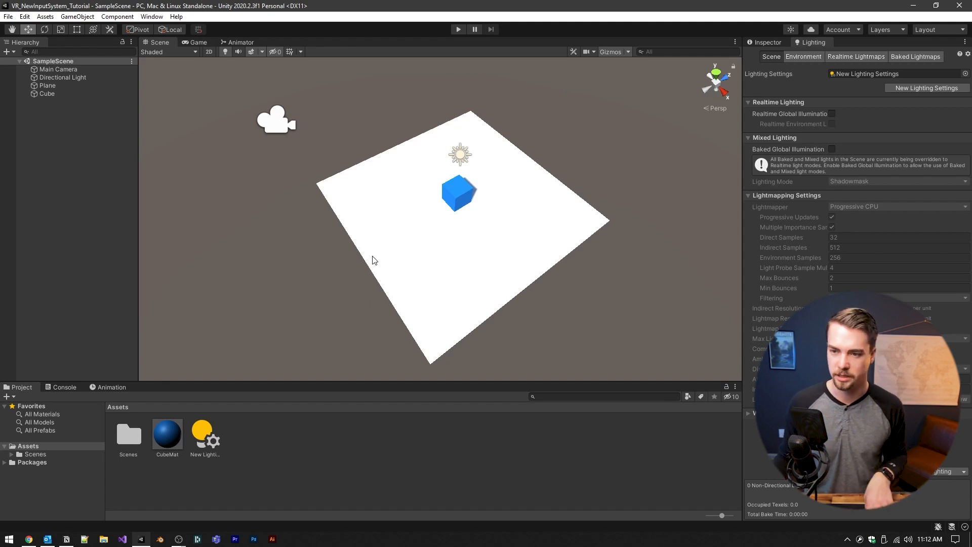
Create an Input Actions asset named DefaultControls in Assets and open it for editing
right_click(371, 260)
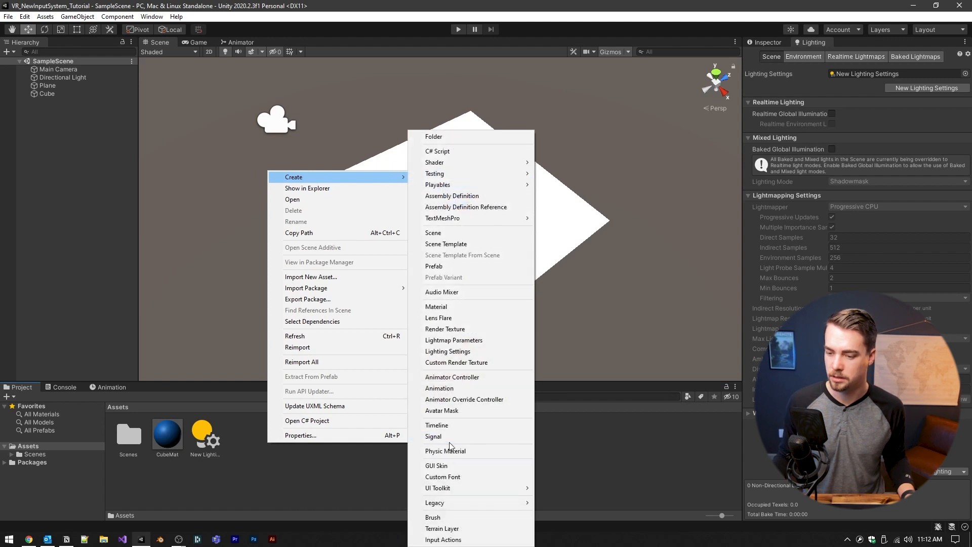
mouse_move(444, 540)
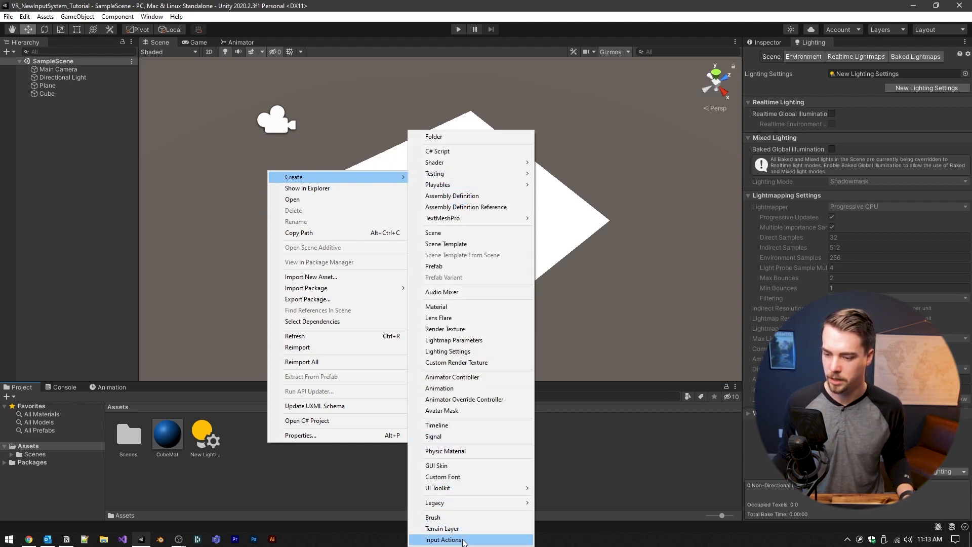
left_click(444, 540)
type("DefaultControl")
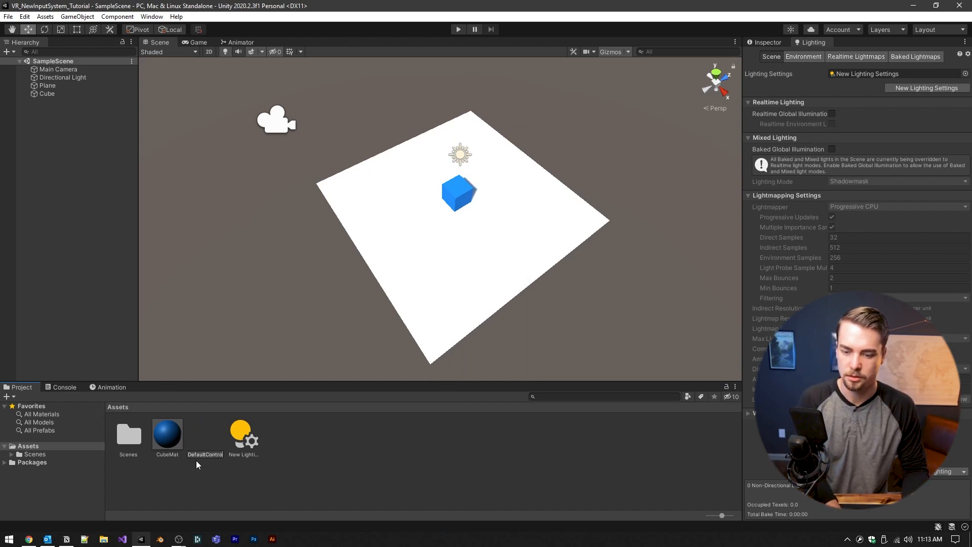
left_click(206, 434)
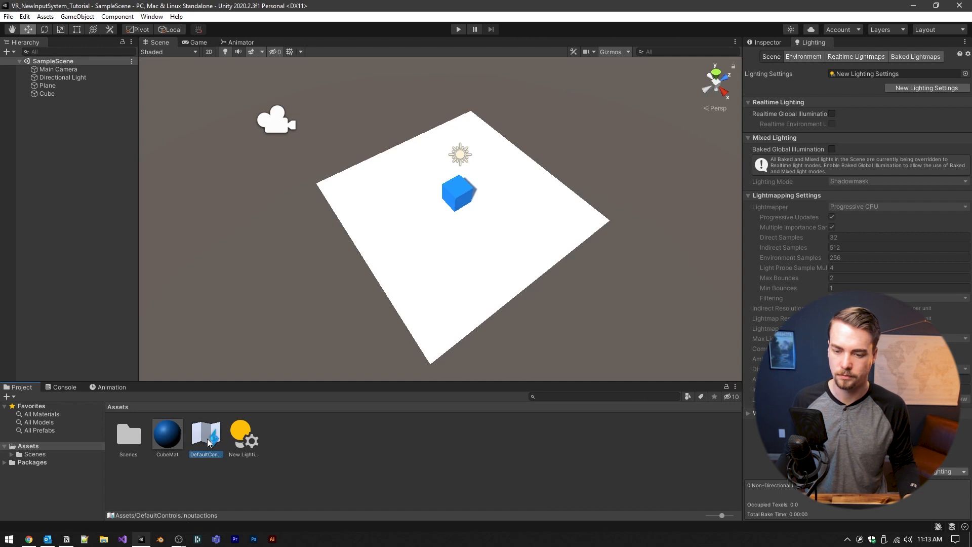
double_click(206, 434)
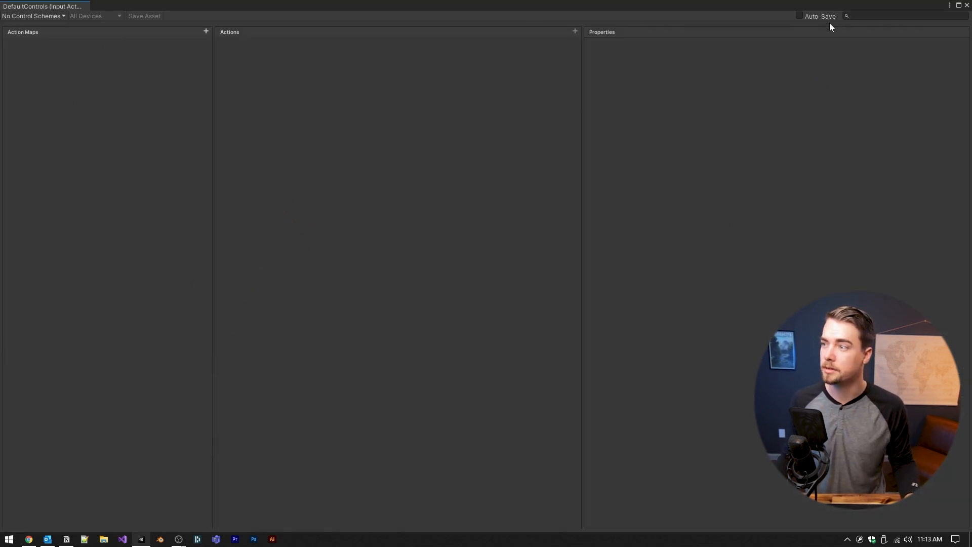
Enable auto-save and add an action map named Default with a new action
left_click(798, 15)
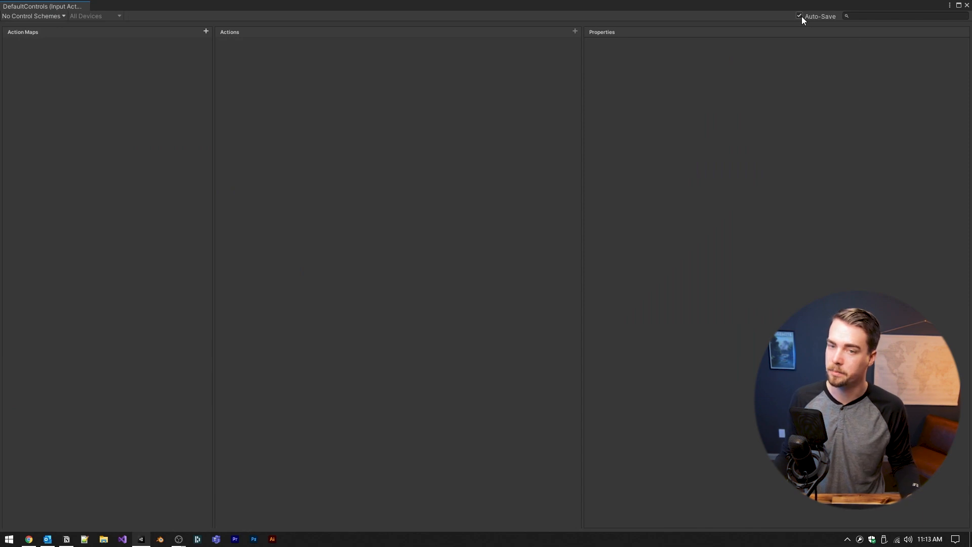
mouse_move(757, 13)
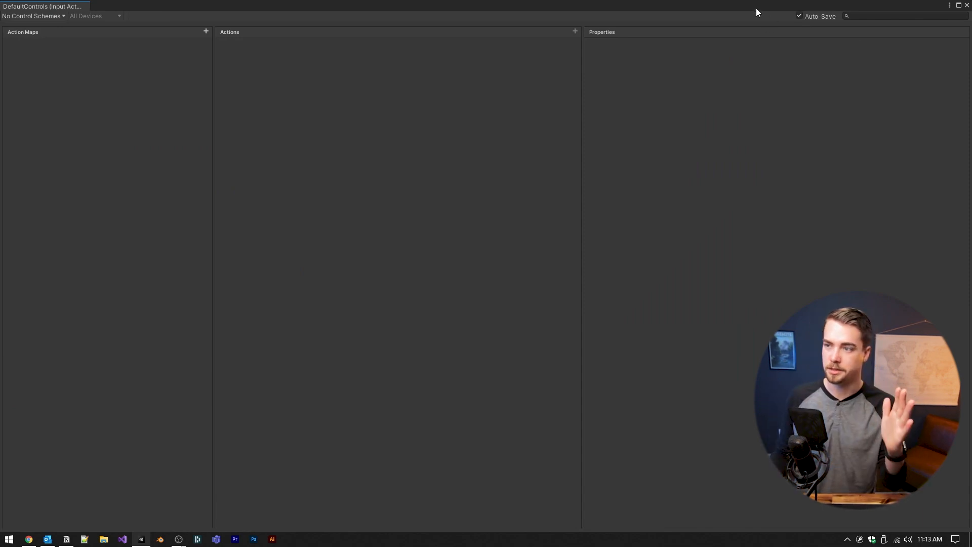
mouse_move(317, 21)
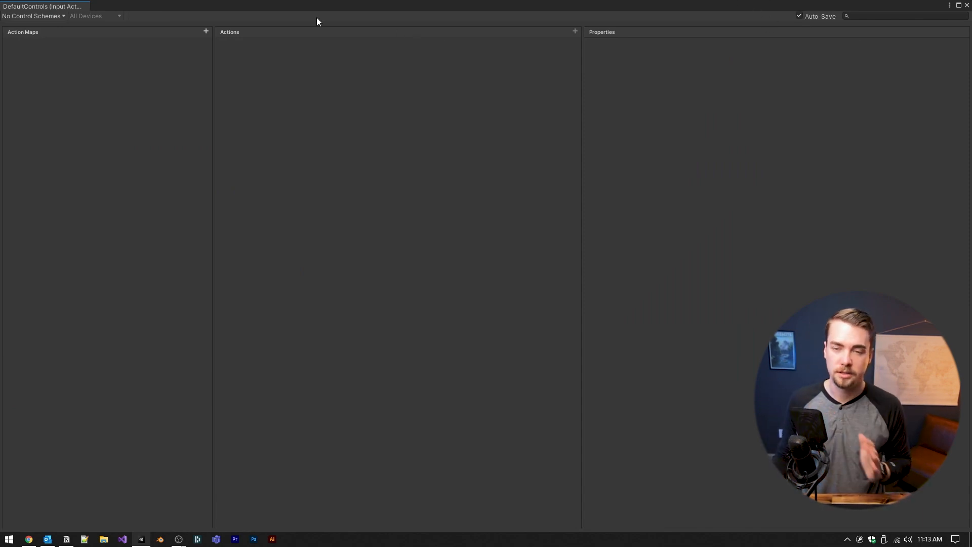
left_click(206, 31)
type("Default")
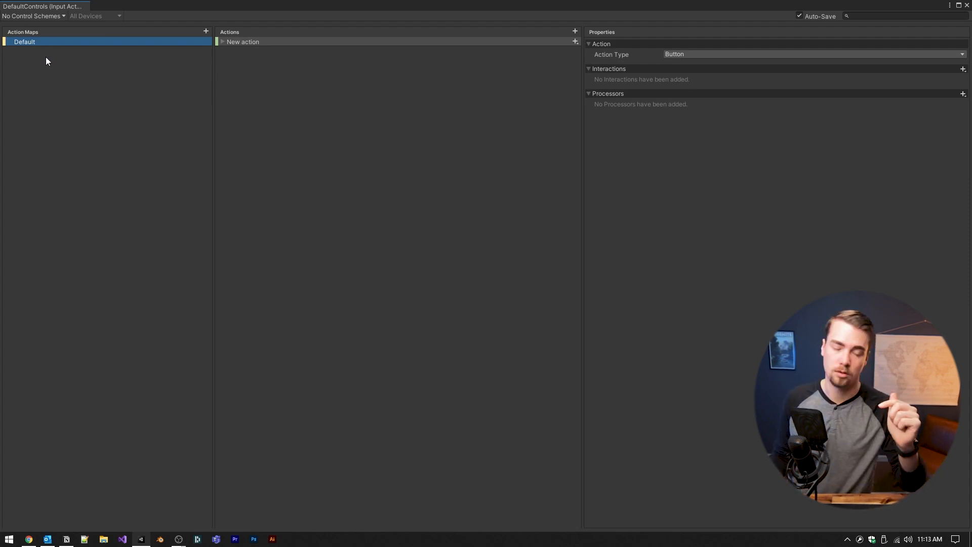
mouse_move(229, 52)
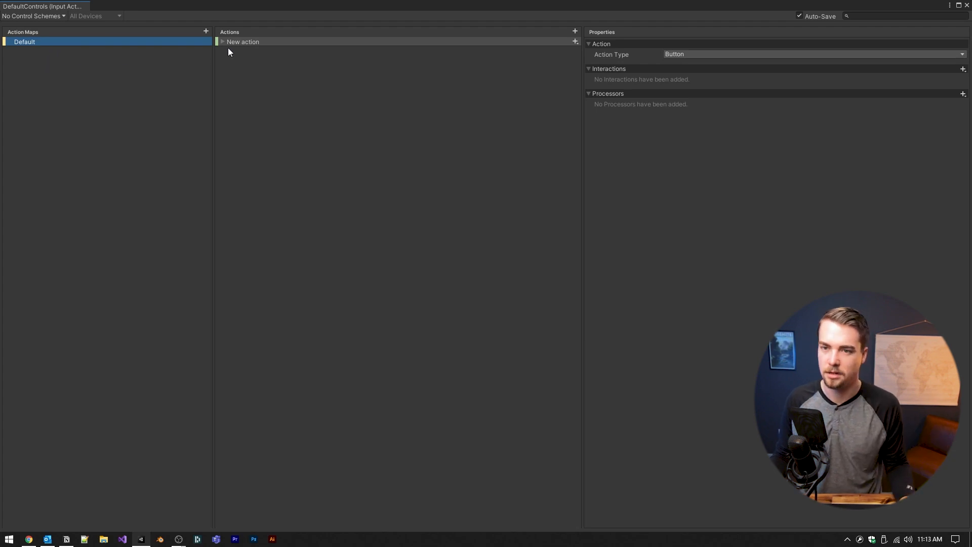
Make the new action a Value action with Vector 2 control type and rename it Move
left_click(242, 41)
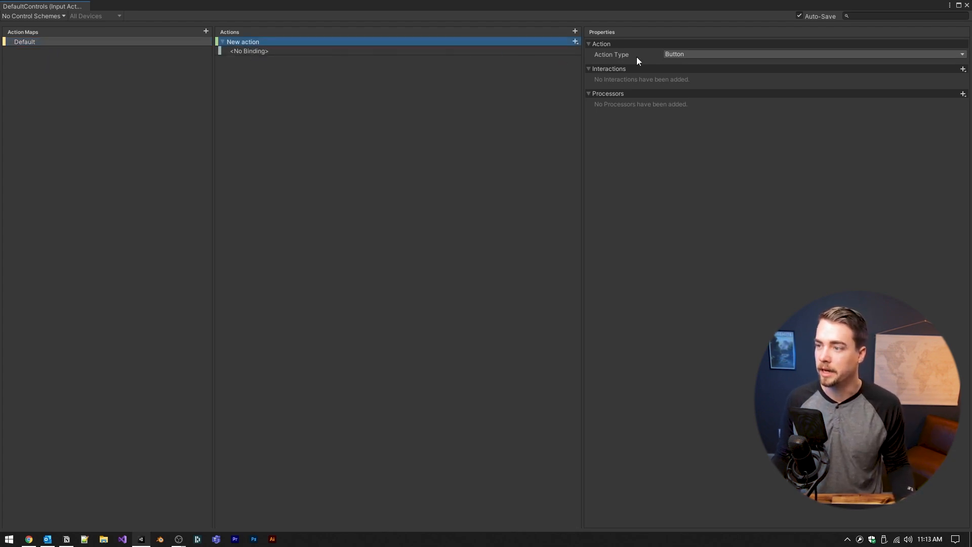
left_click(810, 53)
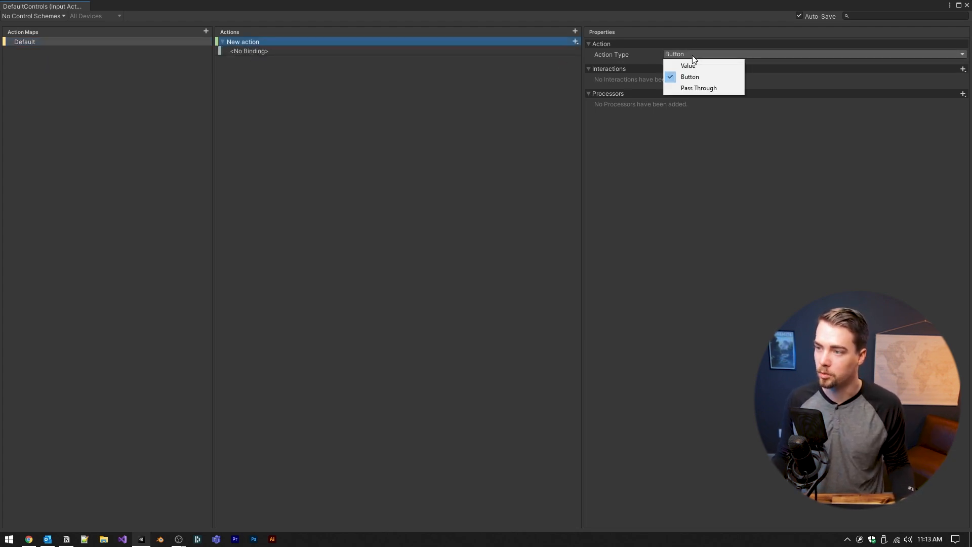
left_click(688, 64)
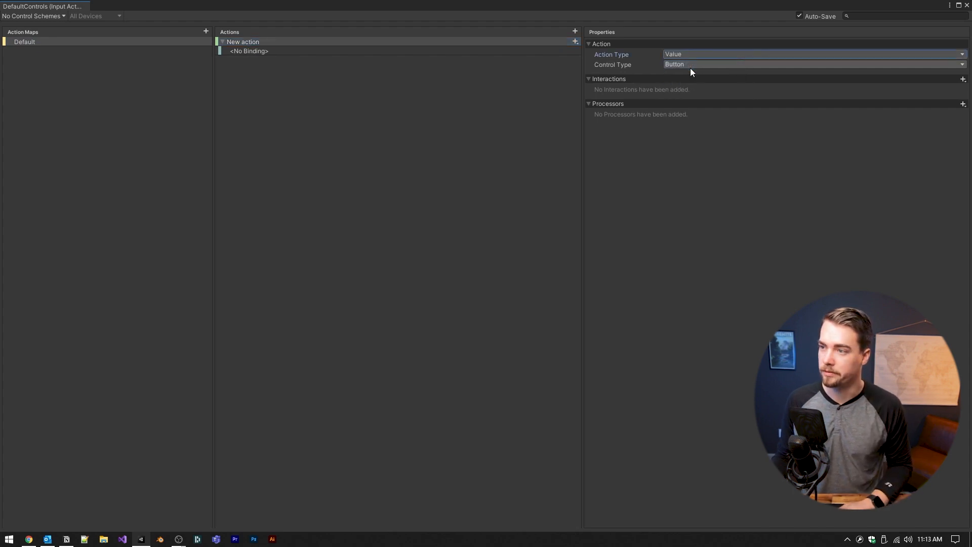
left_click(806, 65)
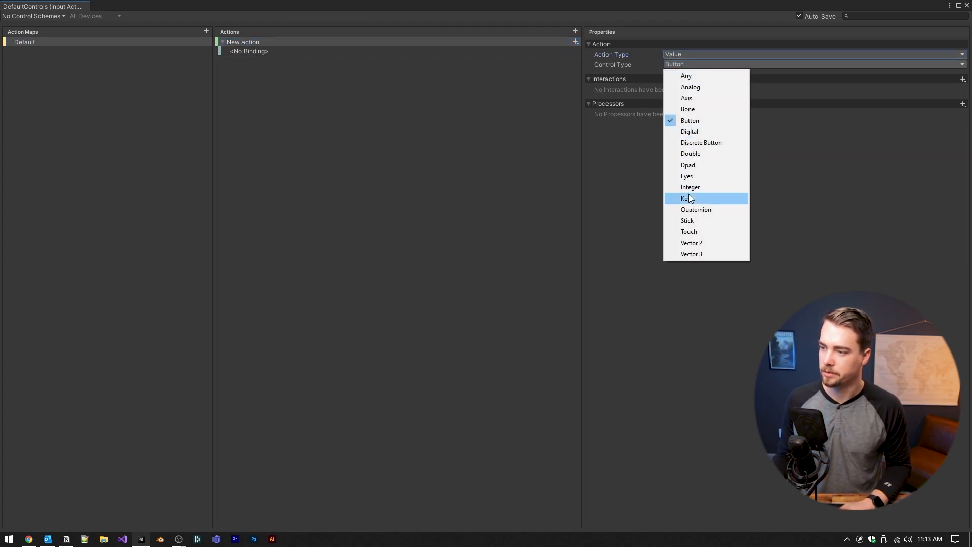
left_click(691, 241)
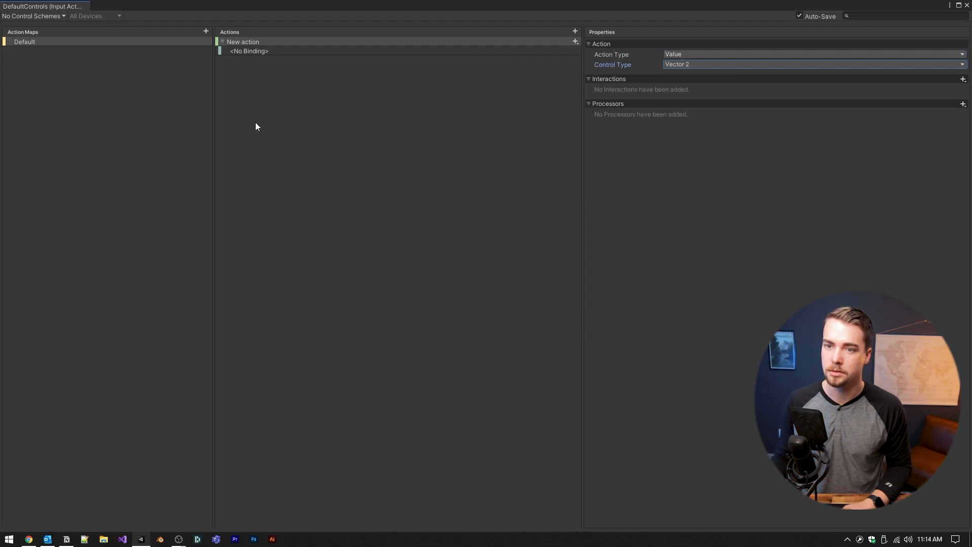
mouse_move(244, 53)
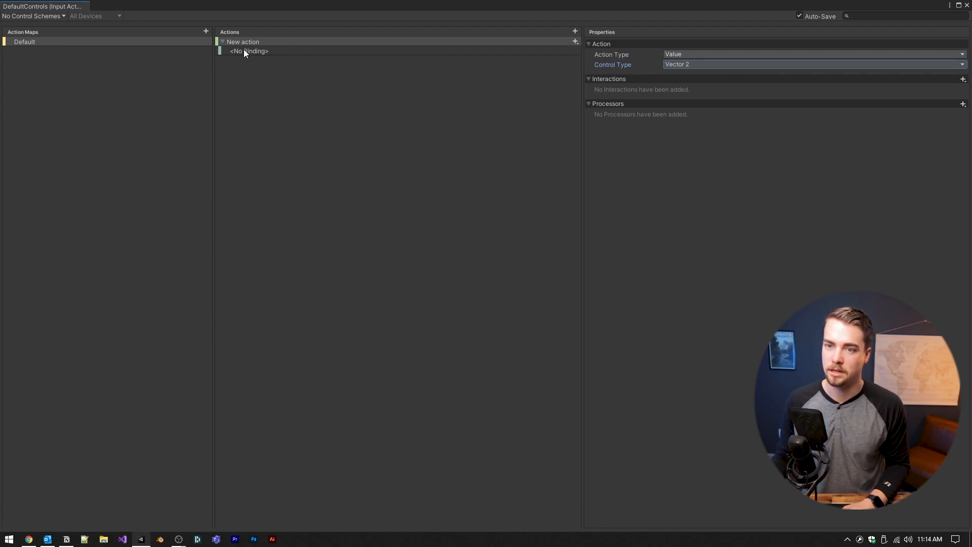
type("Move")
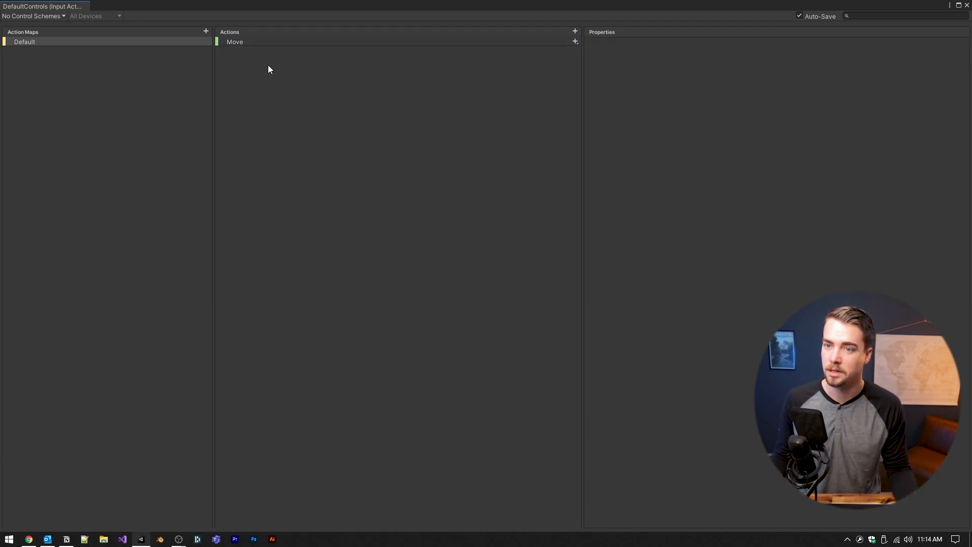
Add a WASD 2D vector composite to Move bound to W, S, A, D
left_click(575, 41)
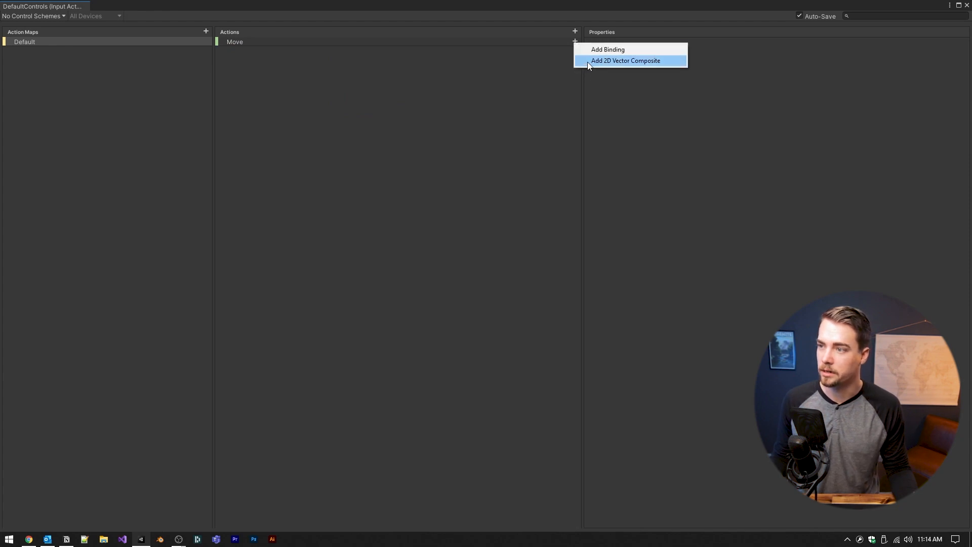
left_click(626, 60)
type("WASD")
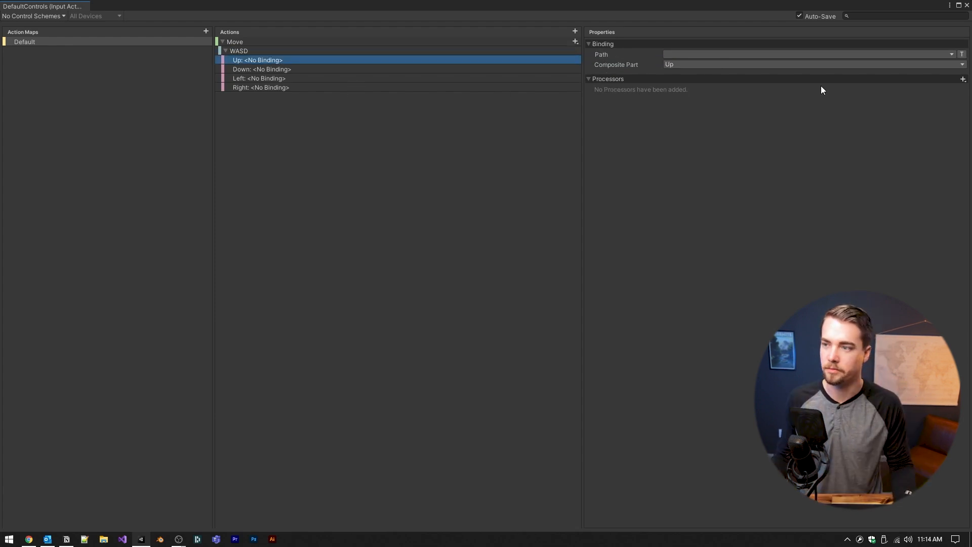
left_click(806, 53)
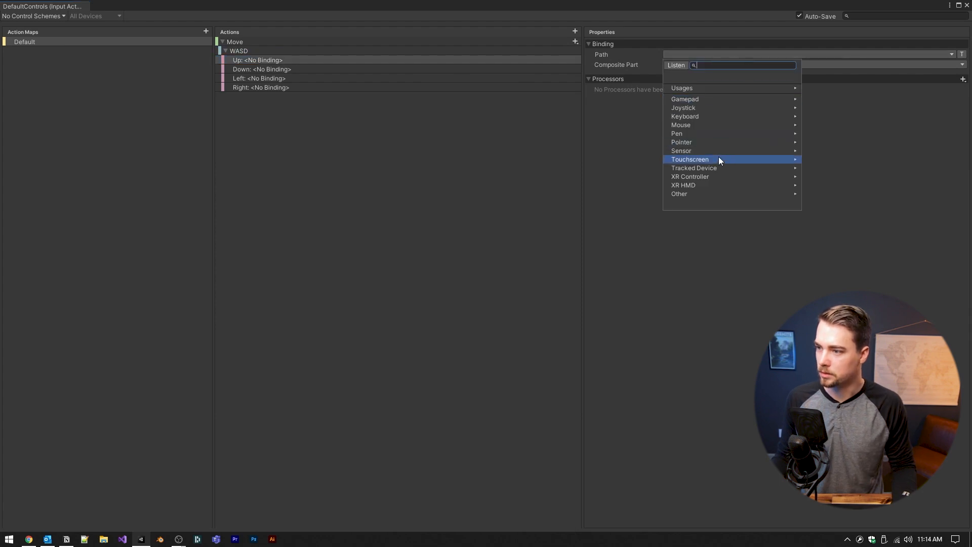
left_click(684, 116)
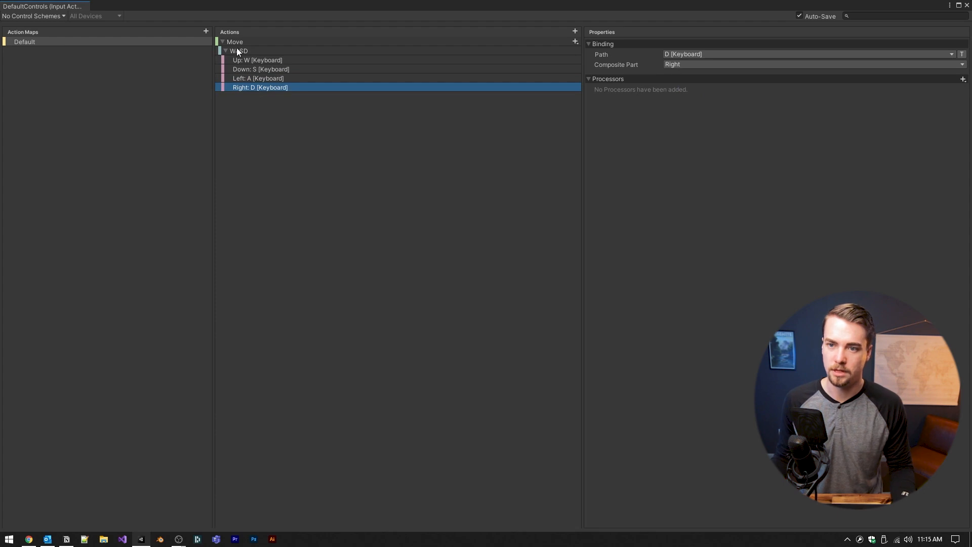
left_click(239, 51)
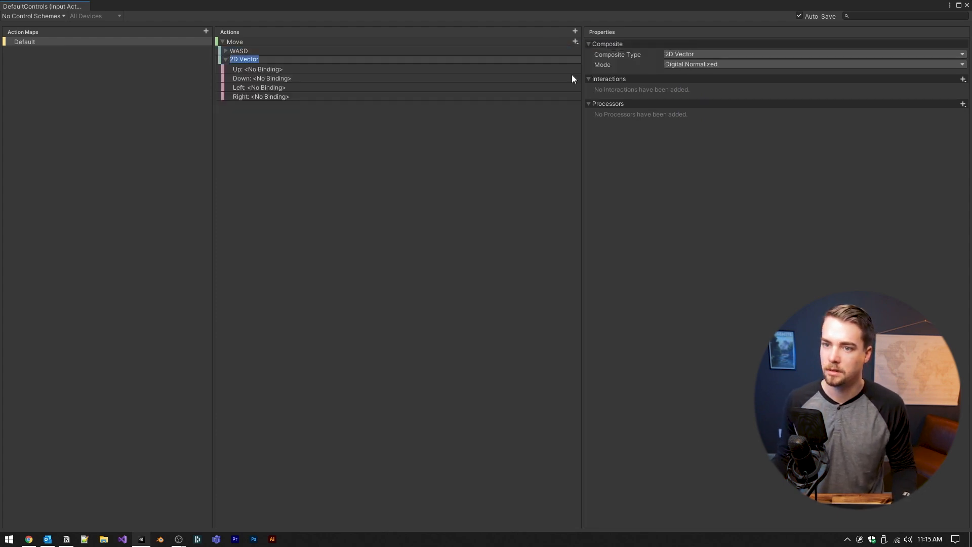
Add an Arrow Keys 2D vector composite bound to the arrow keys
type("Arrow Keys")
type("right arr")
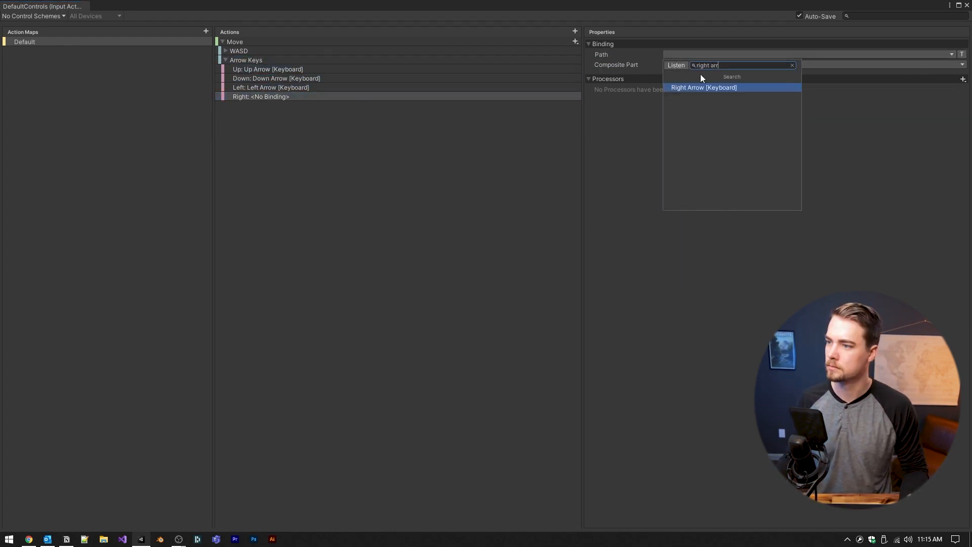
left_click(703, 87)
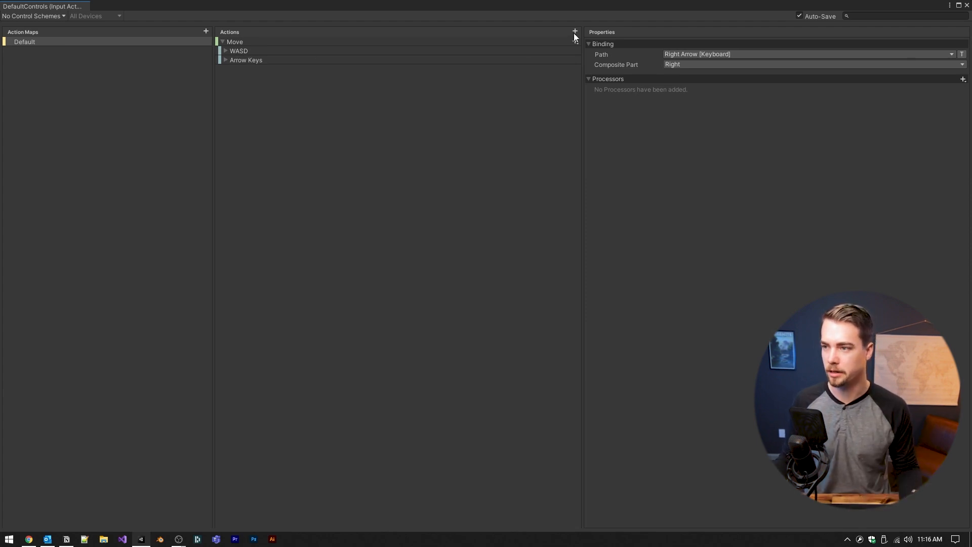
Add a Jump action to the Default map bound to the Space key
left_click(574, 31)
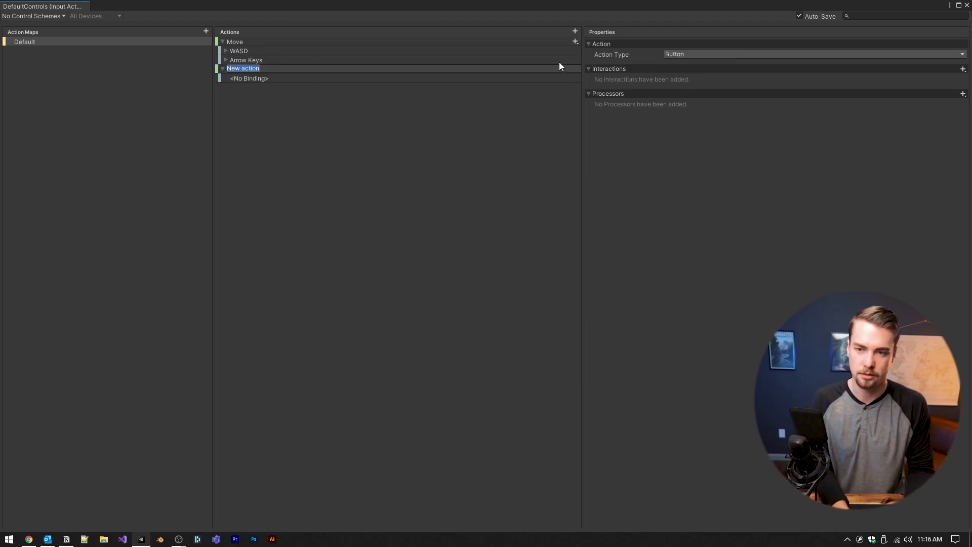
type("Jump")
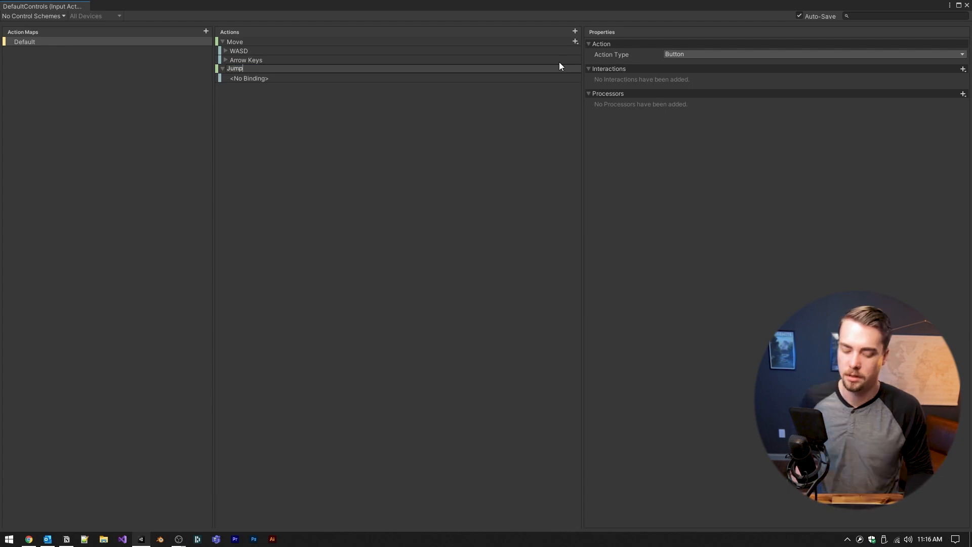
left_click(589, 44)
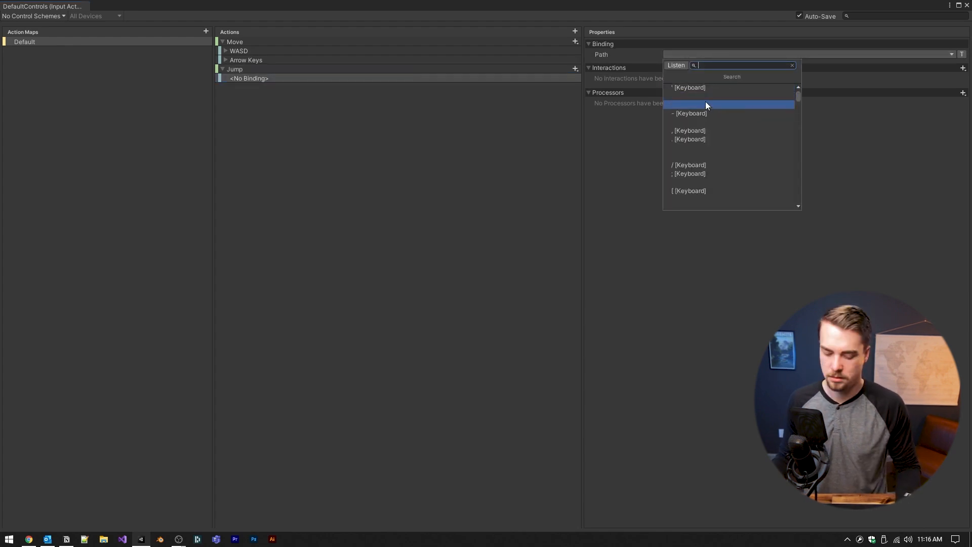
type("sp")
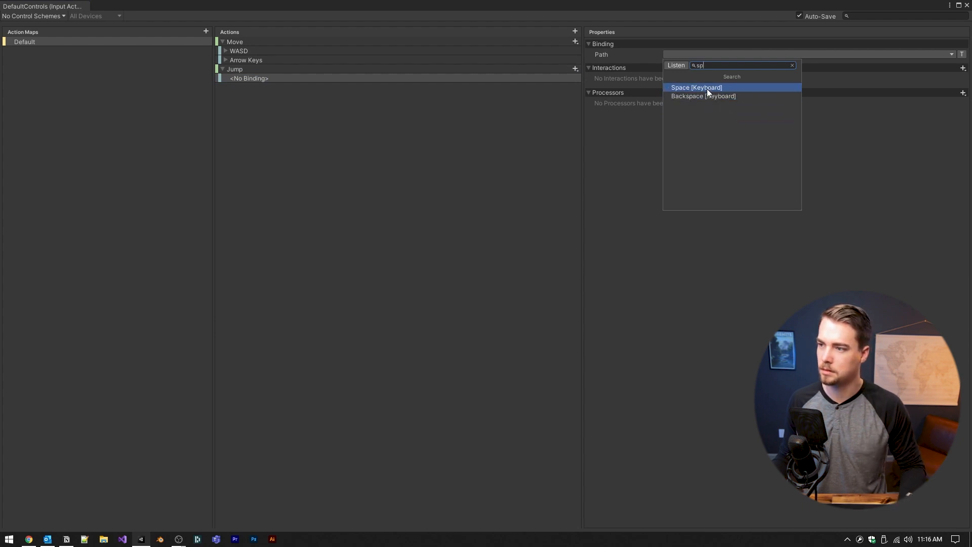
left_click(697, 87)
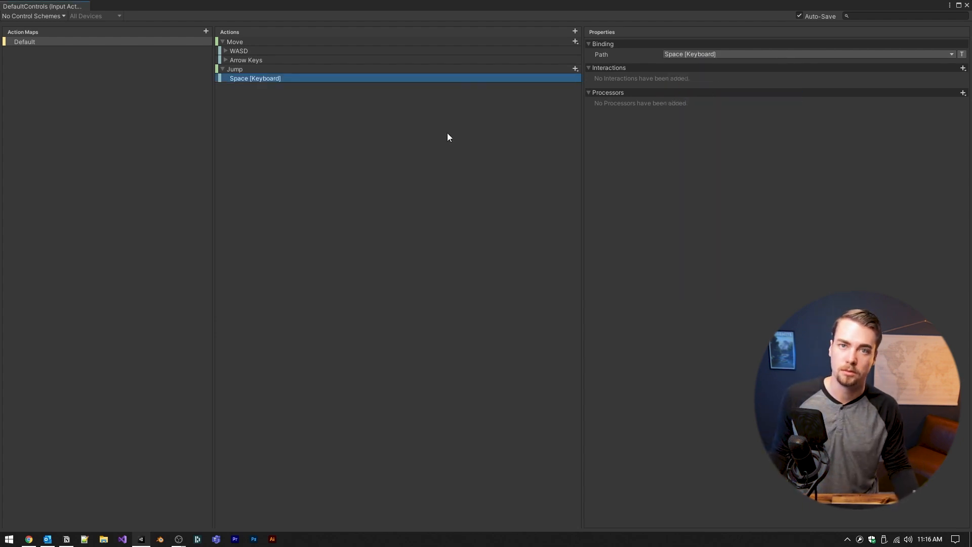
mouse_move(400, 133)
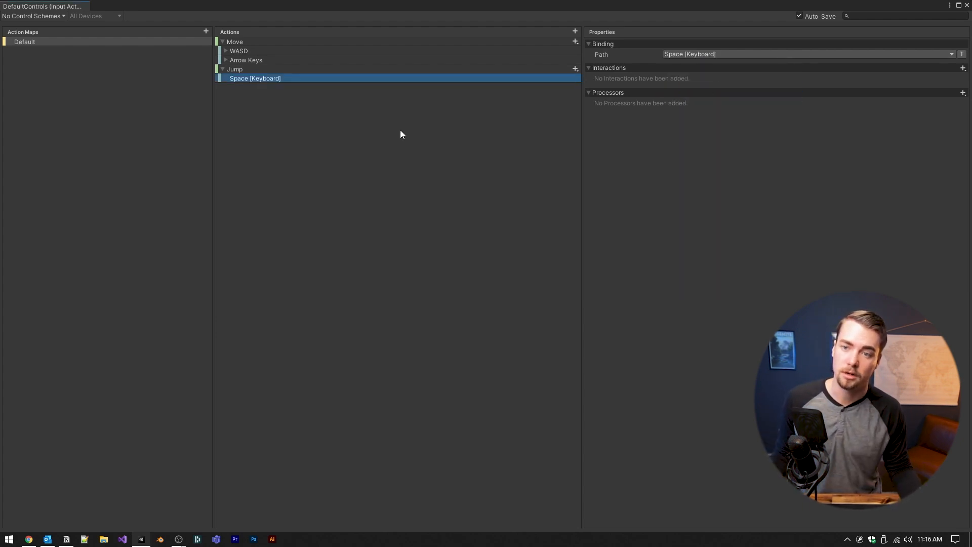
mouse_move(834, 43)
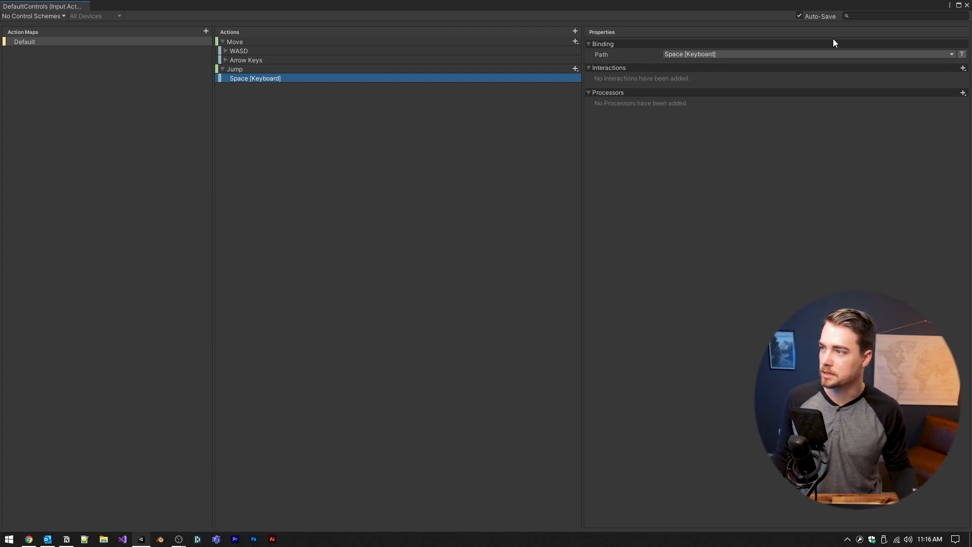
mouse_move(763, 33)
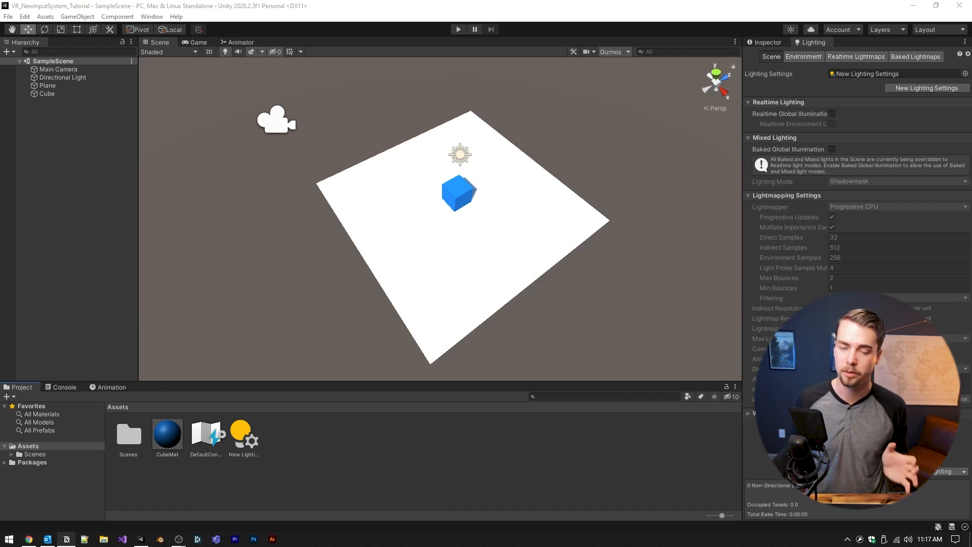
Select the Player cube and add a Character Controller component to it
left_click(47, 93)
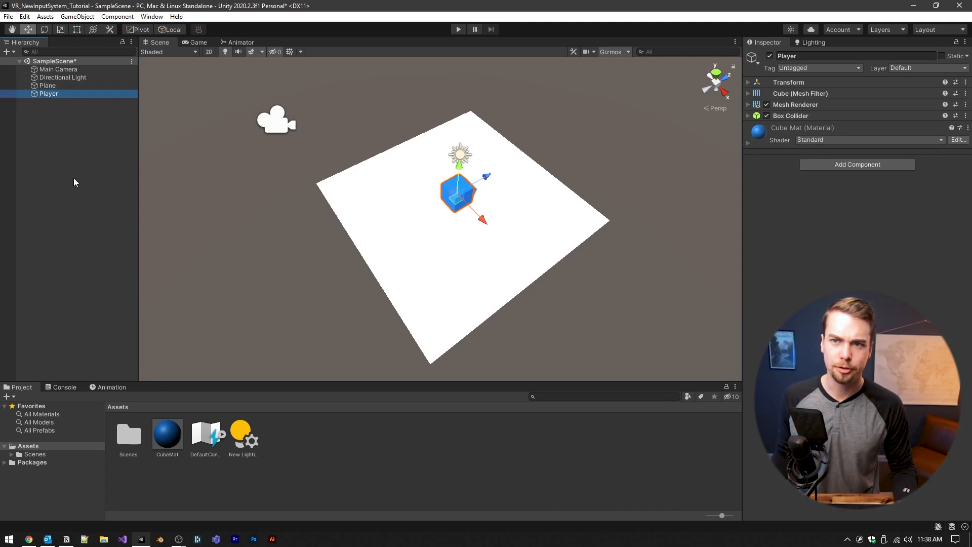
left_click(856, 164)
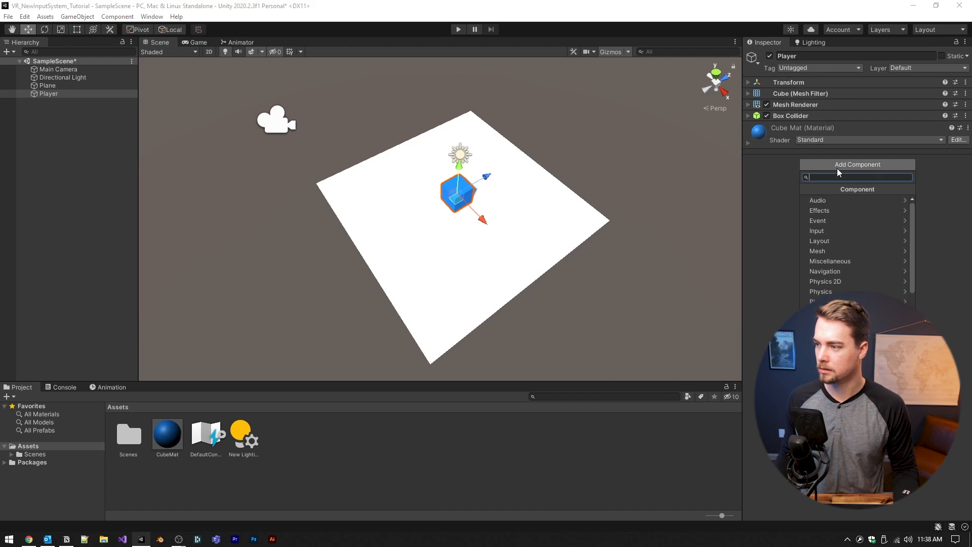
type("char")
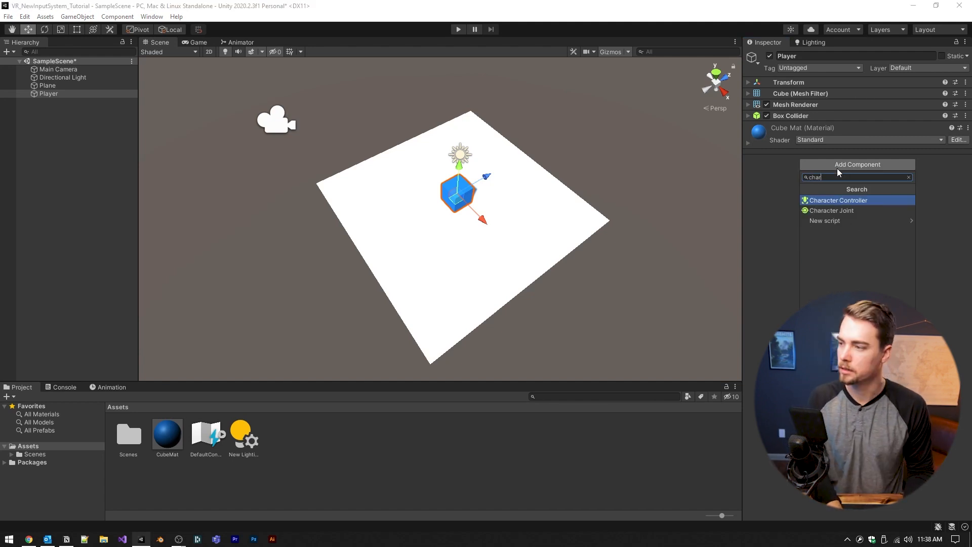
left_click(837, 200)
type("play")
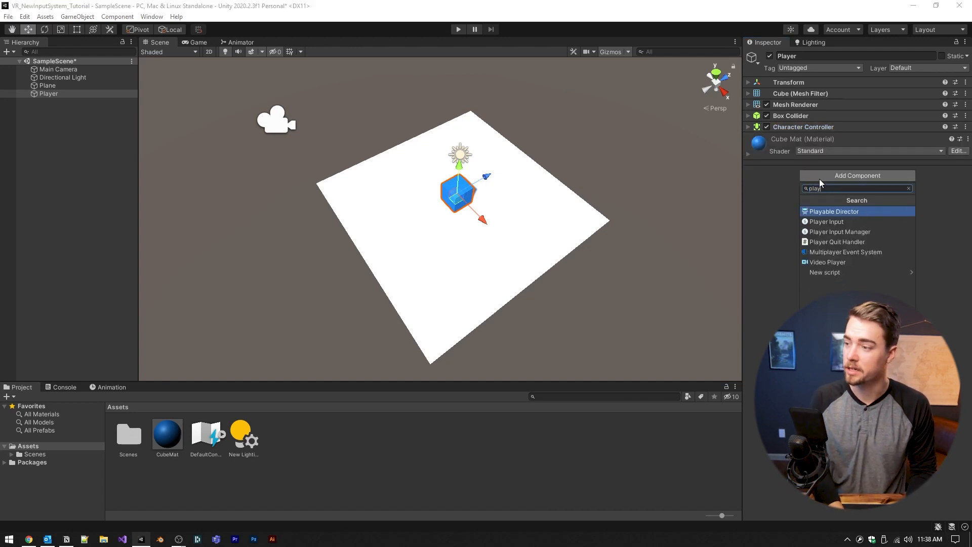
Add a Player Input component using DefaultControls with behavior Invoke Unity Events
left_click(826, 222)
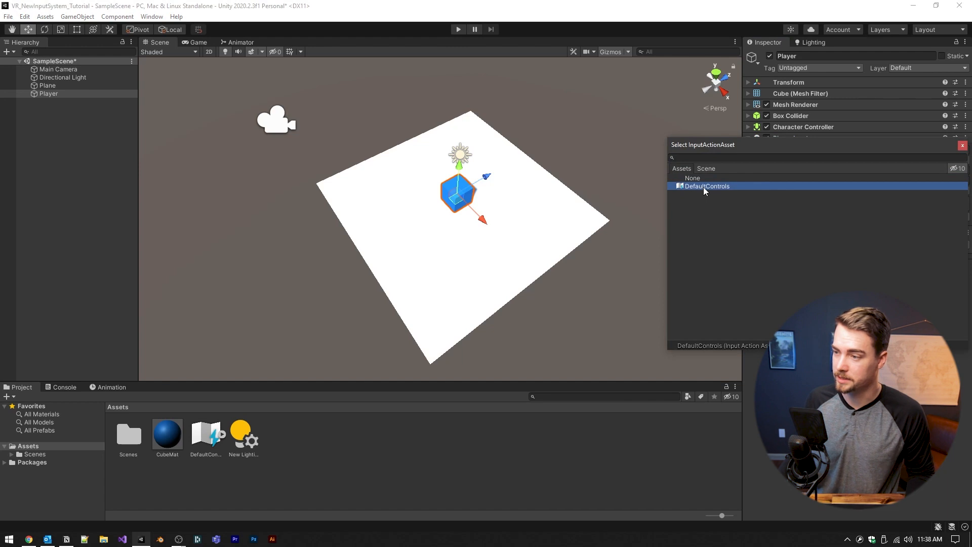
left_click(706, 186)
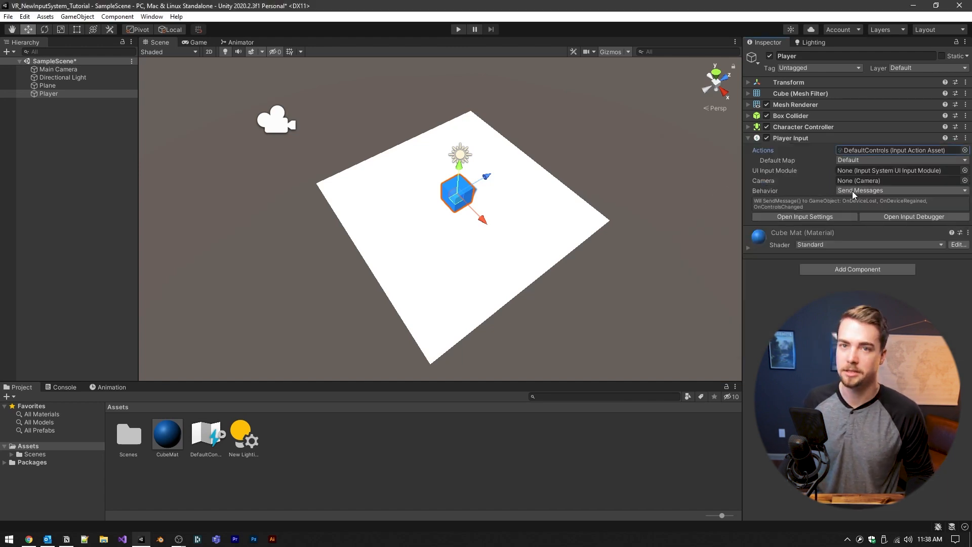
left_click(899, 190)
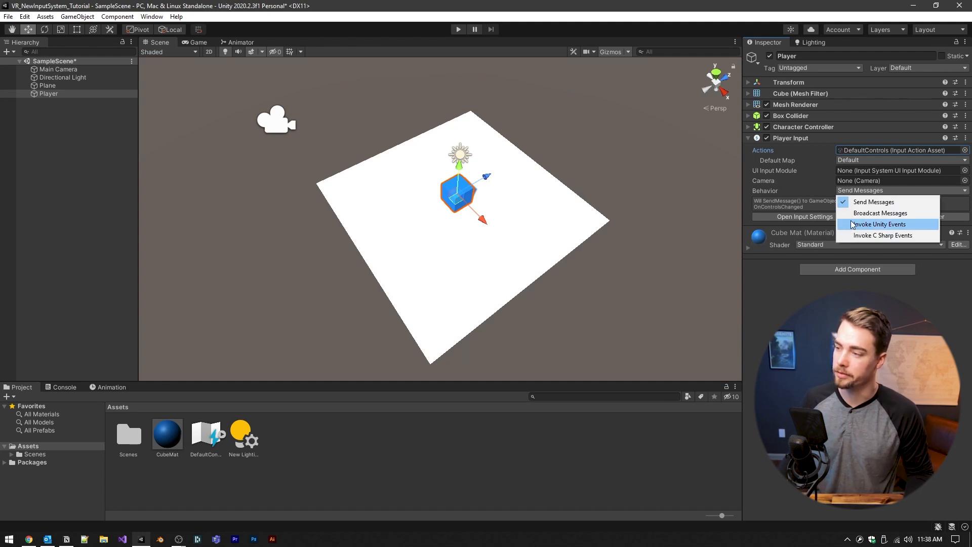
left_click(878, 224)
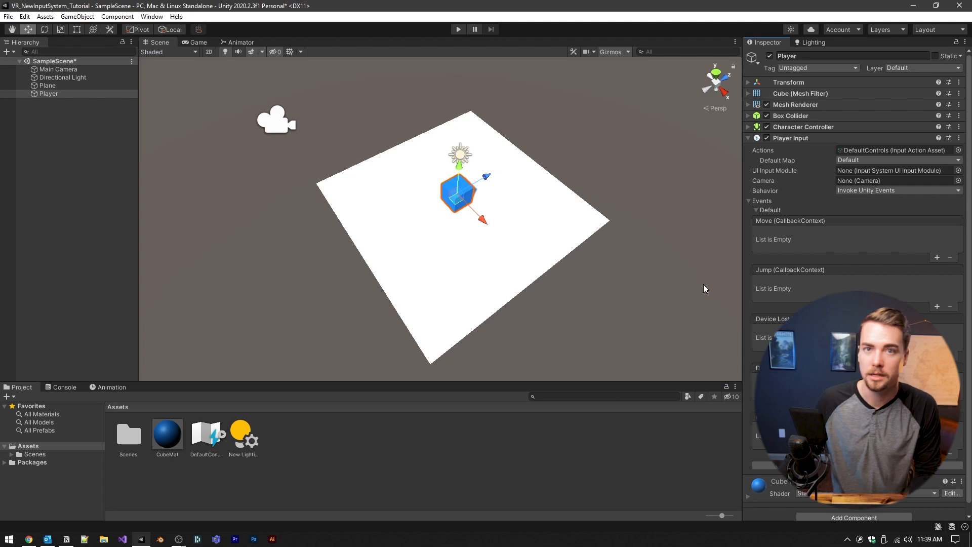
mouse_move(780, 252)
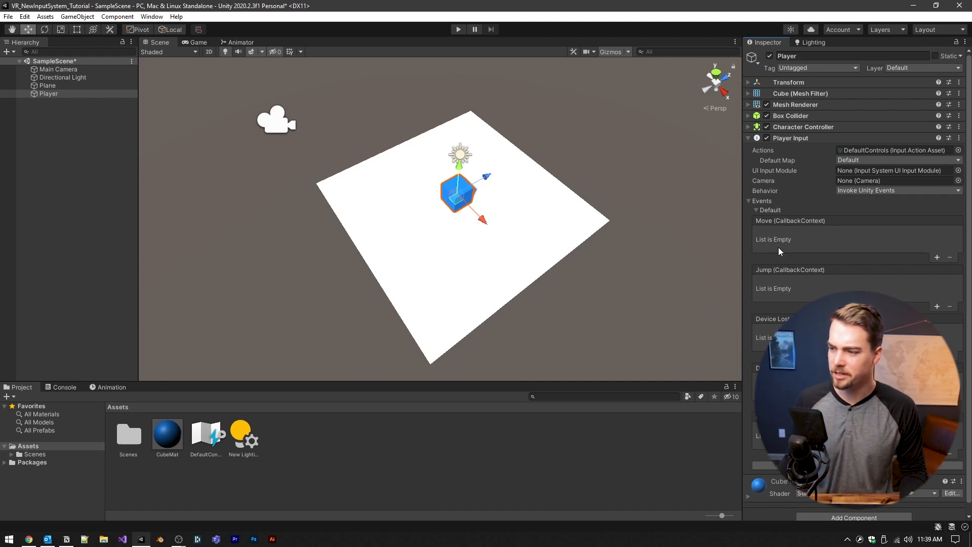
mouse_move(877, 244)
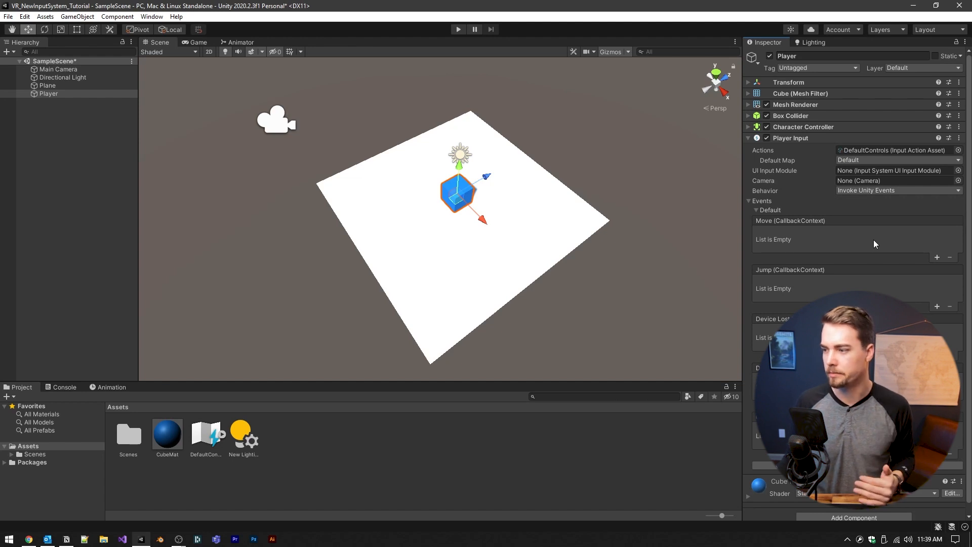
mouse_move(805, 241)
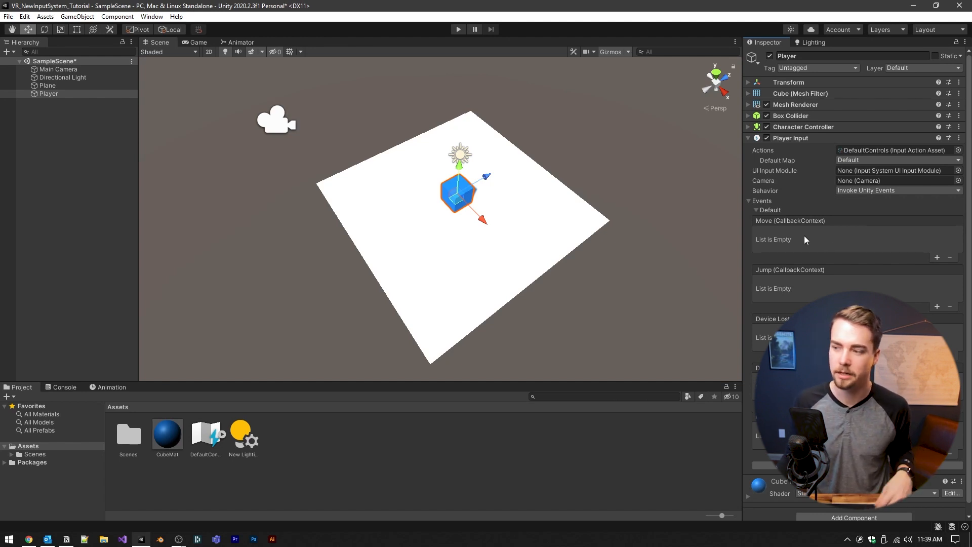
mouse_move(786, 291)
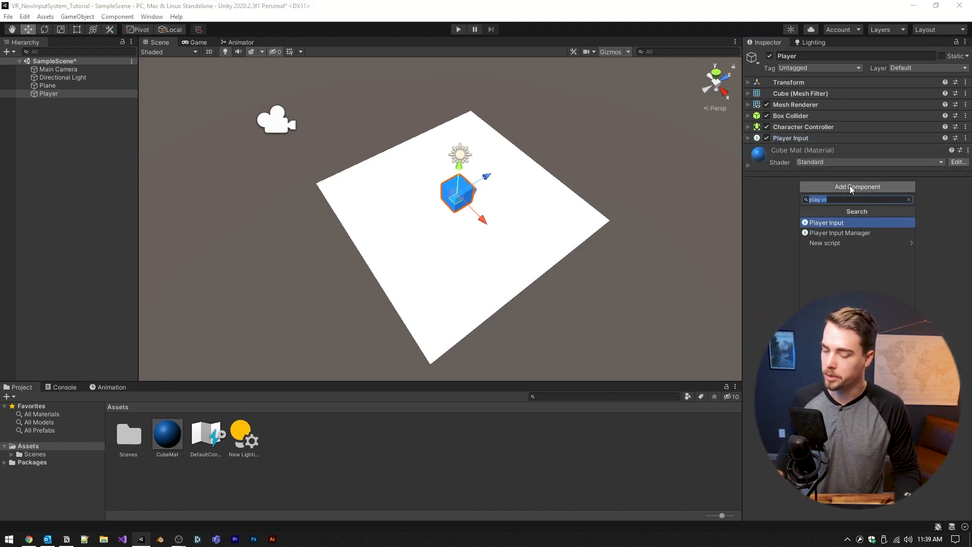
Create and attach a new script named PlayerMovement to Player
type("Player")
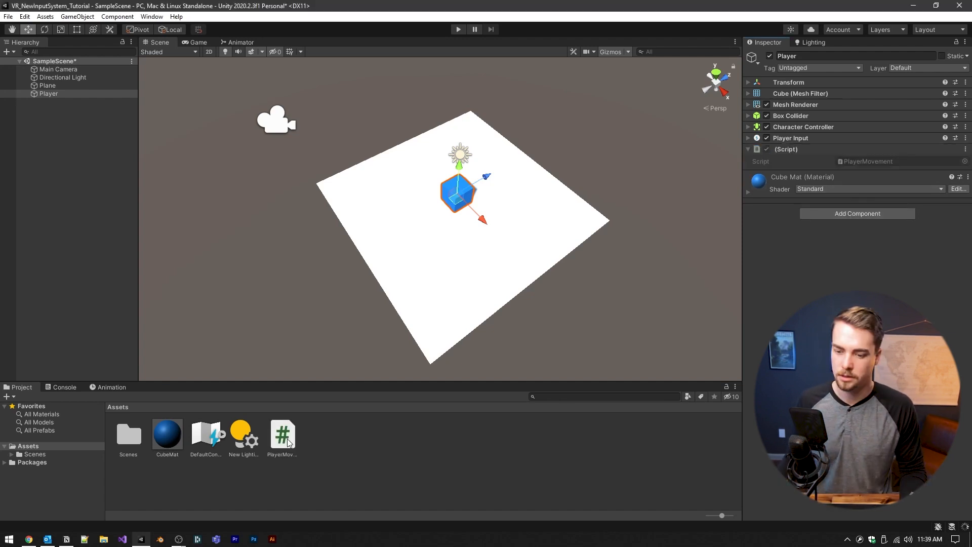
In PlayerMovement, require a CharacterController and cache it via GetComponent in Start
double_click(283, 433)
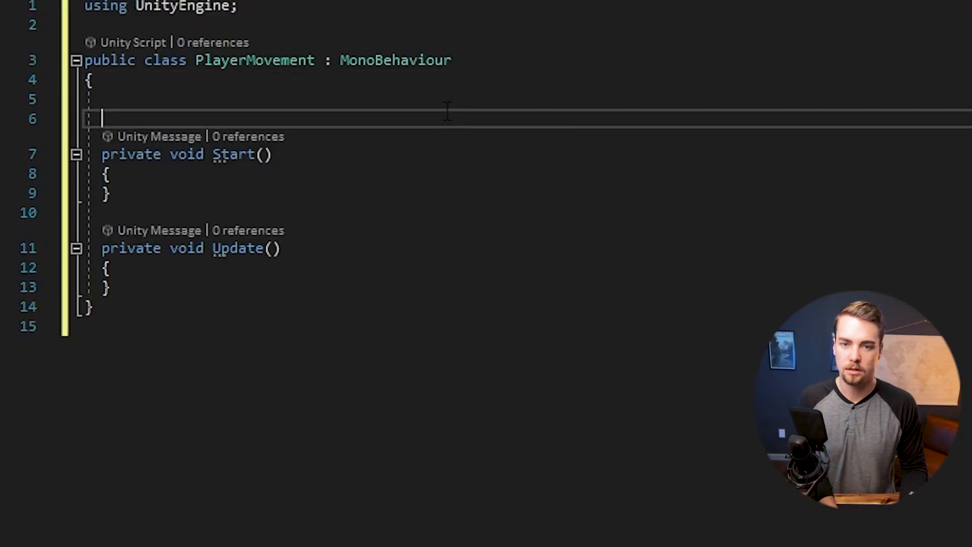
type("c")
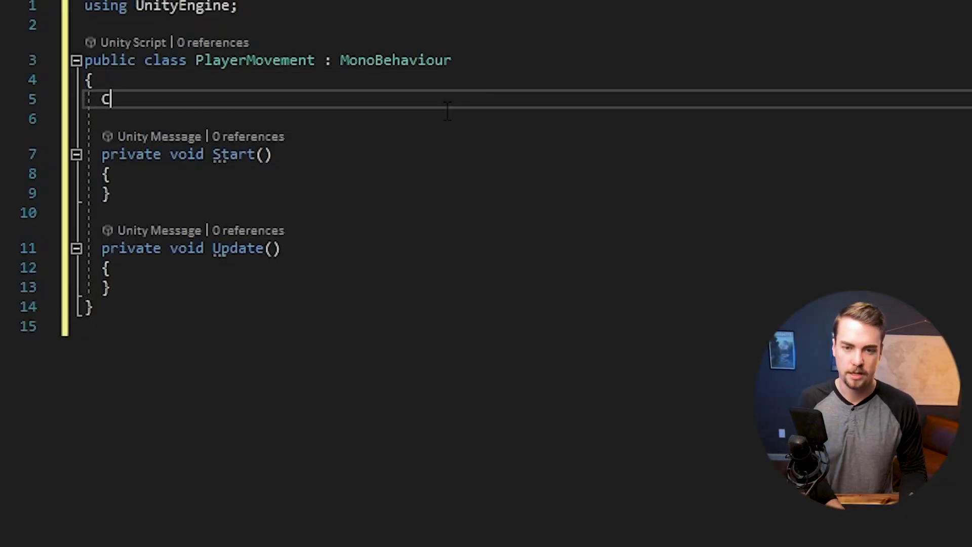
type("haracterController character;")
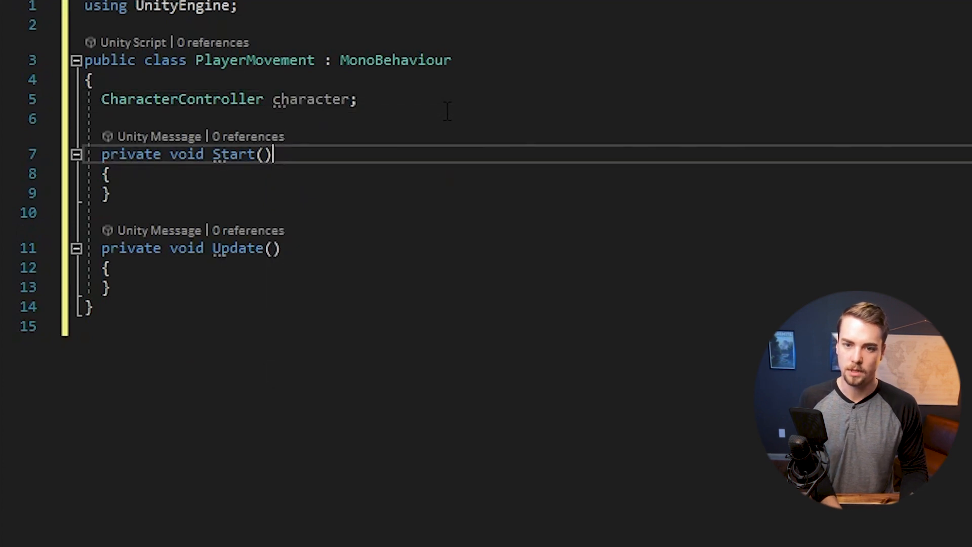
key("Enter")
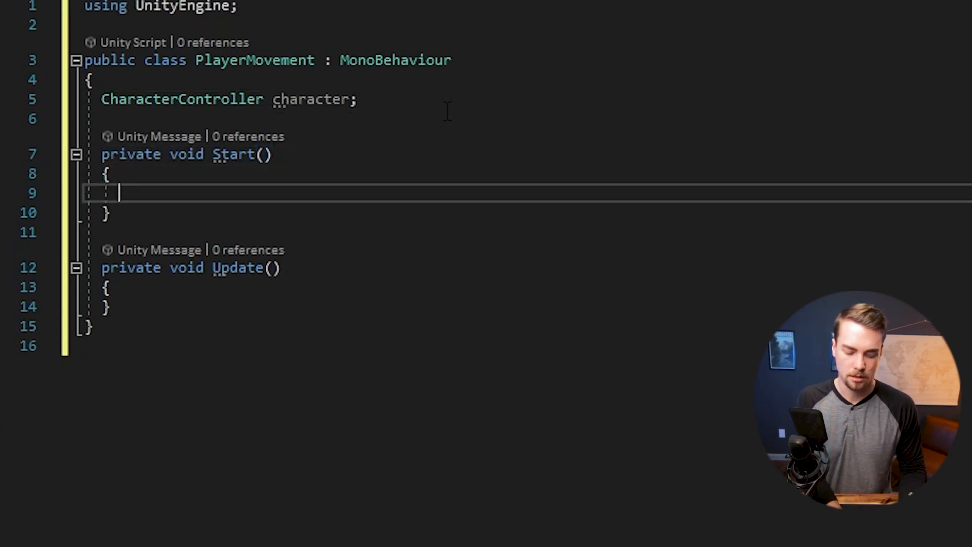
type("character = GetComponent<CharacterController>();")
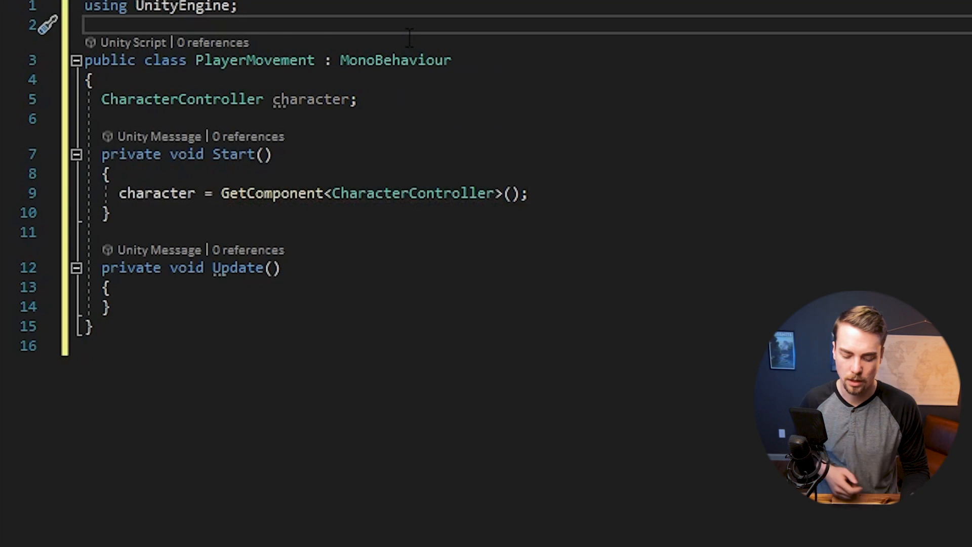
type("[RequireComponent(typeof(CharacterController))]")
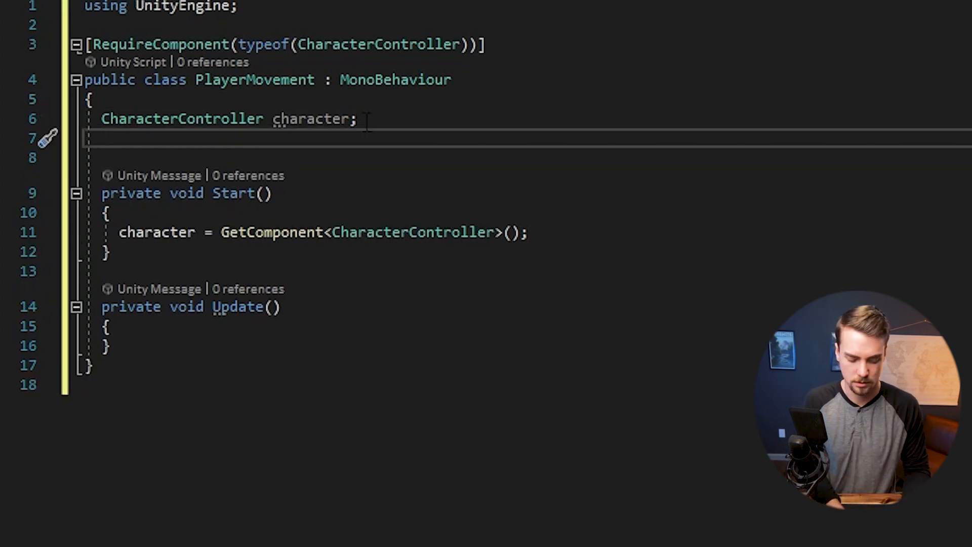
Declare Vector3 moveVector and a [SerializeField] float speed = 10f
type("Vector3")
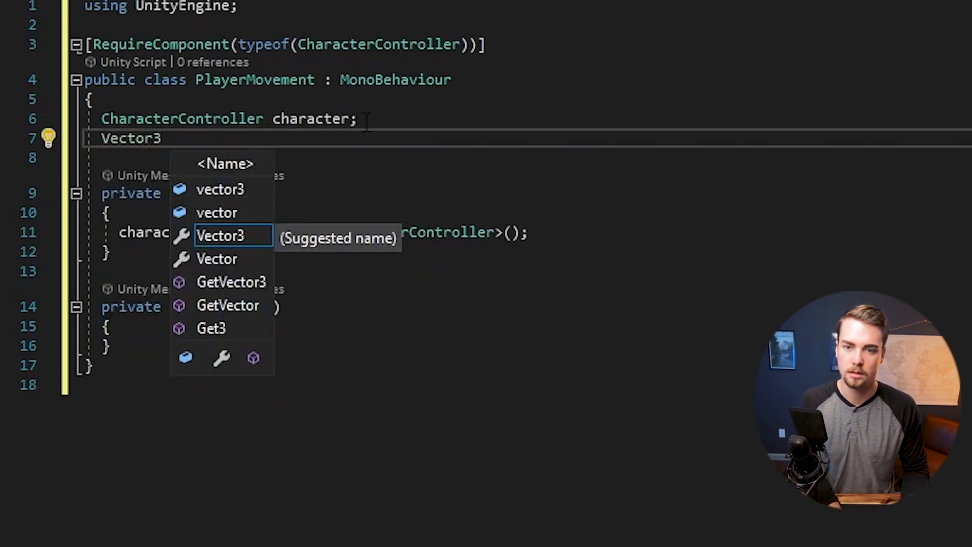
type("moveVector;")
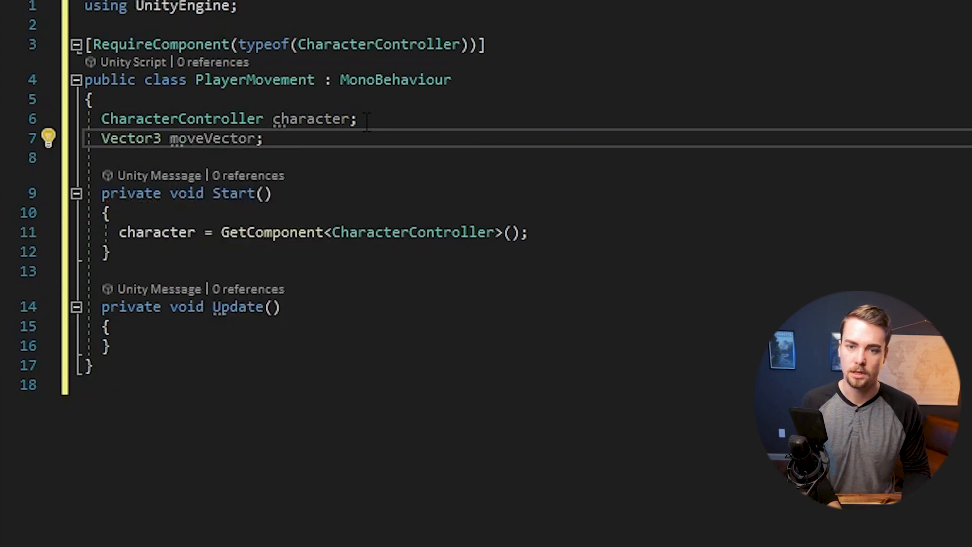
key("Enter")
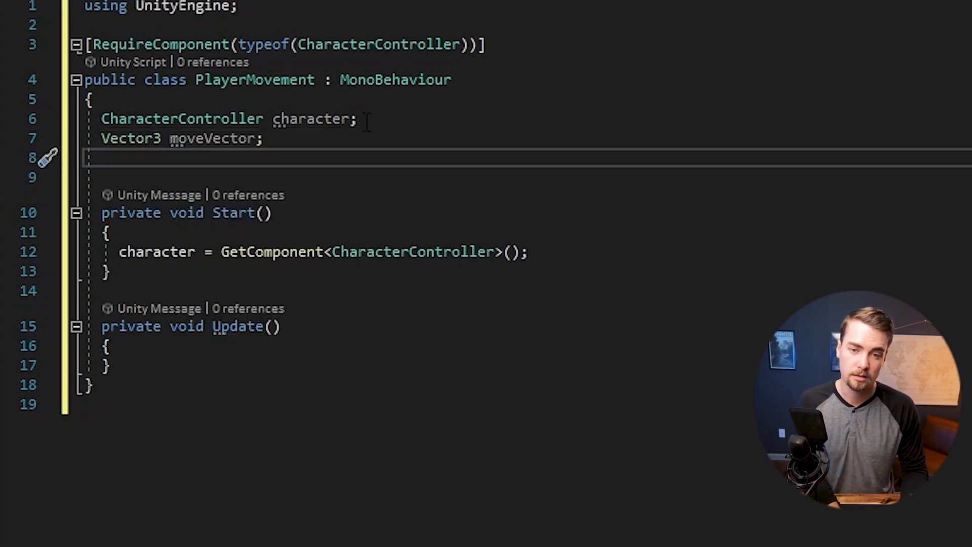
type("[Ser")
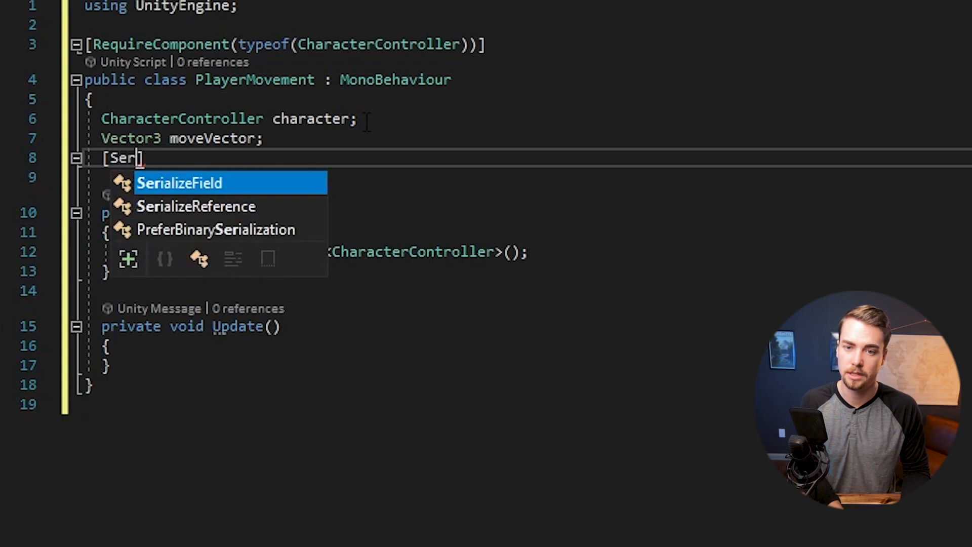
key("Tab")
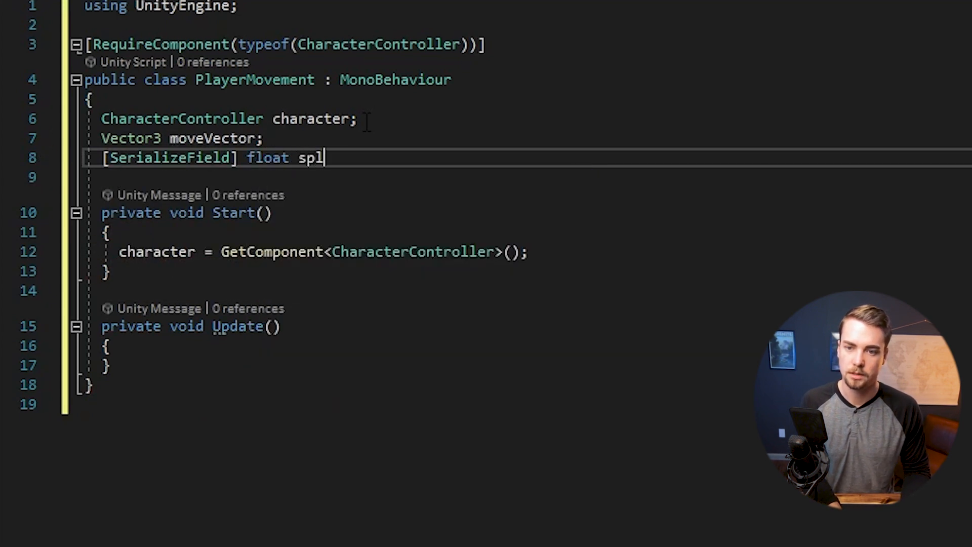
key("Backspace")
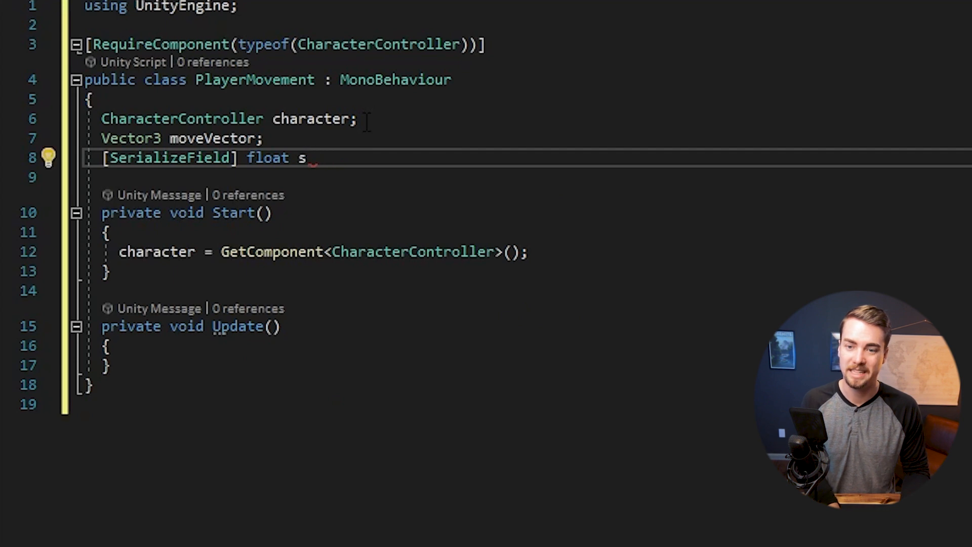
key("Backspace")
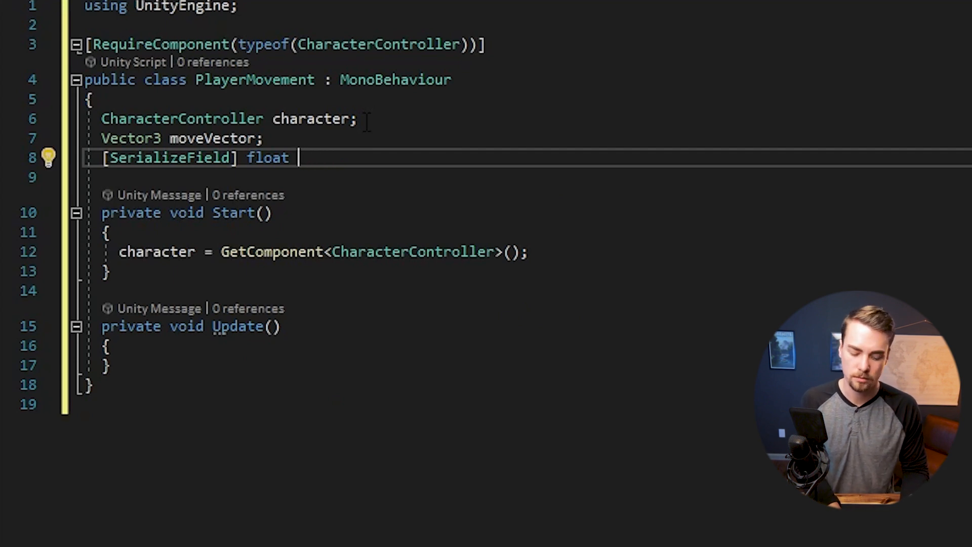
type("speed")
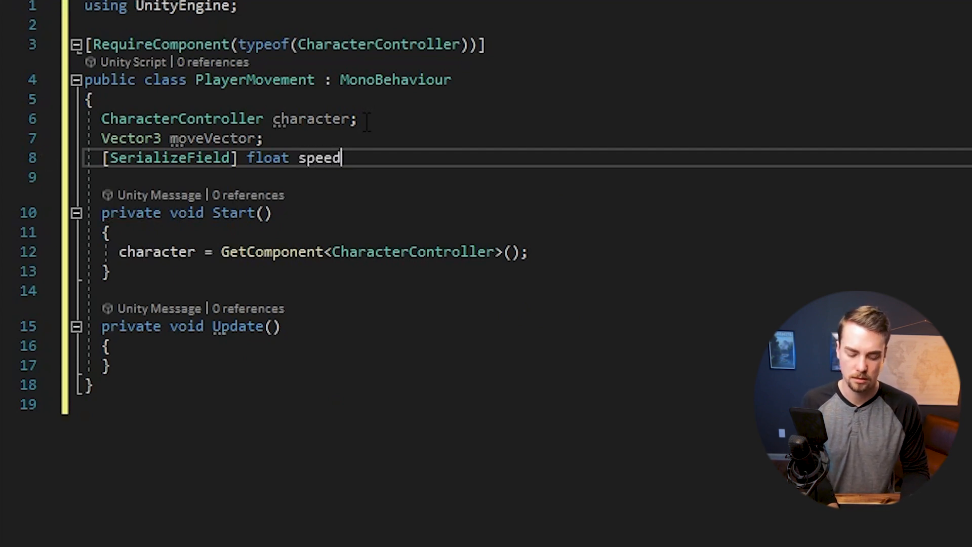
type("= 10f;")
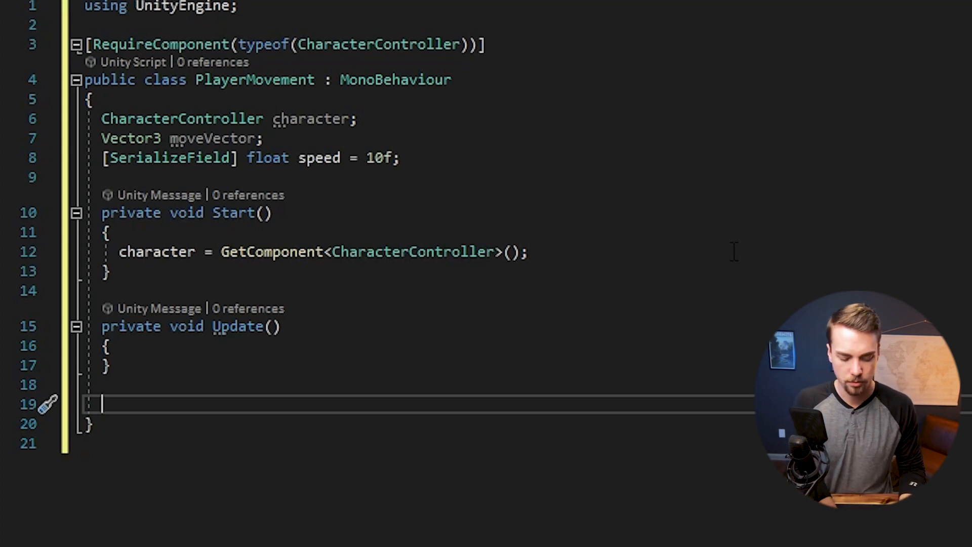
Add void OnMovementChanged(InputAction.CallbackContext context) and import UnityEngine.InputSystem via the quick fix
type("void O")
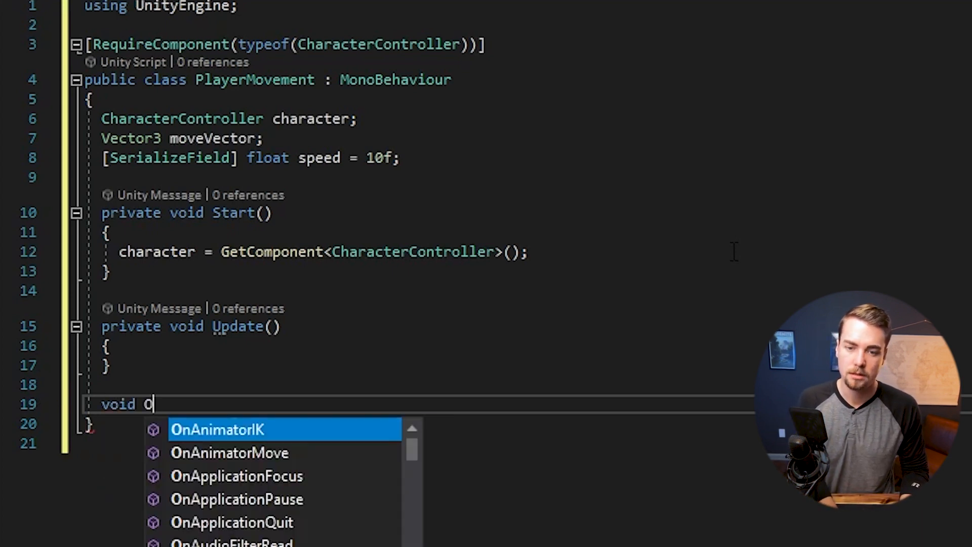
type("nMovement")
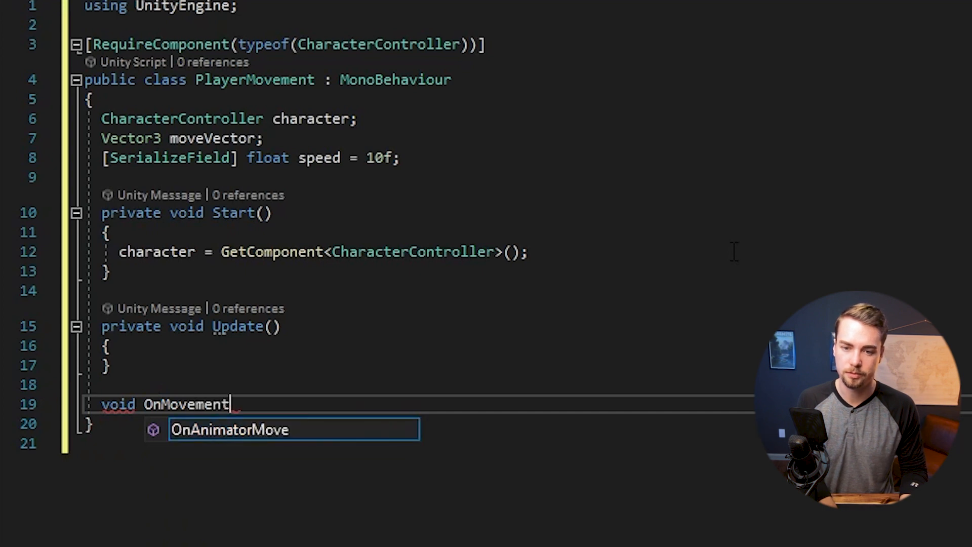
type("Changed()")
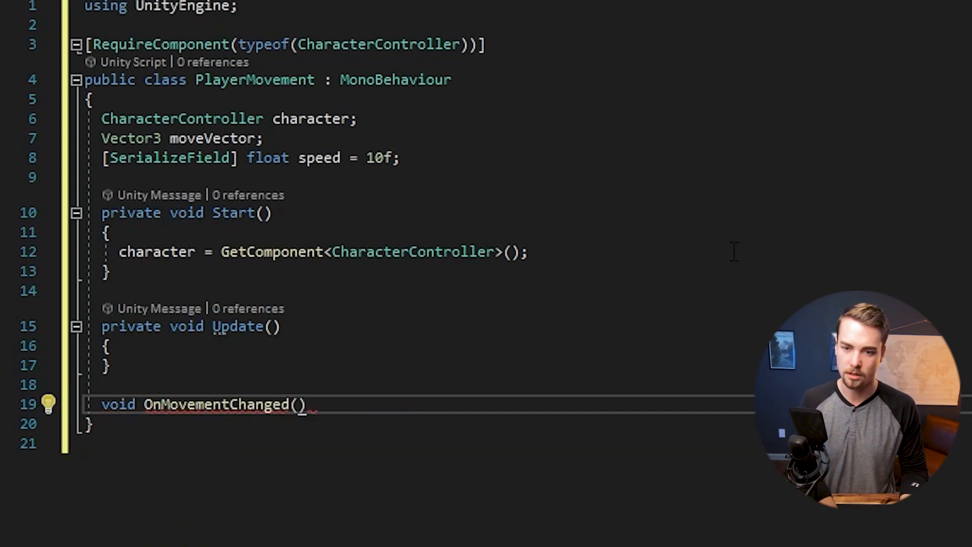
type("Input")
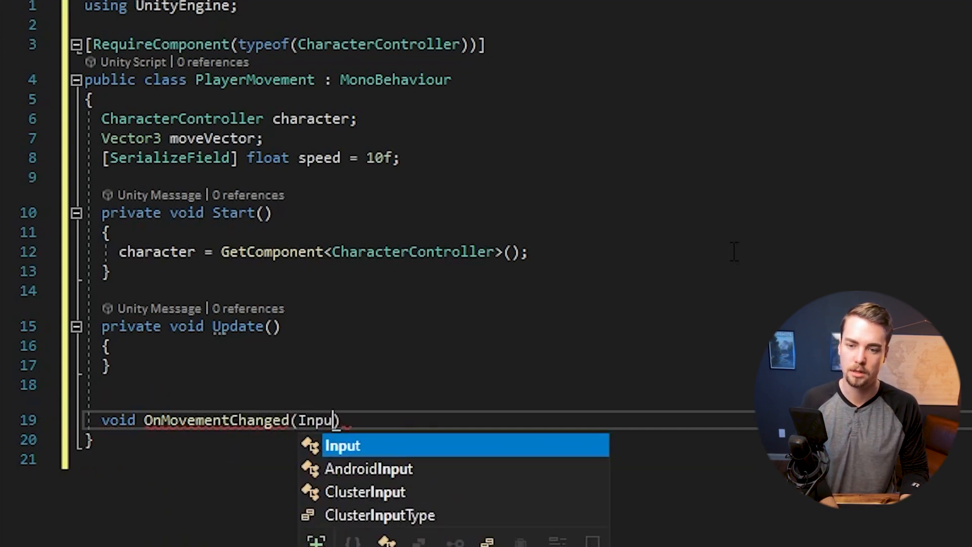
type("Action.")
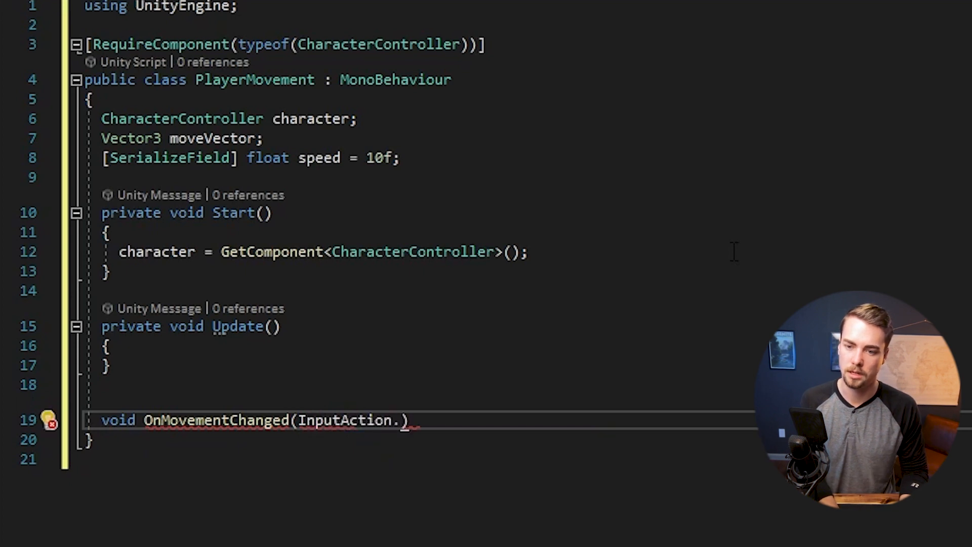
type("CallbackContext context")
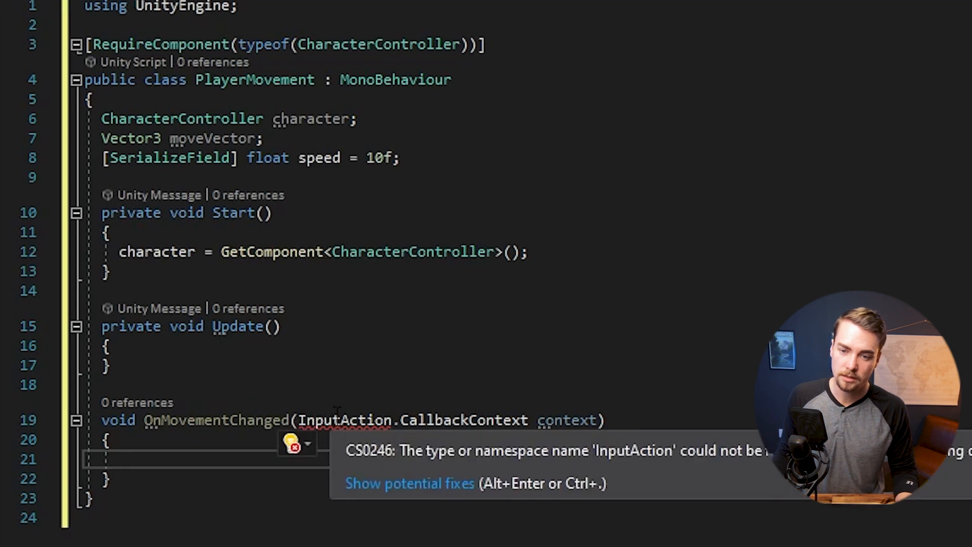
left_click(297, 444)
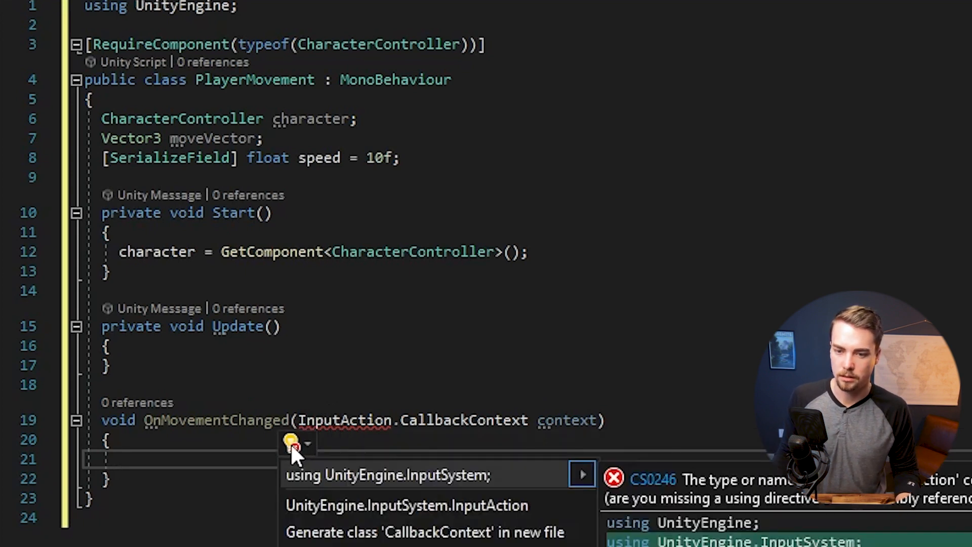
mouse_move(448, 484)
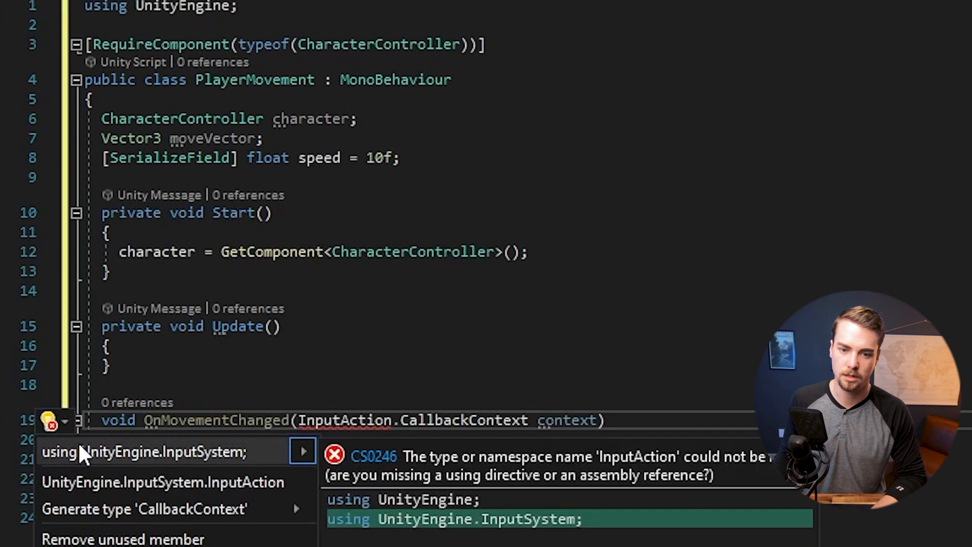
left_click(144, 451)
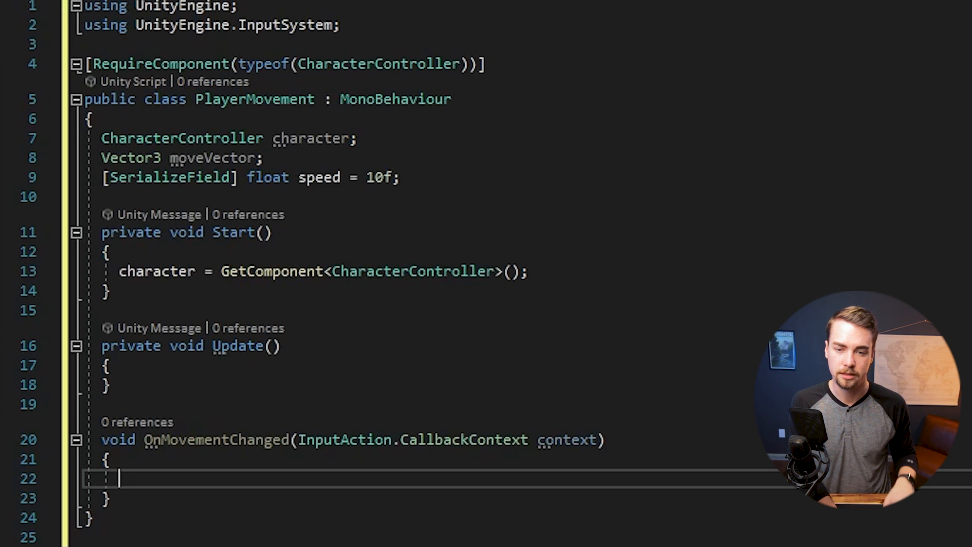
Read Vector2 direction from context.ReadValue<Vector2>() in OnMovementChanged
type("Vector2 direction =")
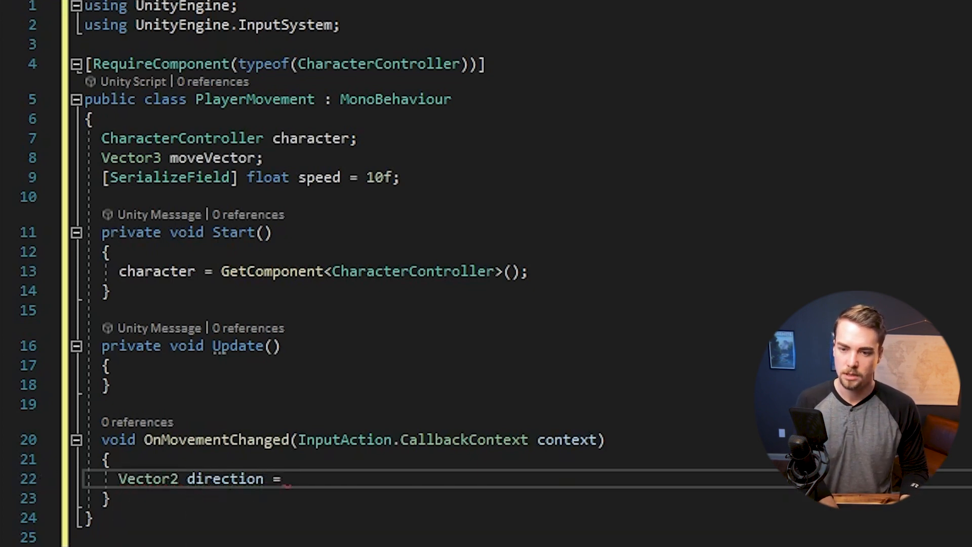
type("context.re")
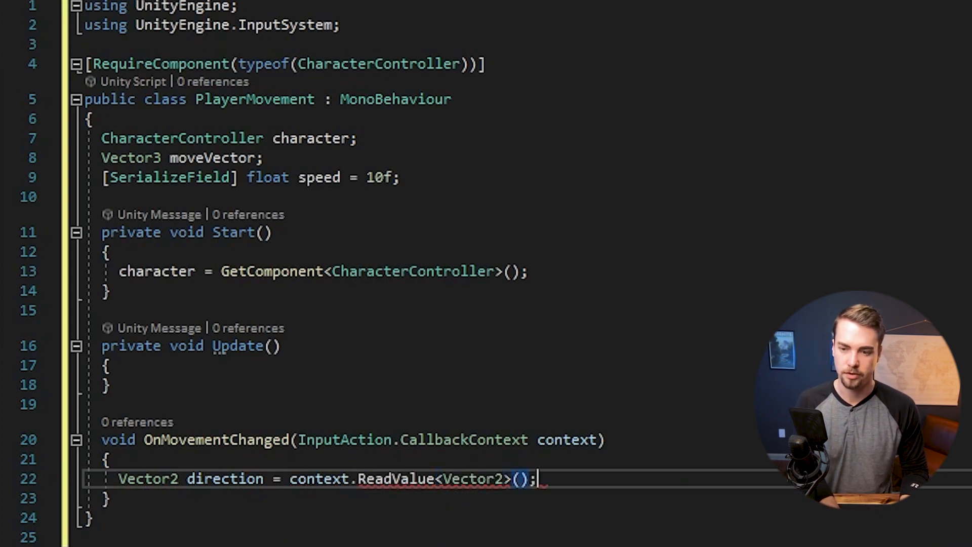
key("enter")
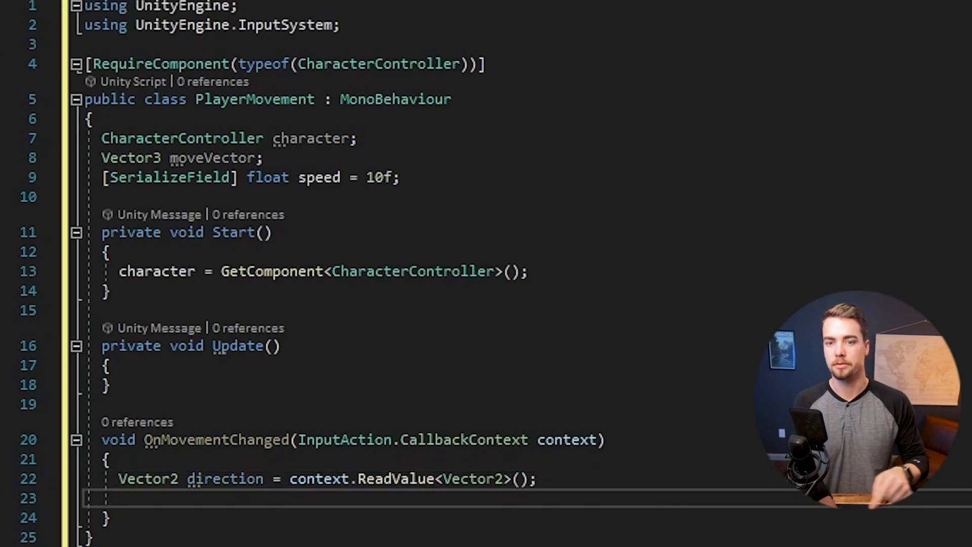
Assign moveVector = new Vector3(direction.x, 0, direction.y)
type("moveVector =")
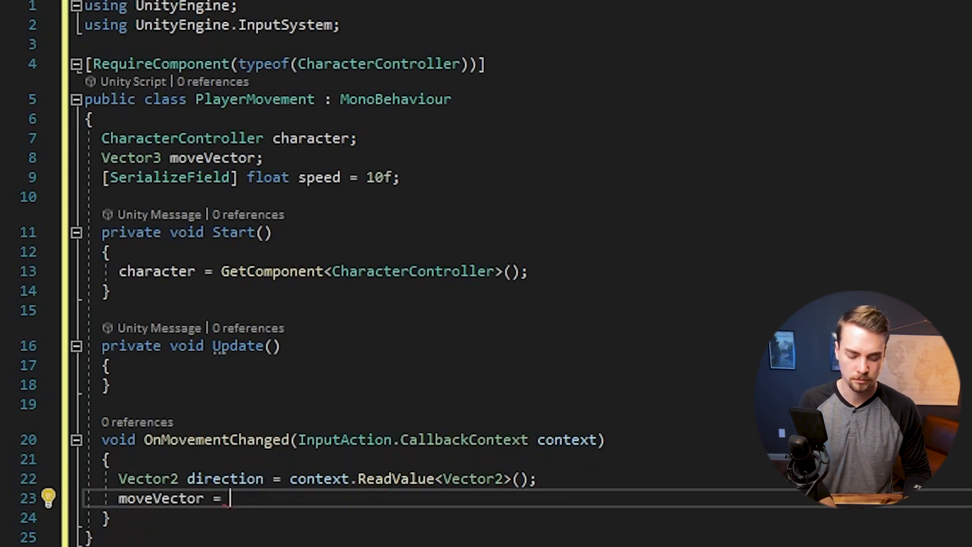
type("new Vector3")
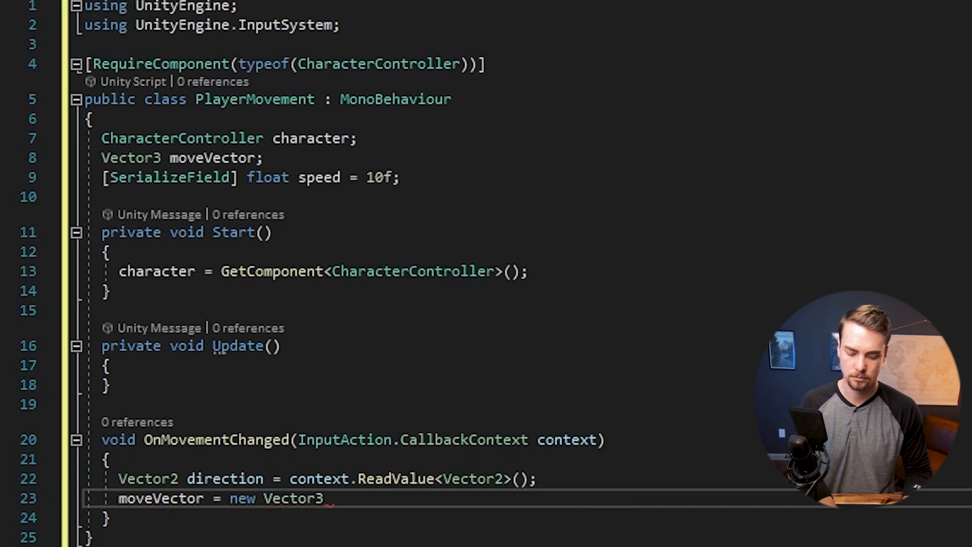
type("(direction.")
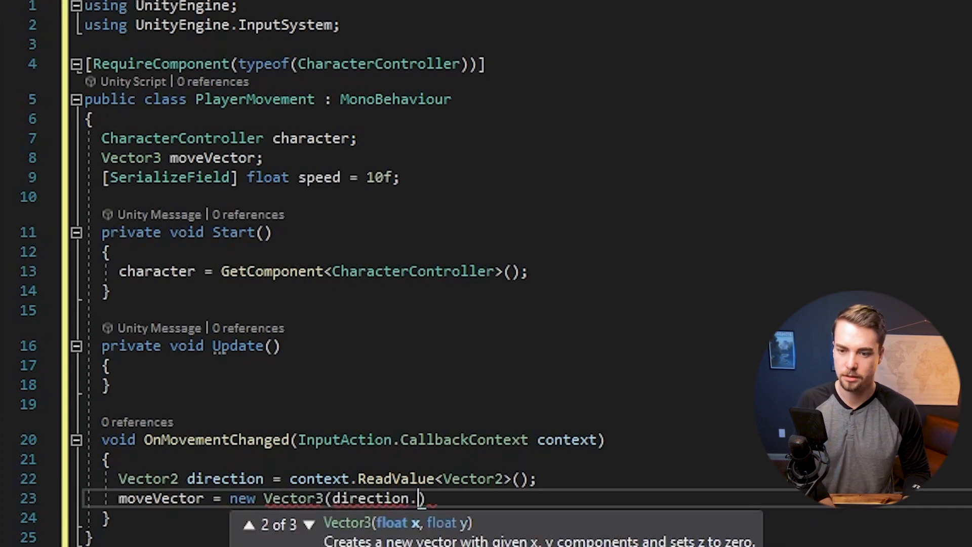
type("x, 0,")
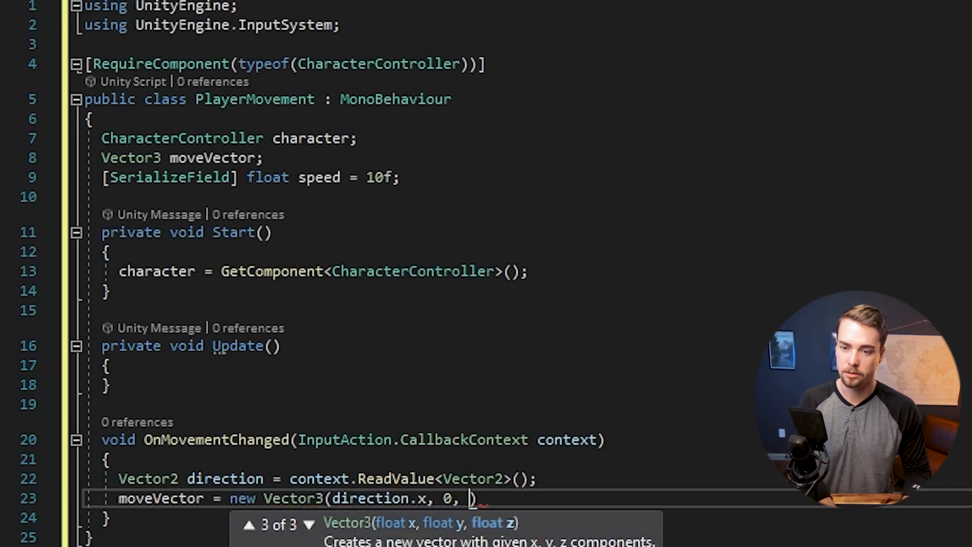
type("direction.y")
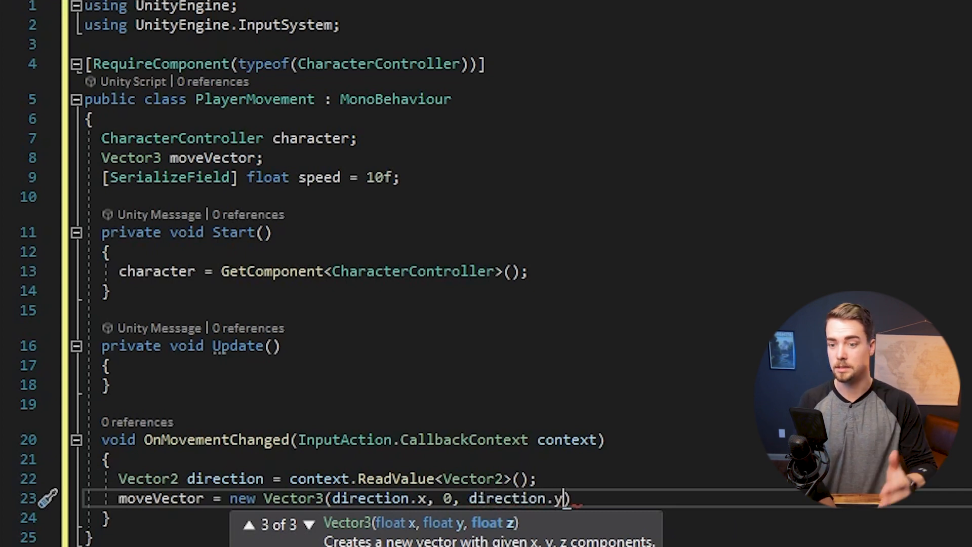
type(";")
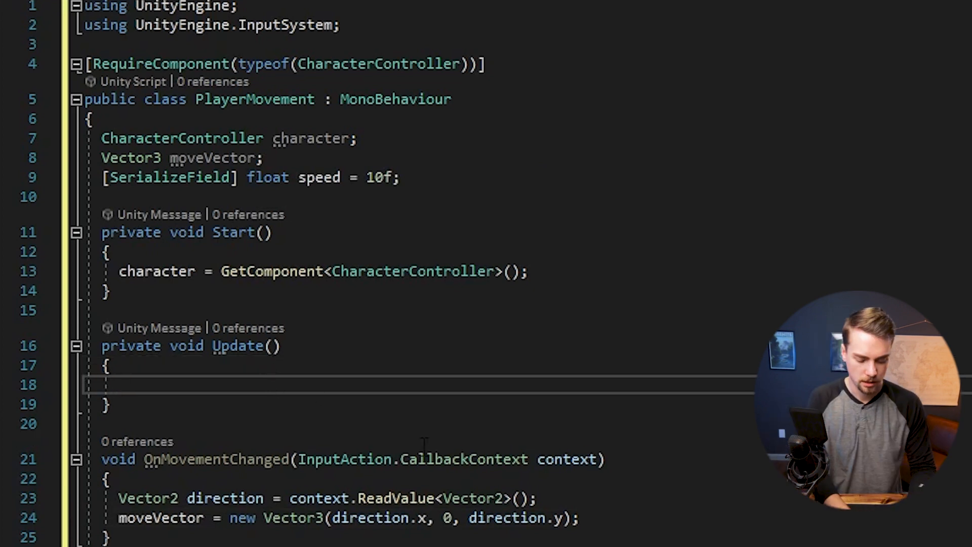
Call character.Move(moveVector * speed * Time.deltaTime) in the update method
type("character")
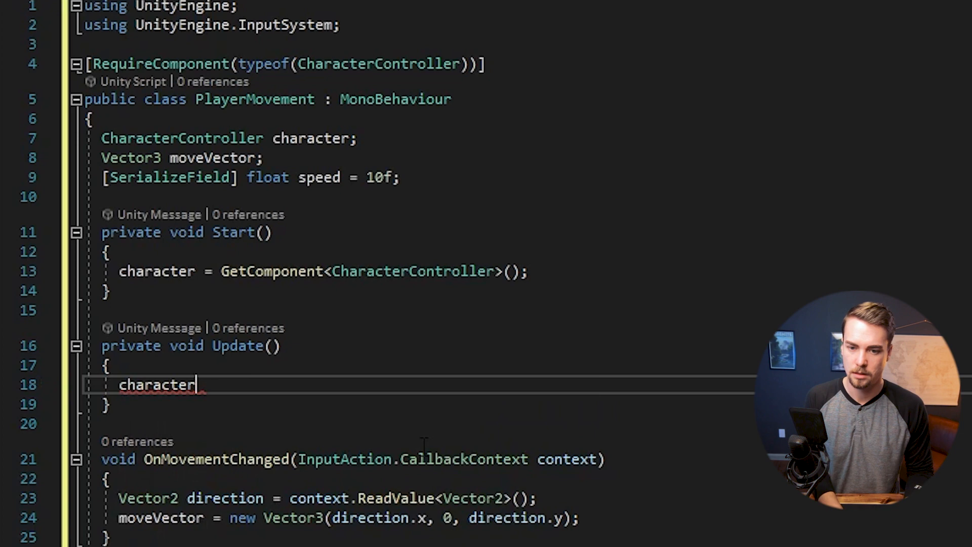
type(".Move")
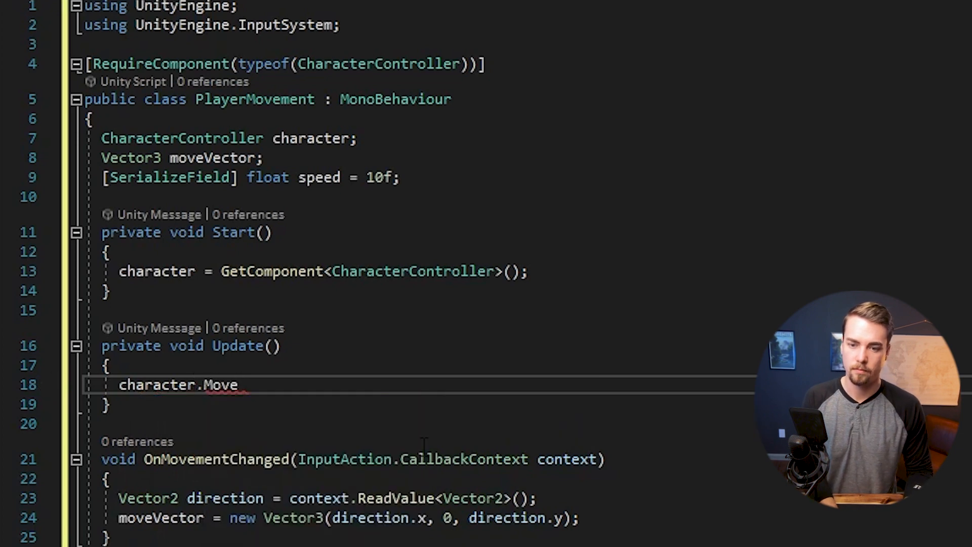
type("()")
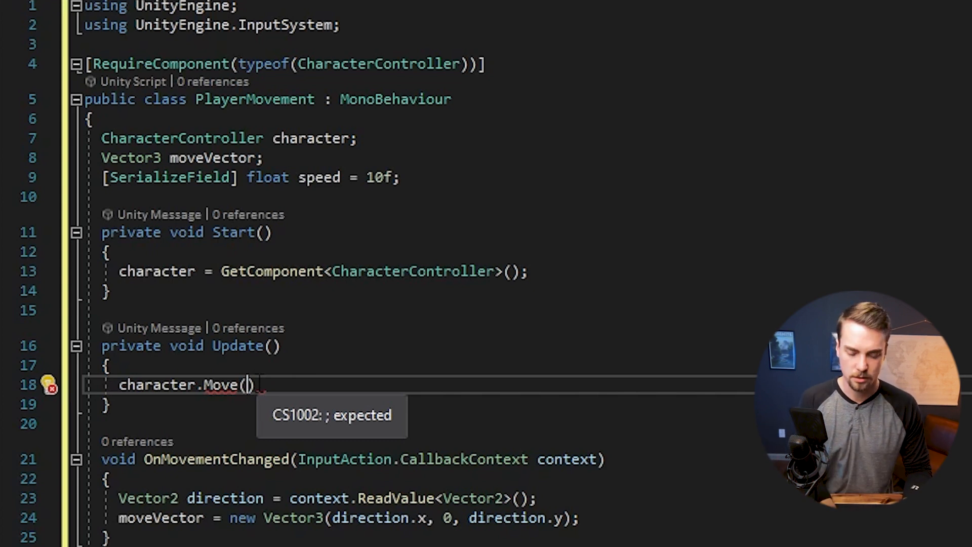
type("moveVector")
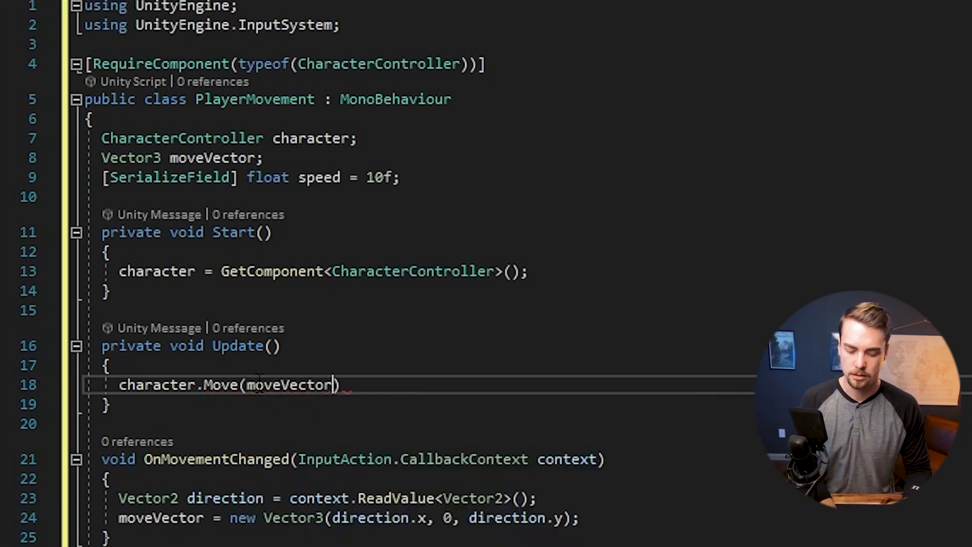
type("* speed")
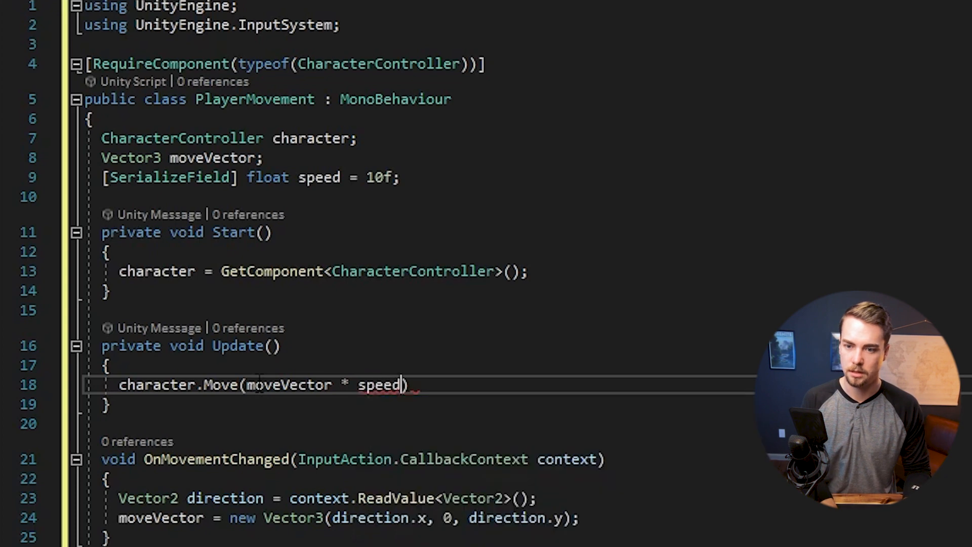
type("*")
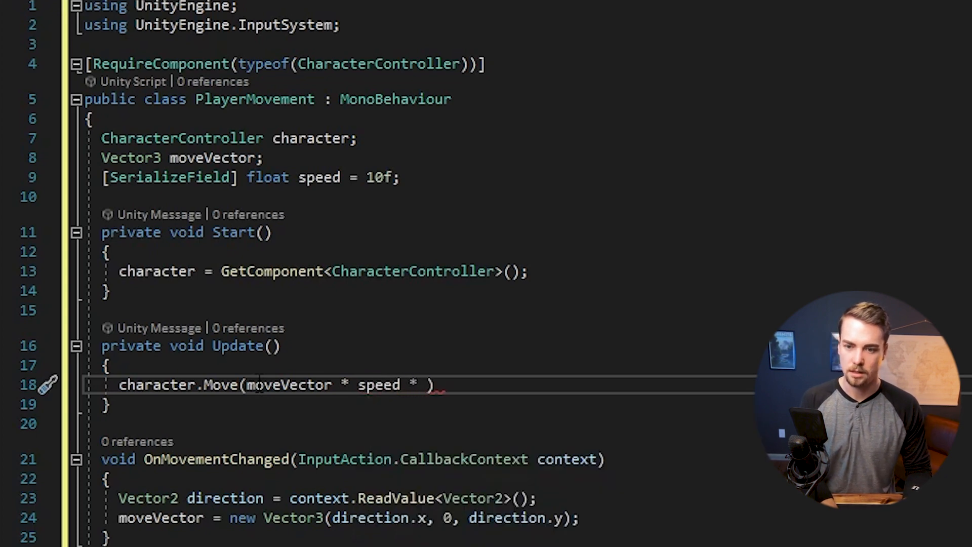
type("Time.deltaTime")
left_click(193, 346)
type("Fixed")
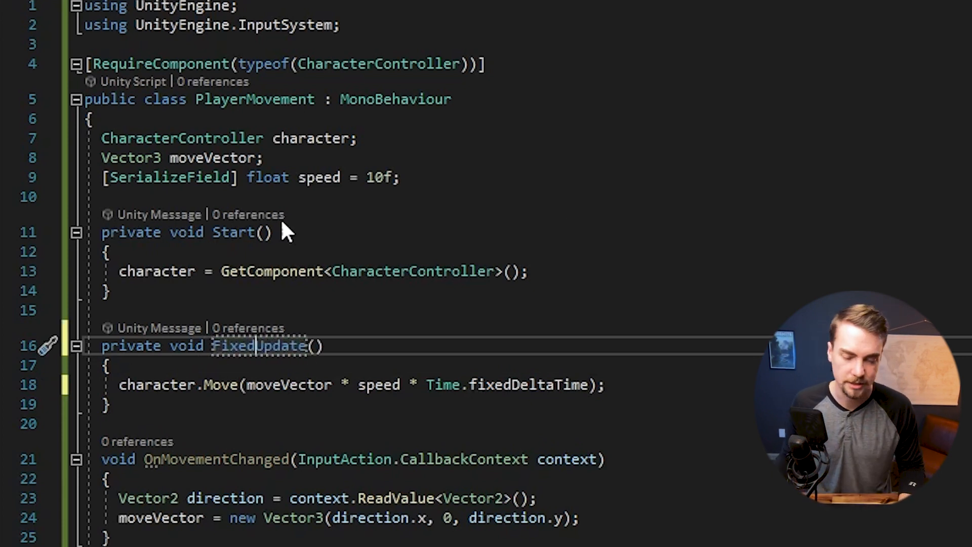
Rename Update to FixedUpdate with fixedDeltaTime and make OnMovementChanged public
double_click(234, 345)
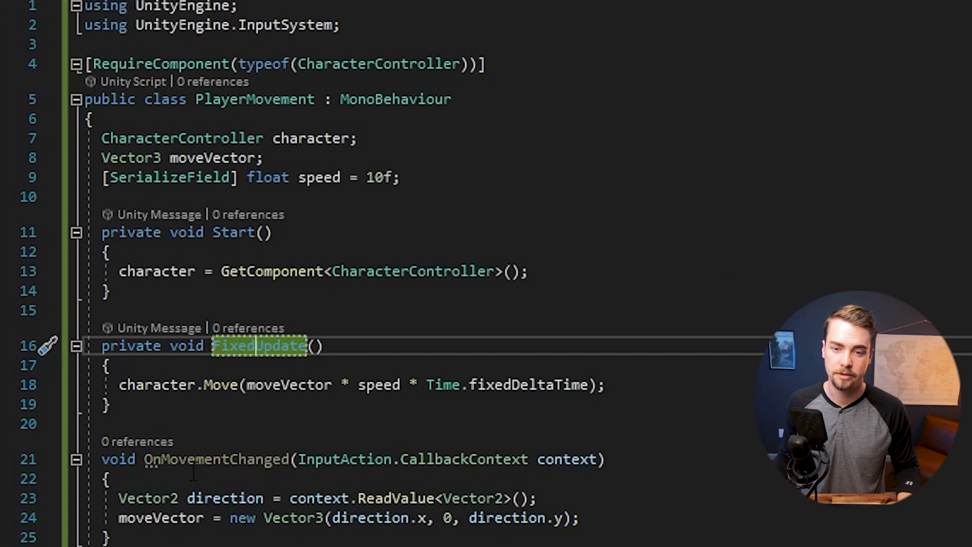
double_click(212, 459)
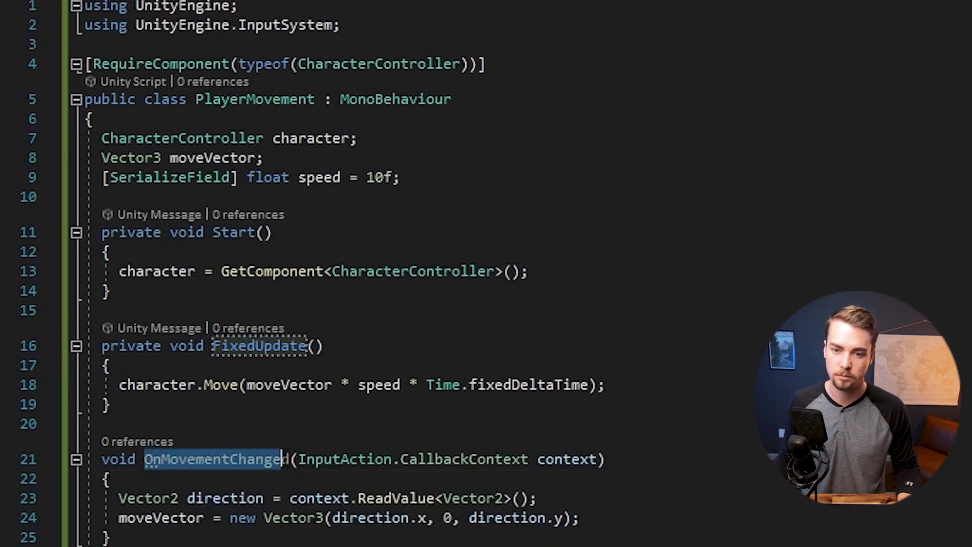
type("d")
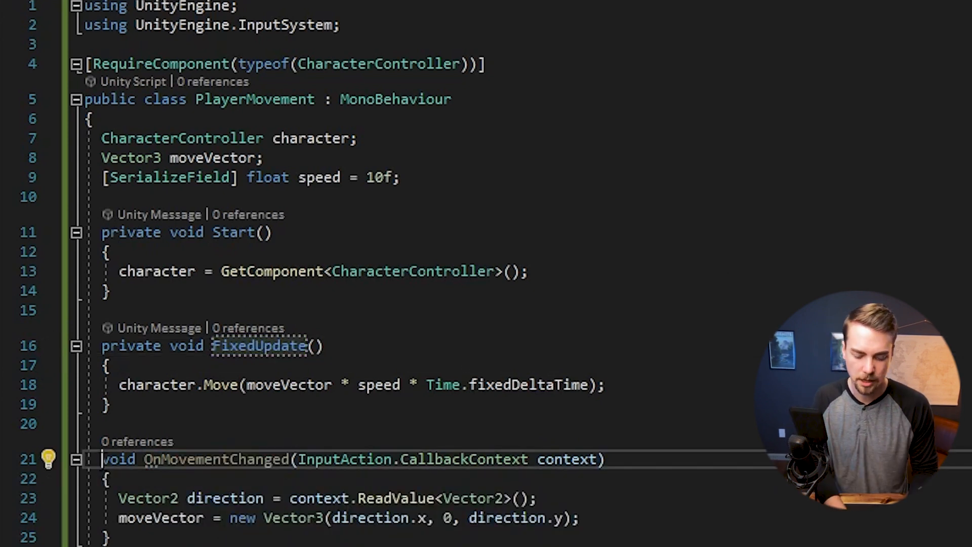
type("public")
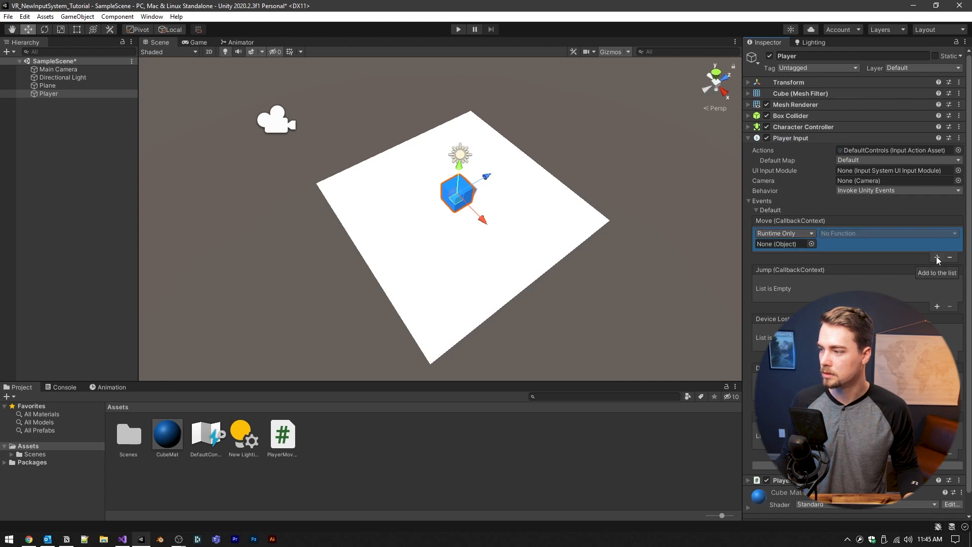
Wire the Player's Move event to PlayerMovement.OnMovementChanged under Dynamic CallbackContext
left_click(49, 93)
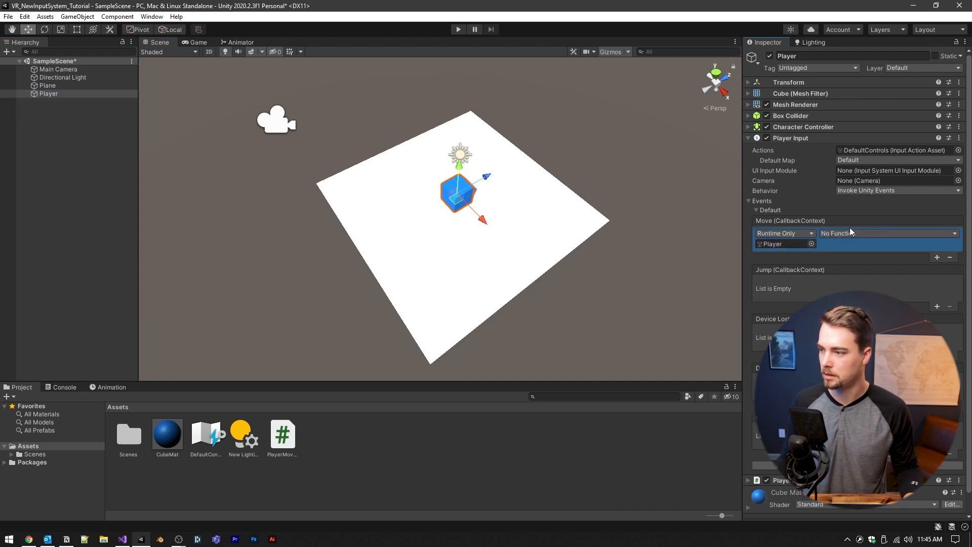
left_click(887, 233)
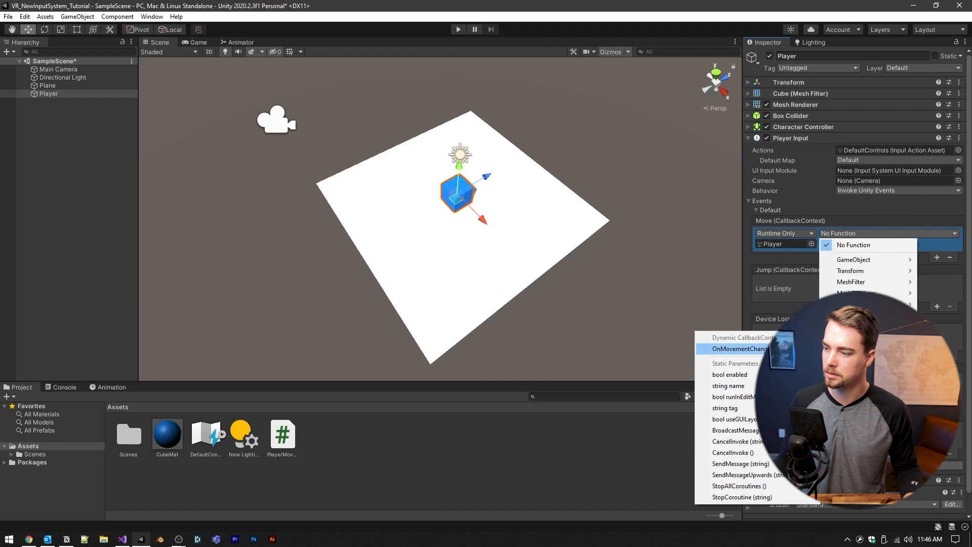
left_click(738, 348)
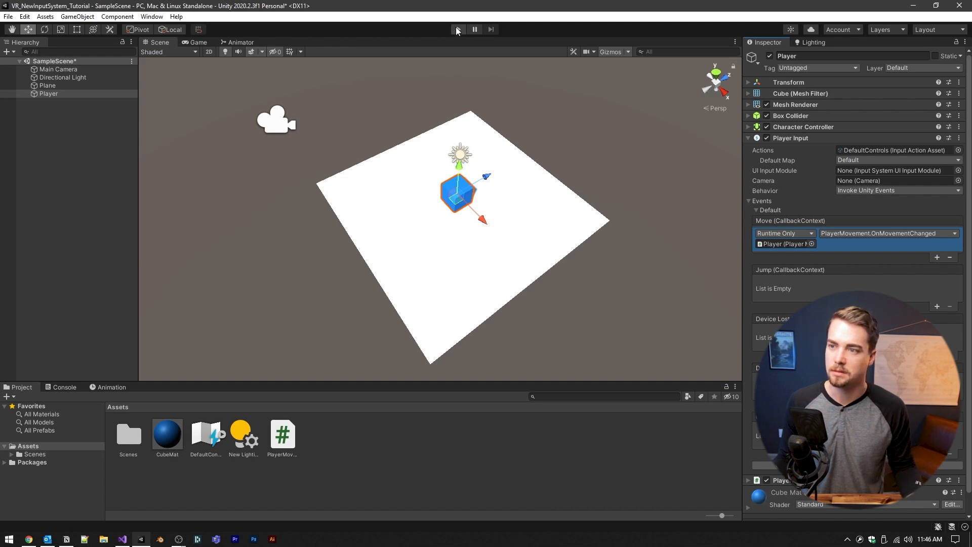
Run the scene in Play mode to test moving the Player cube
left_click(458, 29)
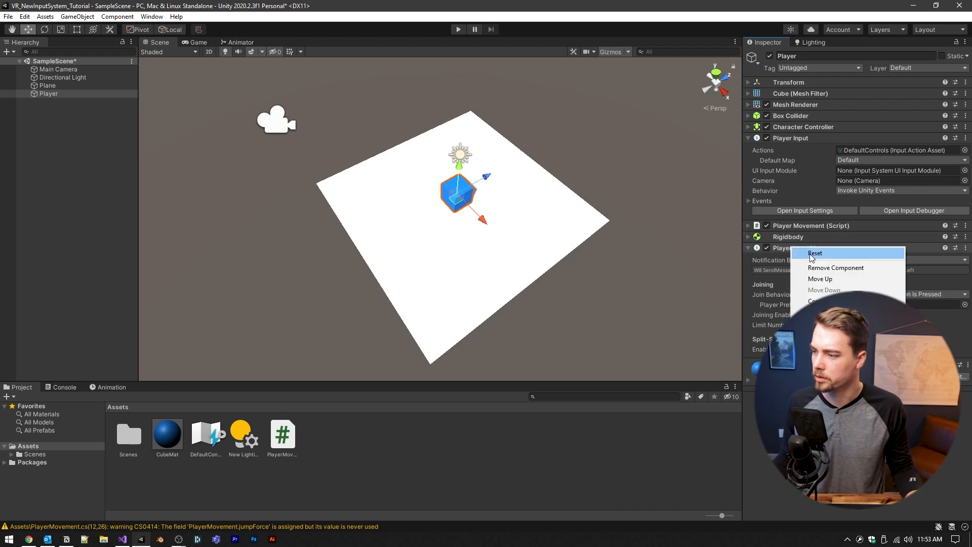
Remove the Player Input Manager component from the Player object
left_click(835, 268)
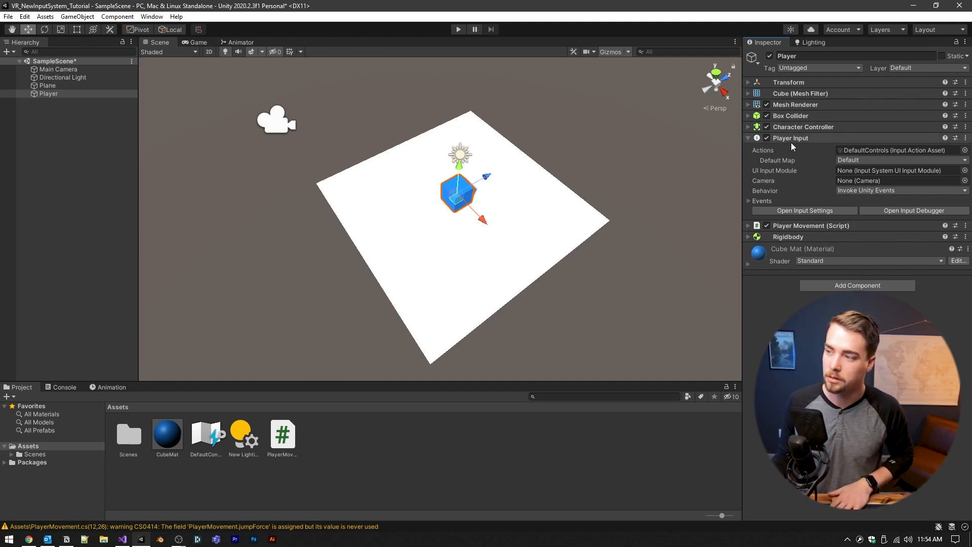
left_click(747, 137)
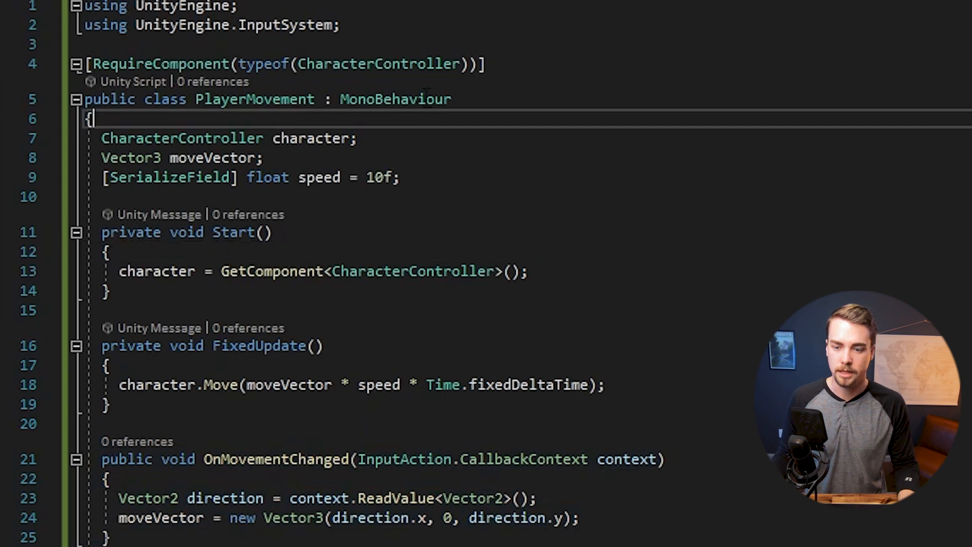
Declare InputActionAsset playerControls and InputAction movement fields
key("enter")
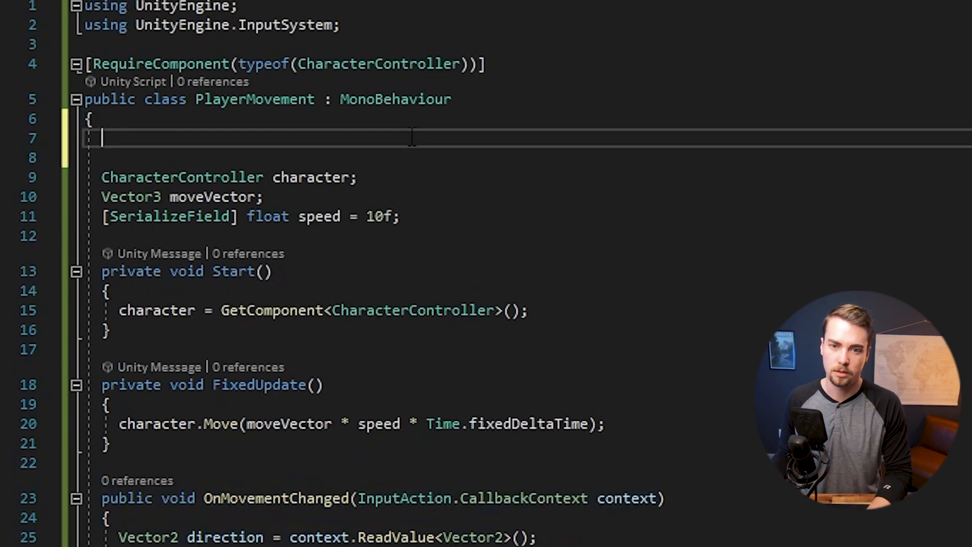
type("InputActionAsset")
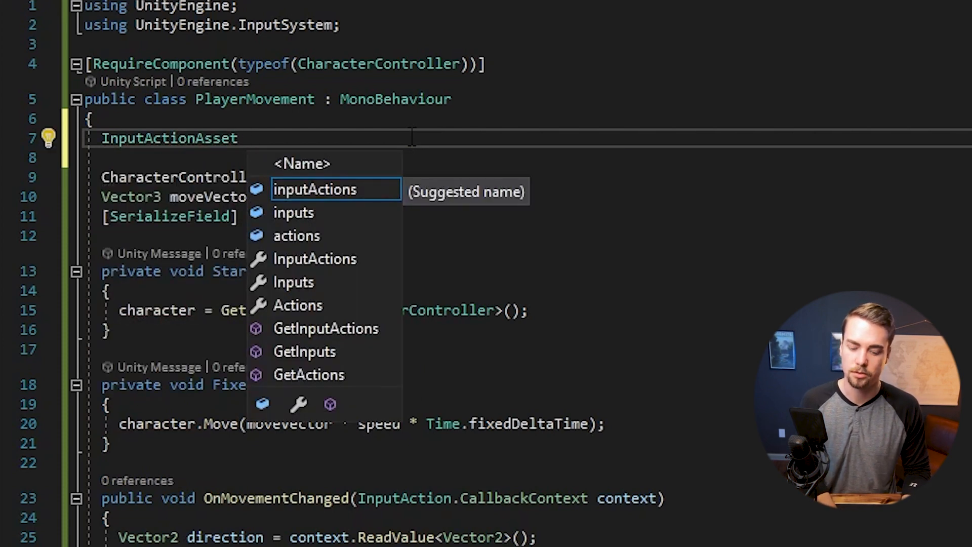
type("playerControls;")
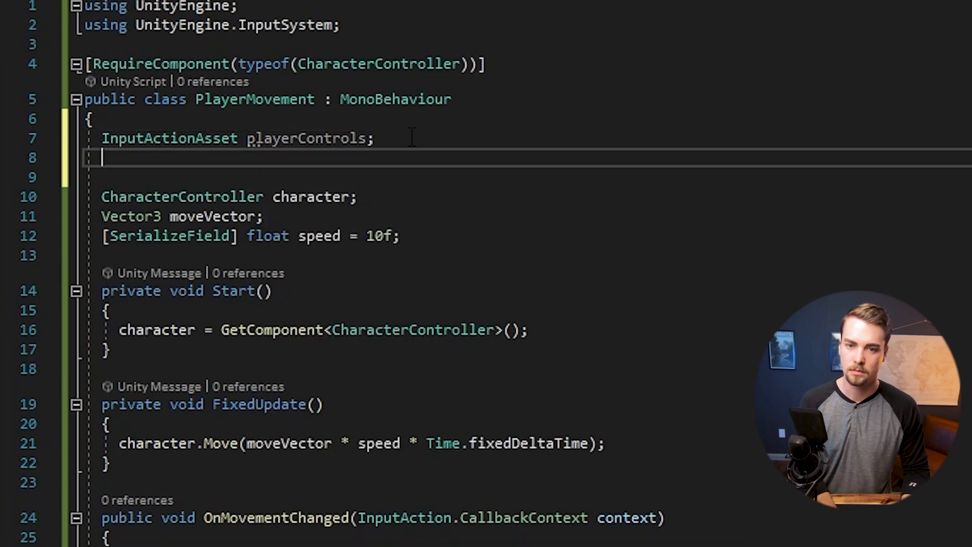
type("InputAction mov")
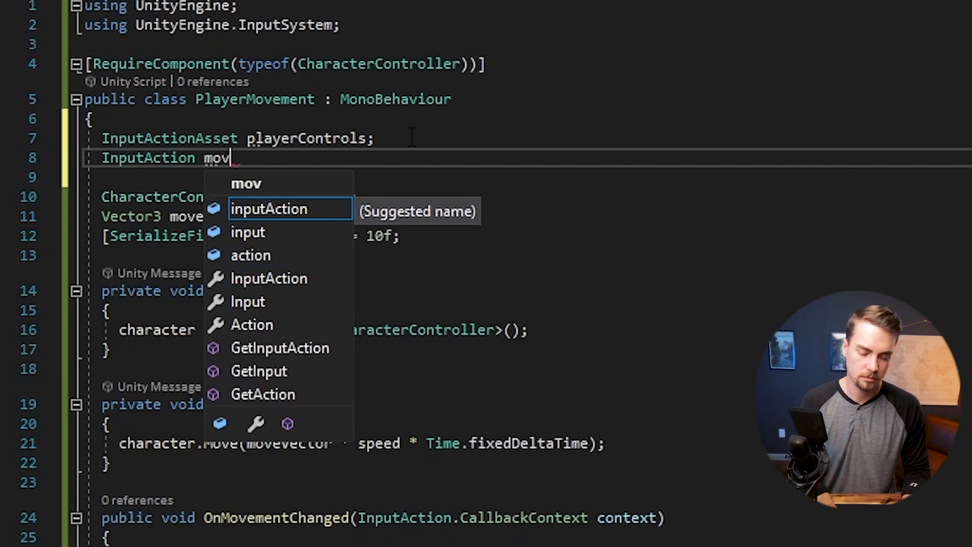
type("ement;")
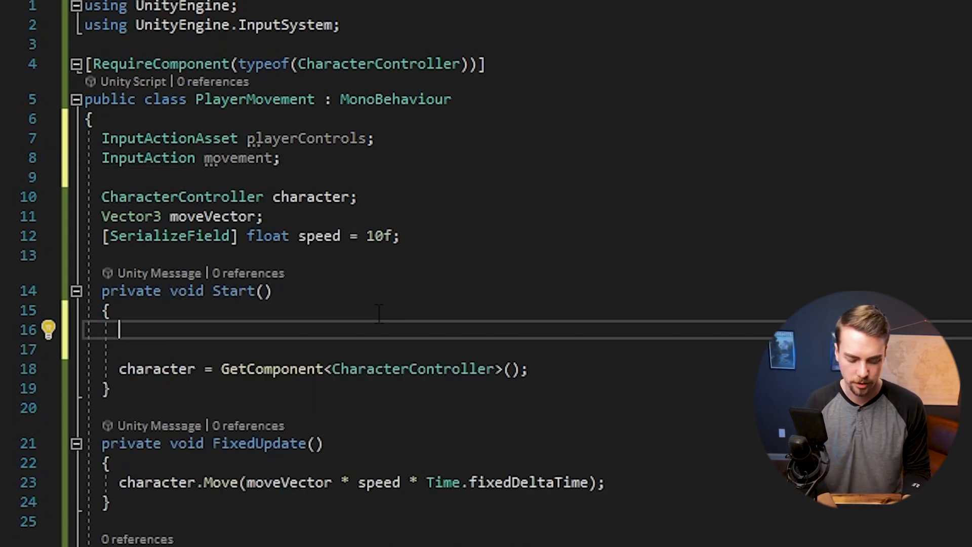
Begin var gameplayActionMap = playerControls.Fi… in Start and check names in DefaultControls
type("var gameplayActio")
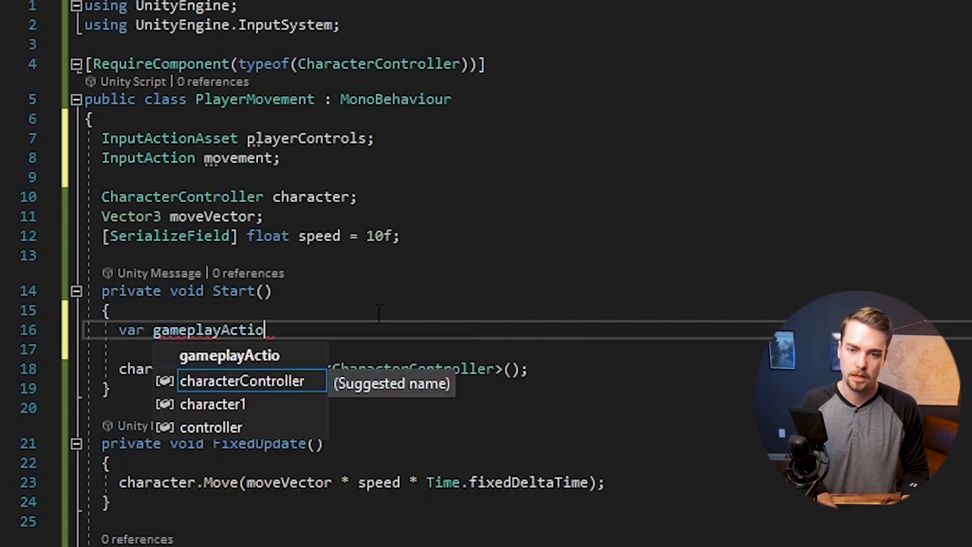
type("nMap =")
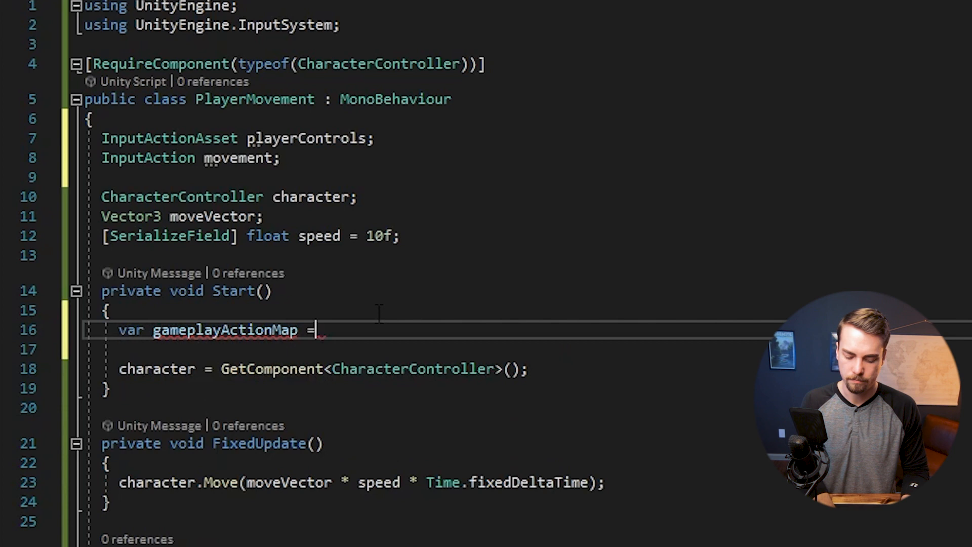
type("p")
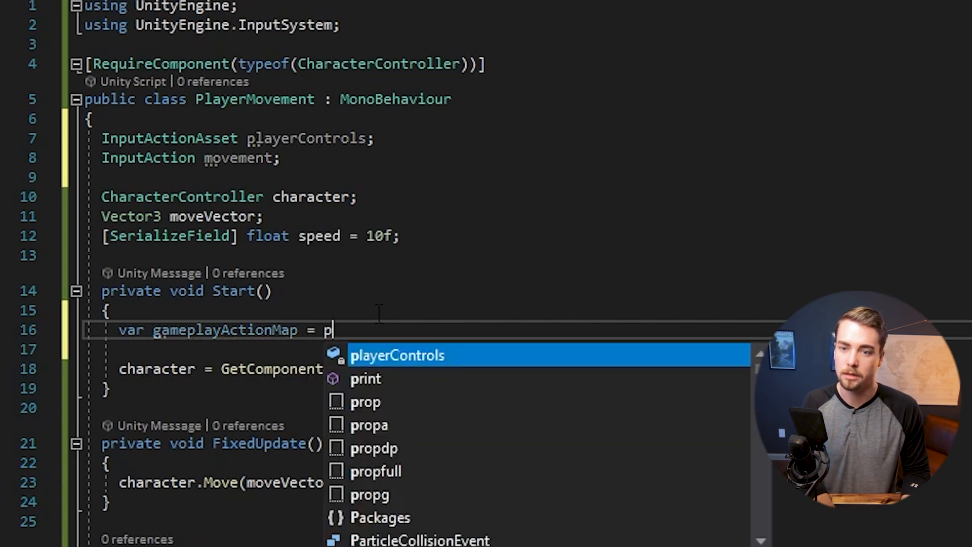
type("layerControls.Fi")
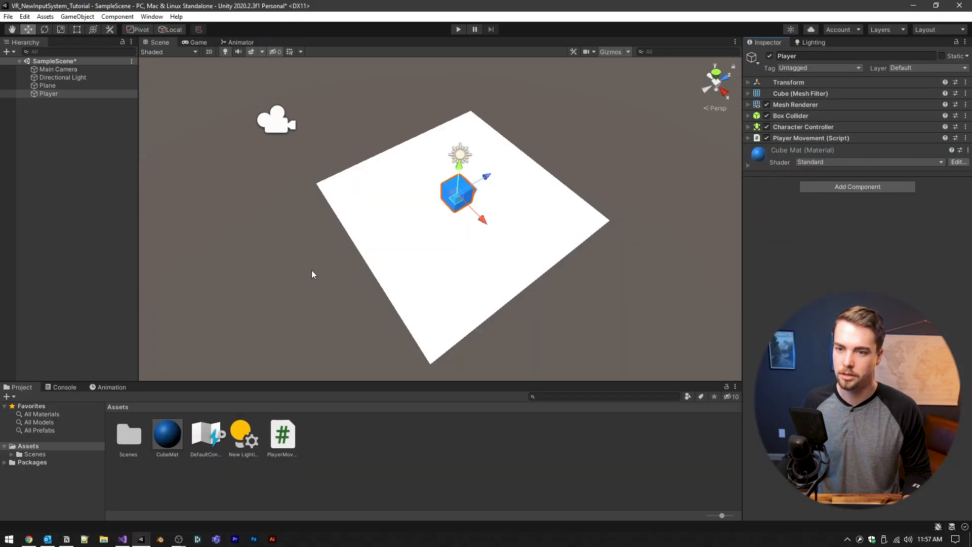
double_click(204, 435)
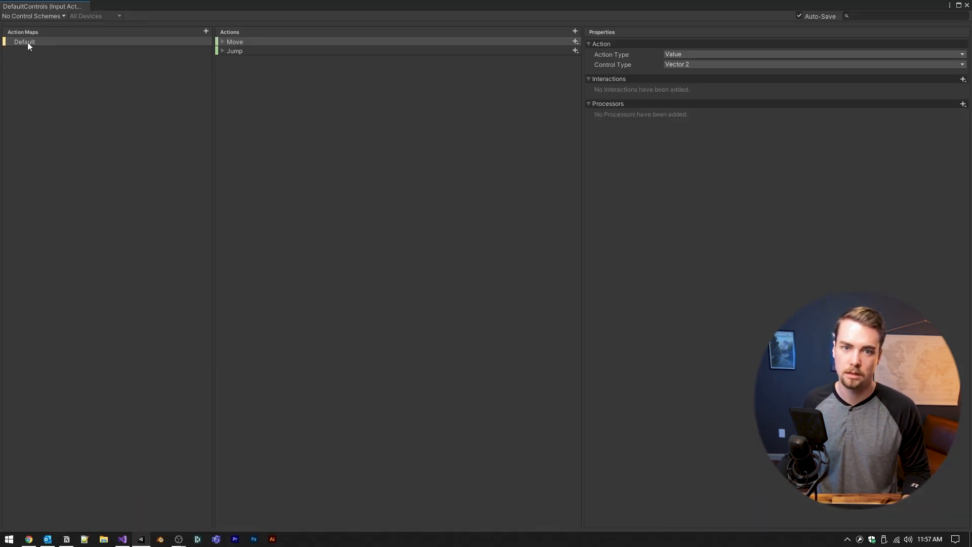
Complete FindActionMap("Default") and assign movement = gameplayActionMap.FindAction("Move")
double_click(23, 40)
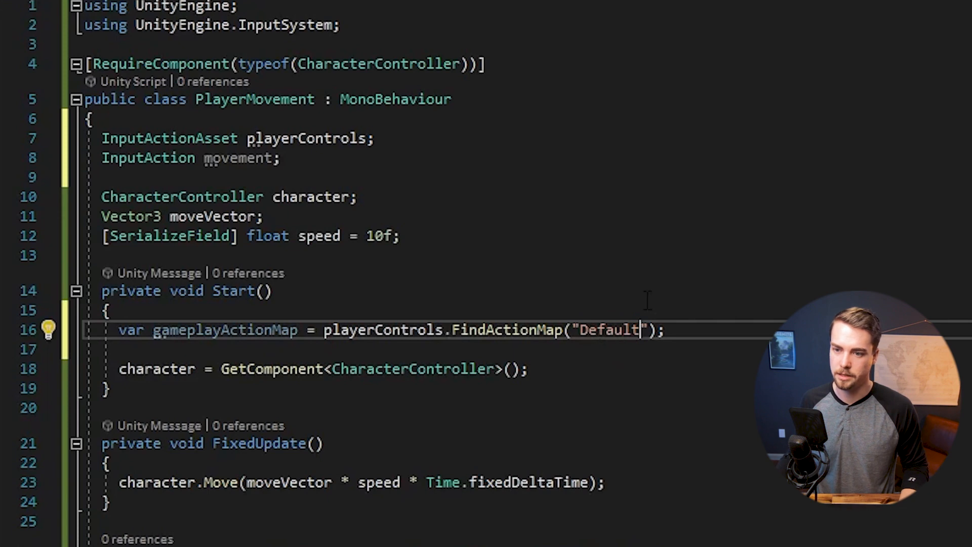
type("movement = gameplayActionMap.FindAction")
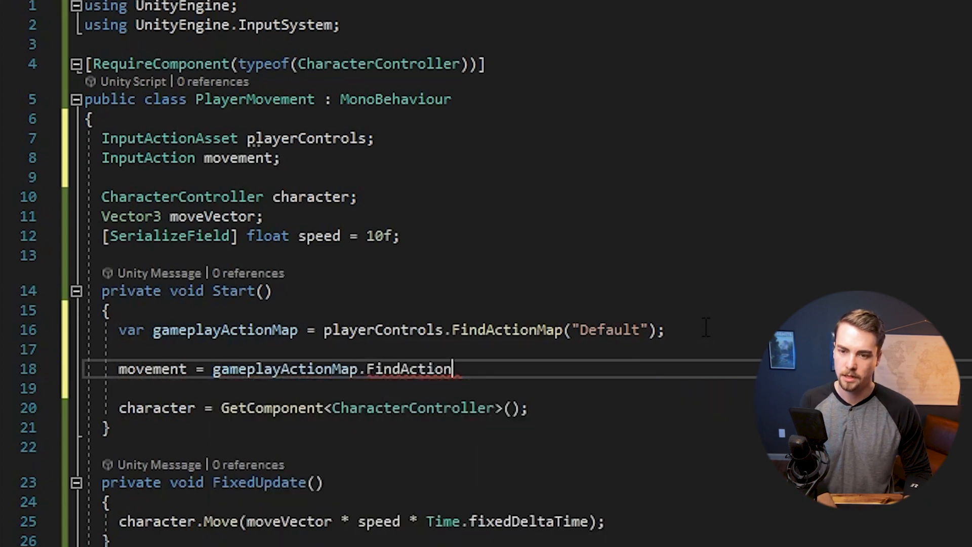
type("(\"Move\");")
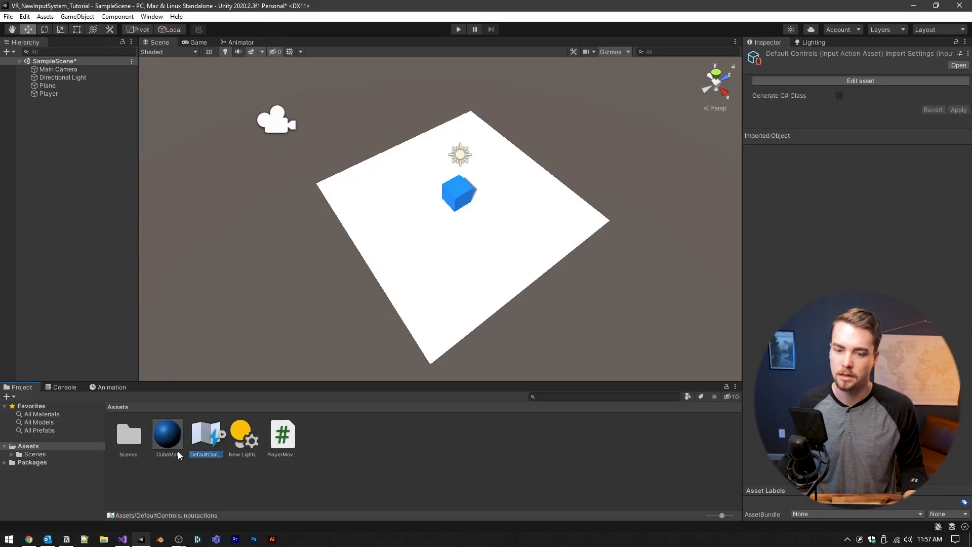
double_click(206, 434)
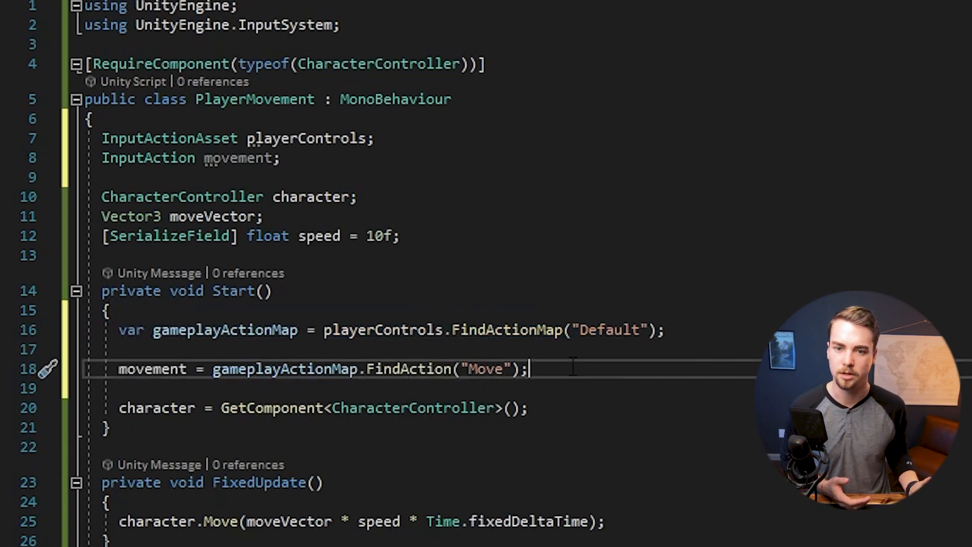
key("Enter")
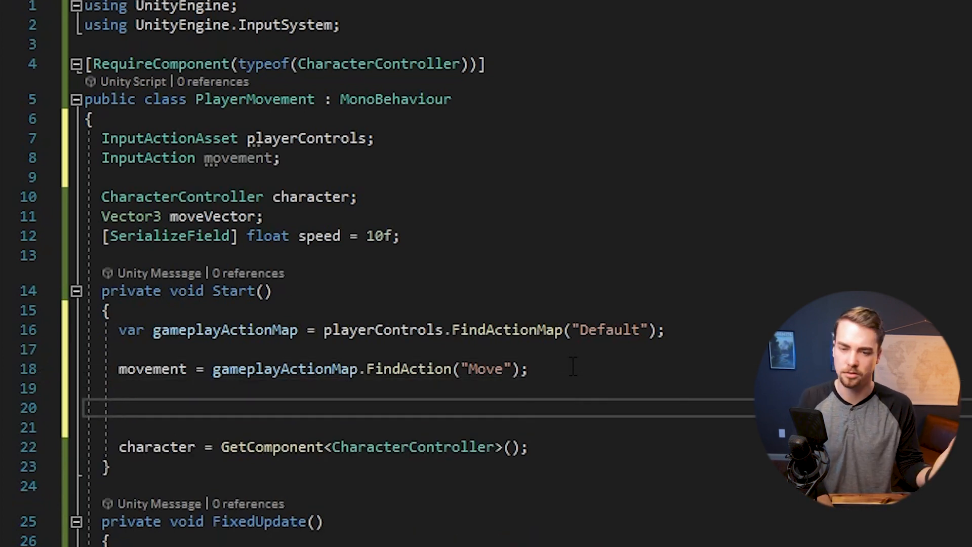
Subscribe OnMovementChanged to movement.performed in Start
type("movement.")
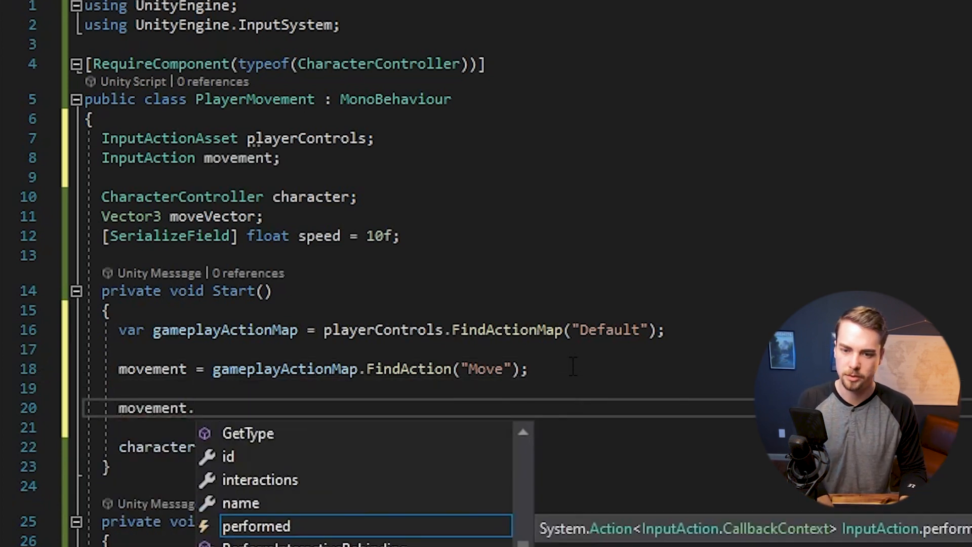
type("performed +")
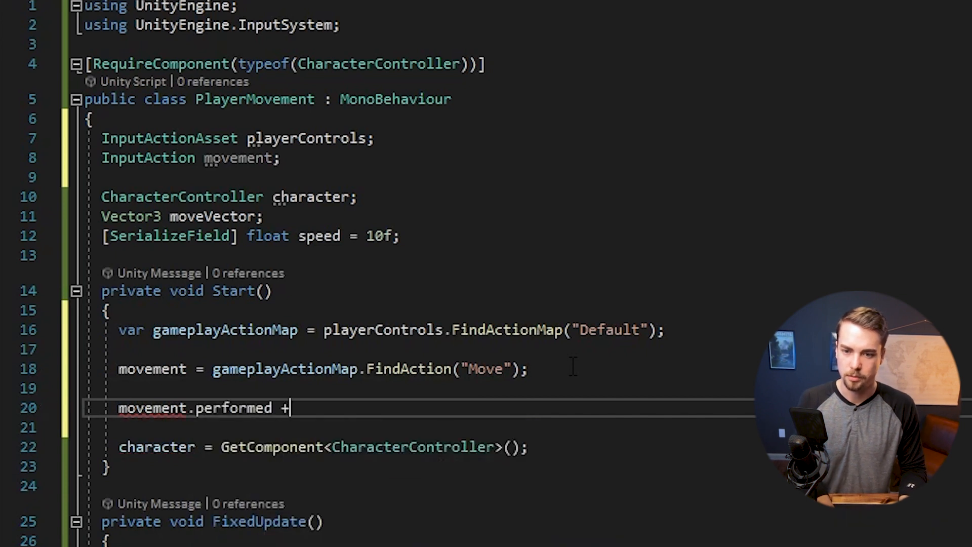
type("=")
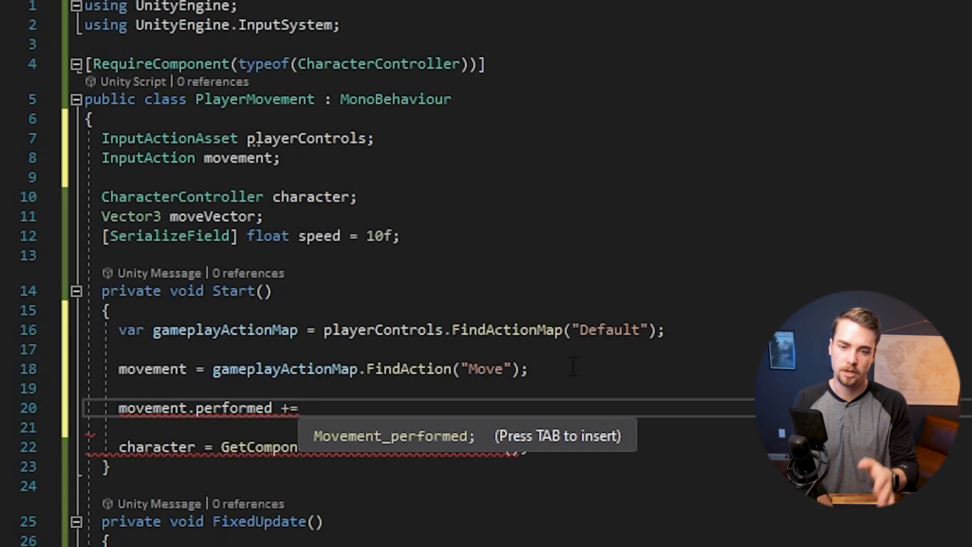
type("OnMovementChanged;")
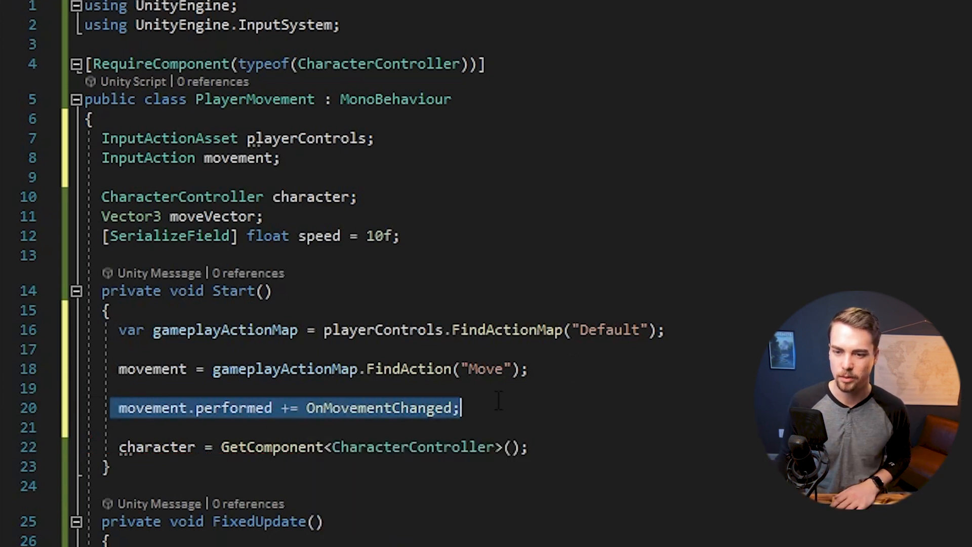
Duplicate the line to also subscribe OnMovementChanged to movement.canceled
double_click(233, 408)
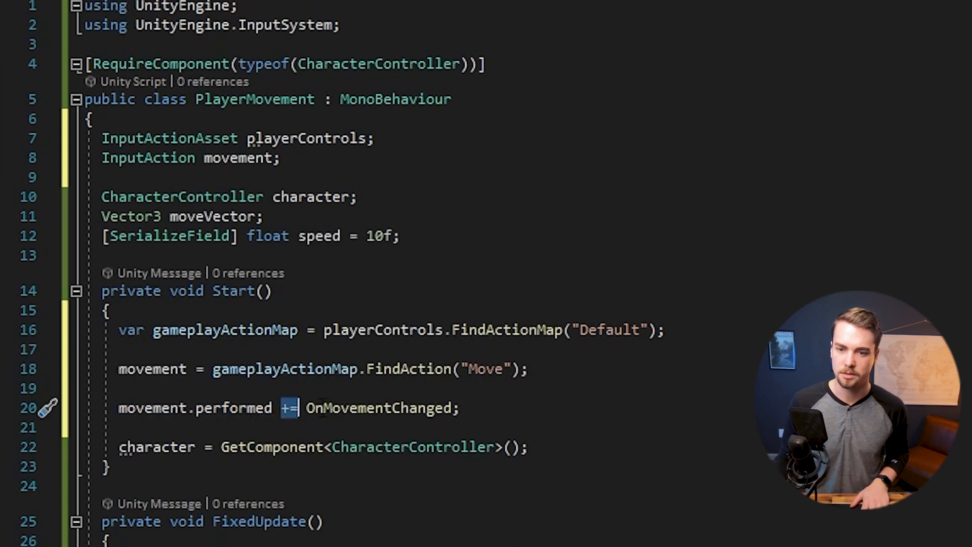
double_click(379, 408)
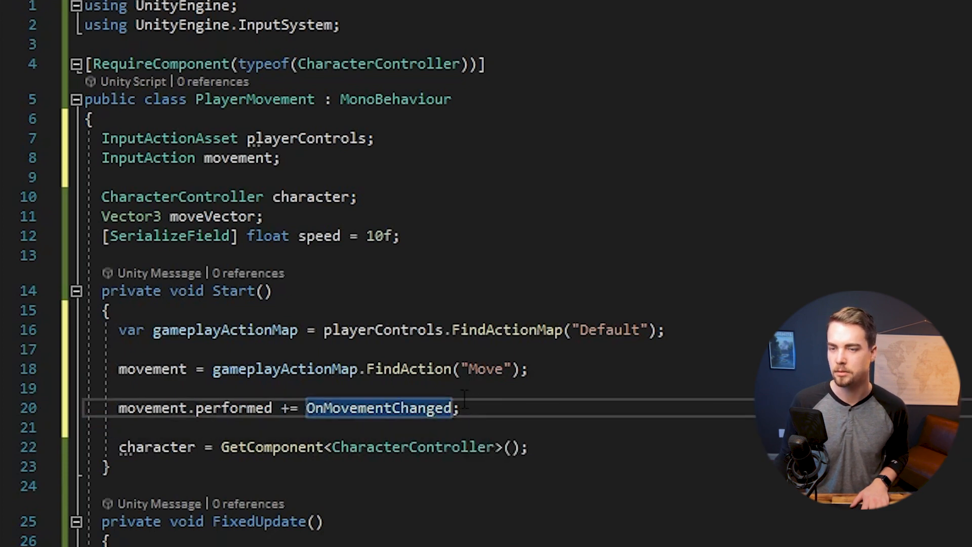
double_click(378, 408)
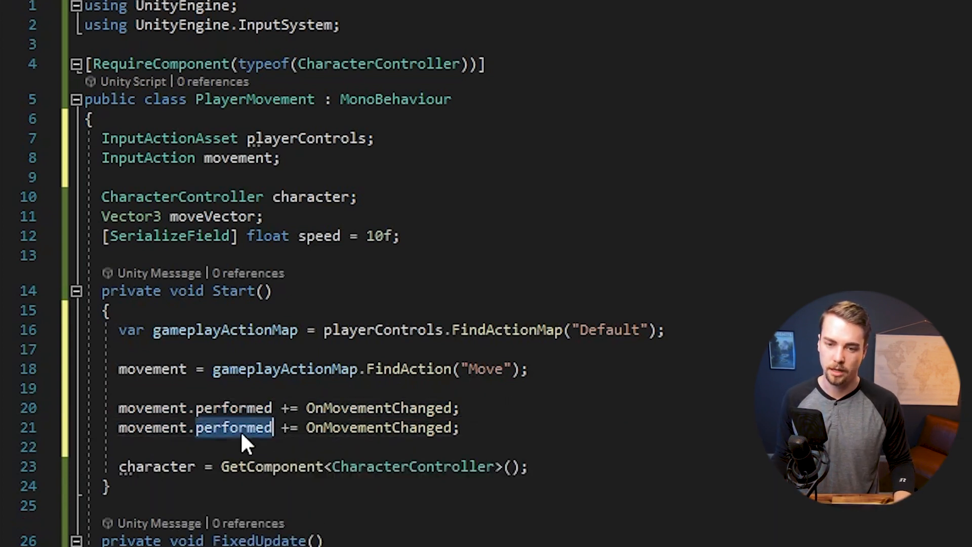
type("ca")
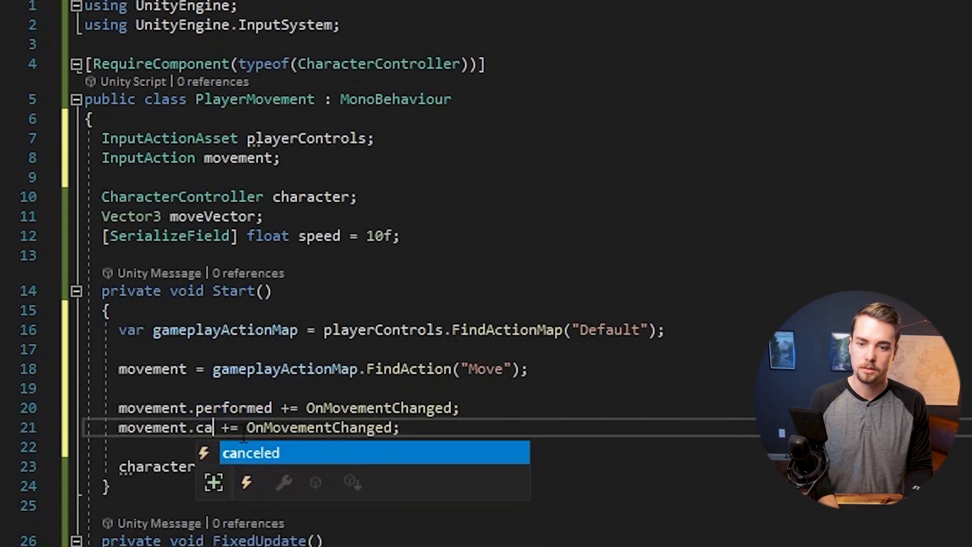
key("Tab")
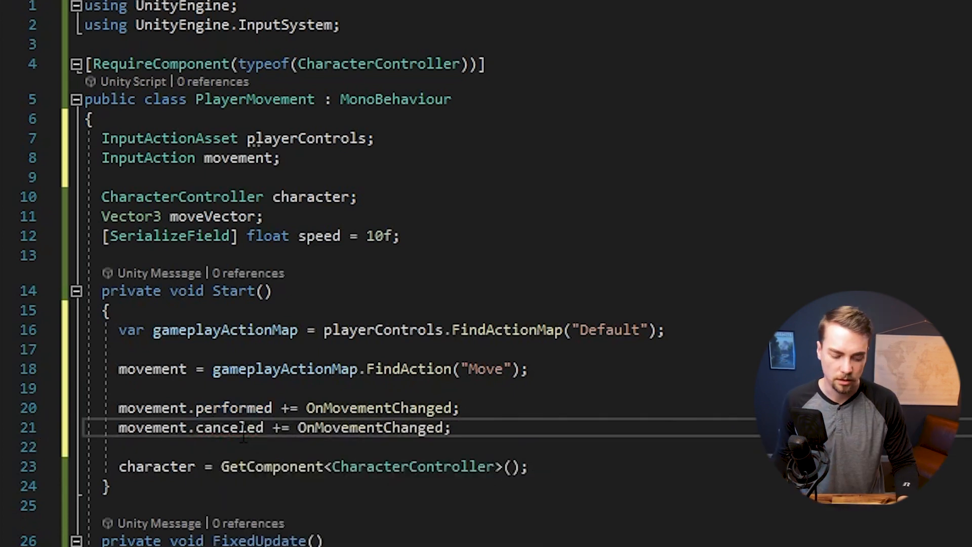
double_click(223, 427)
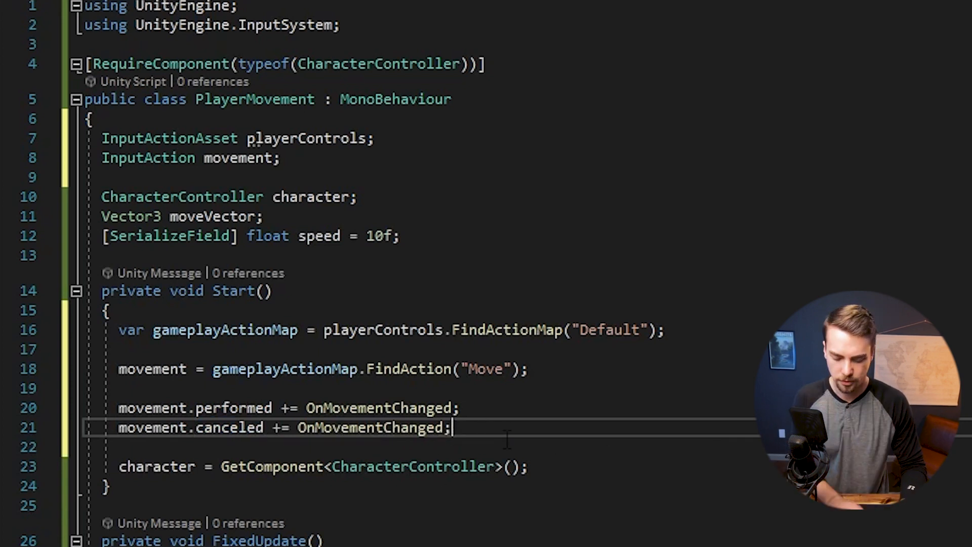
Add 'movement.Enable();' after the subscriptions and mark playerControls with [SerializeField]
type("movement.Enable();")
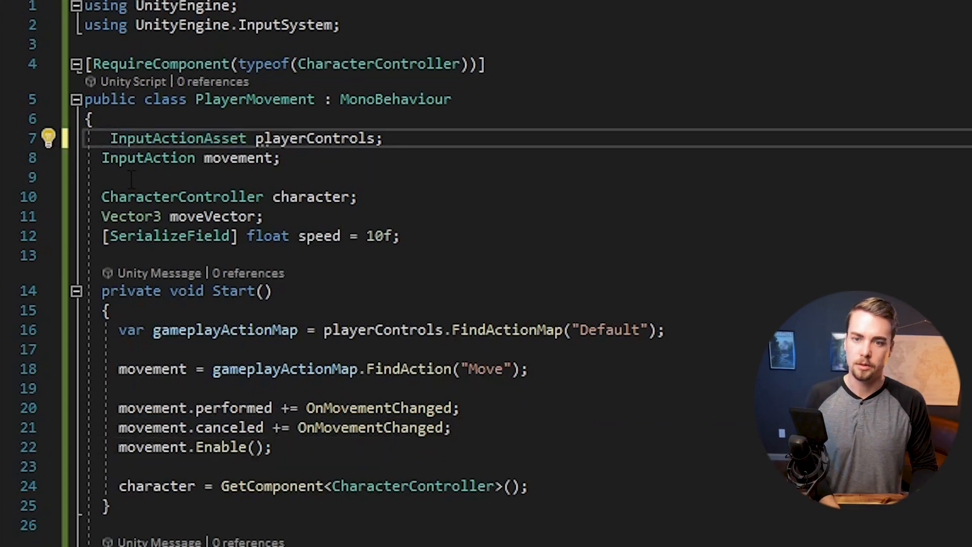
type("[SerializeField]")
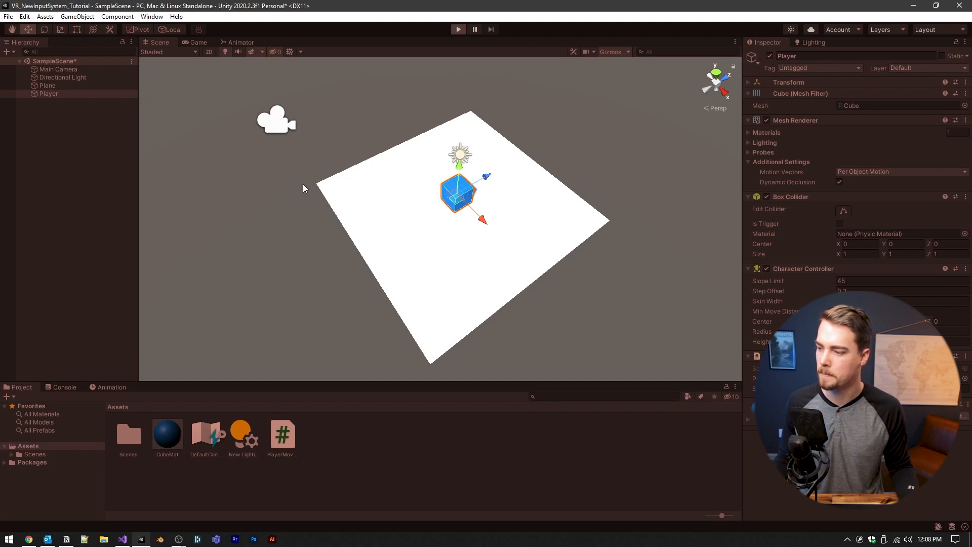
Bring up Project Settings on the Input System Package page from the Edit menu
left_click(198, 43)
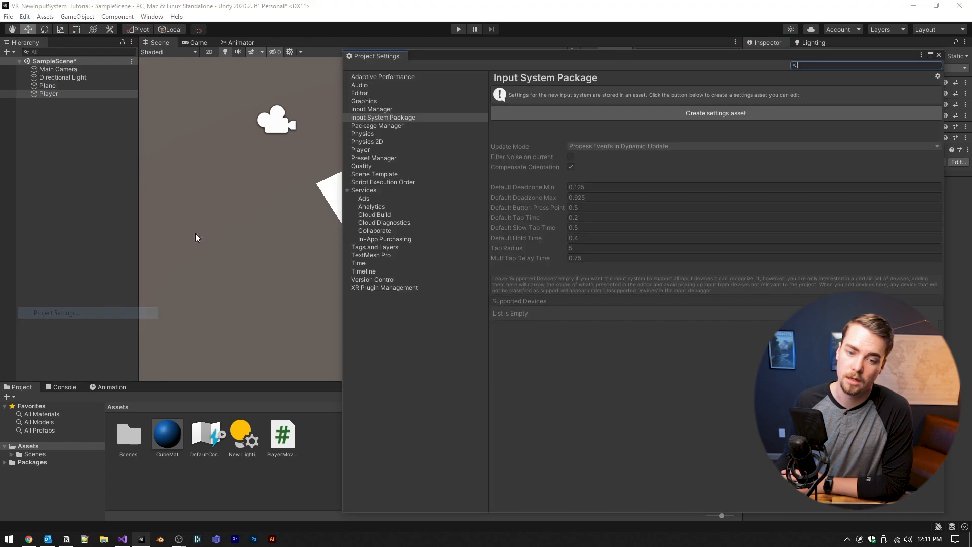
Enable Preview Packages and install the XR Interaction Toolkit from the Package Manager
left_click(377, 125)
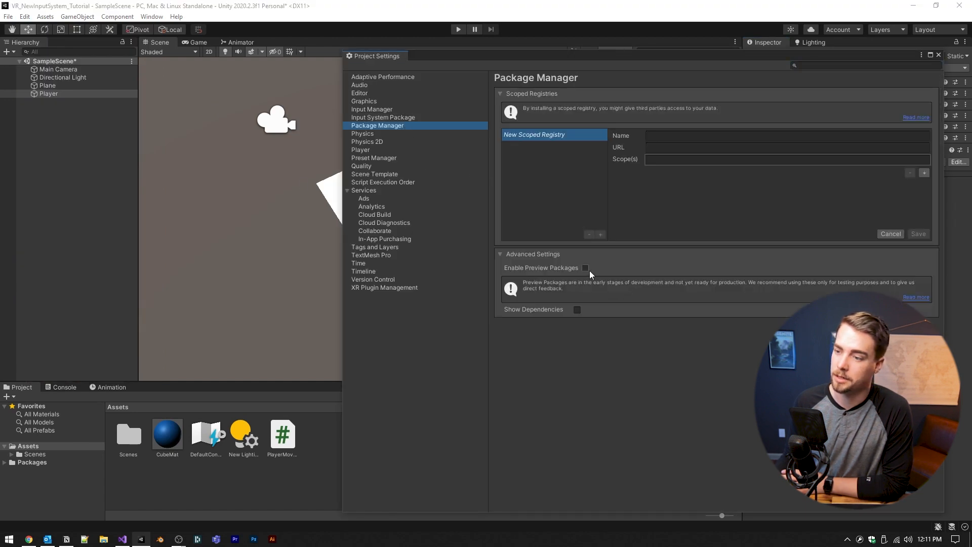
left_click(585, 267)
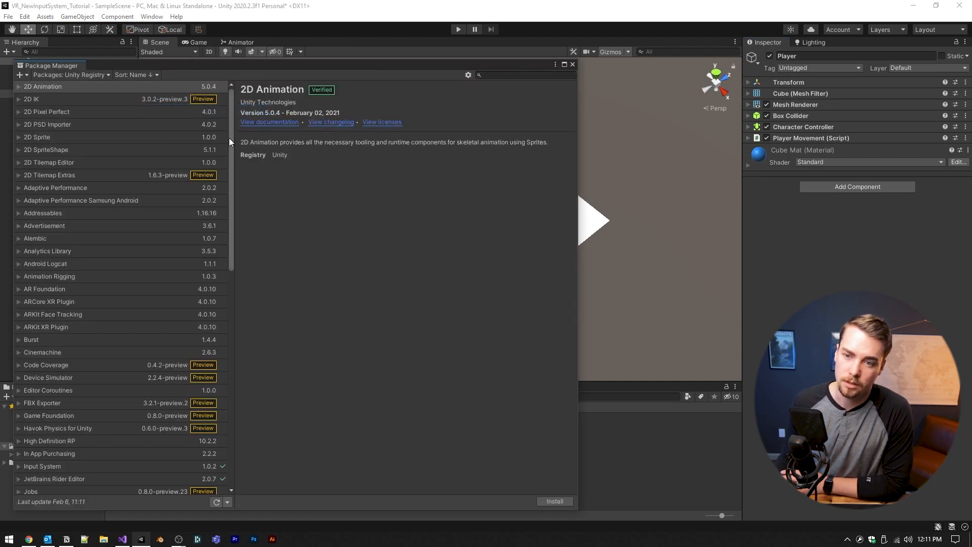
left_click(53, 473)
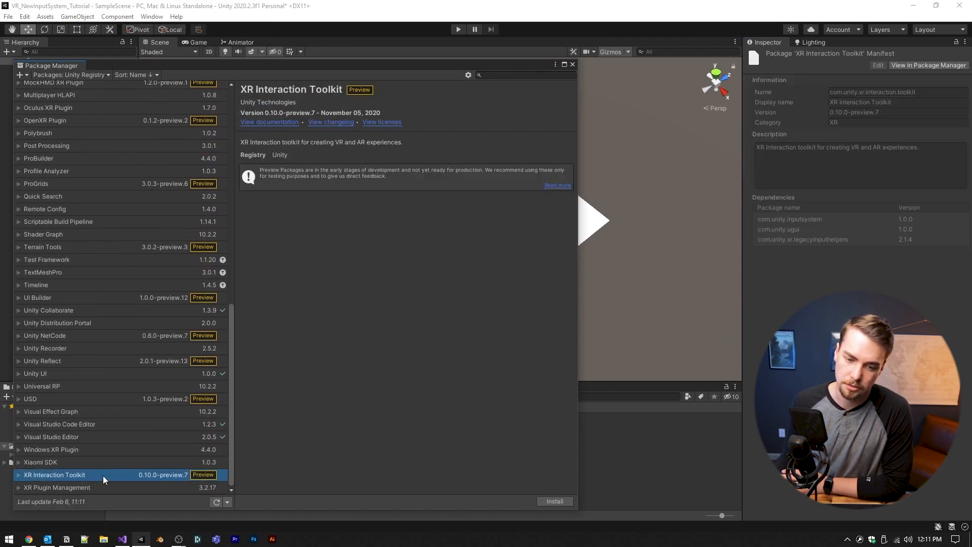
left_click(553, 501)
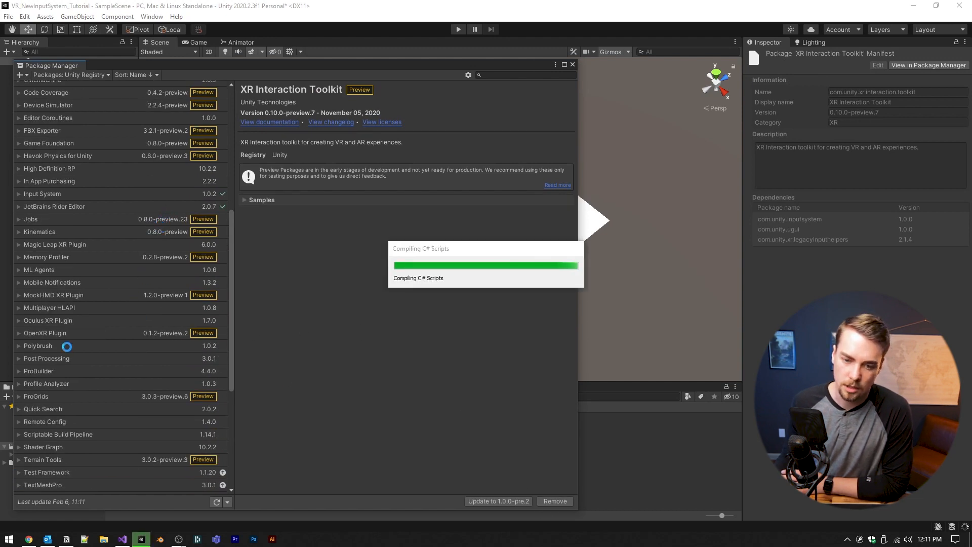
left_click(44, 302)
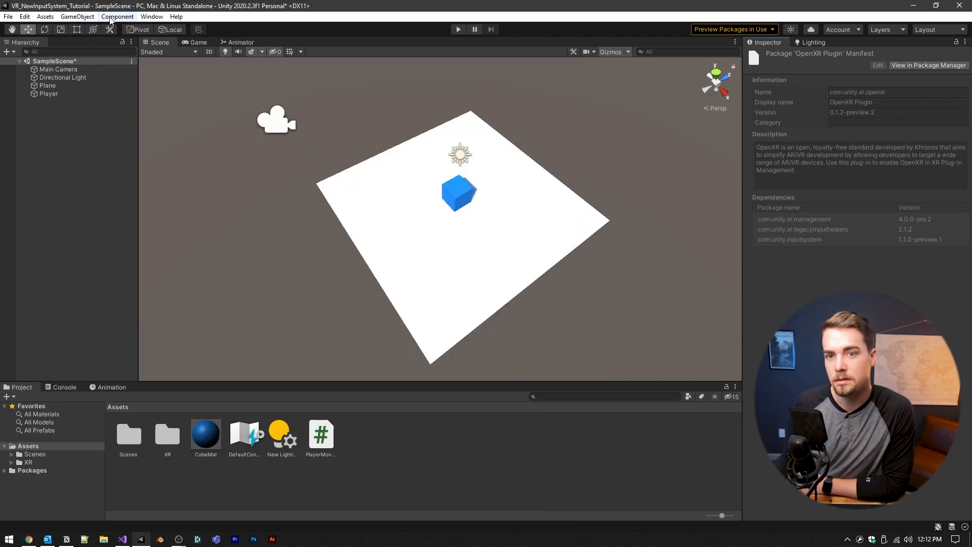
Review XR Plug-in Management, then add a Room-Scale XR Rig (Action-based) and expand it
left_click(24, 16)
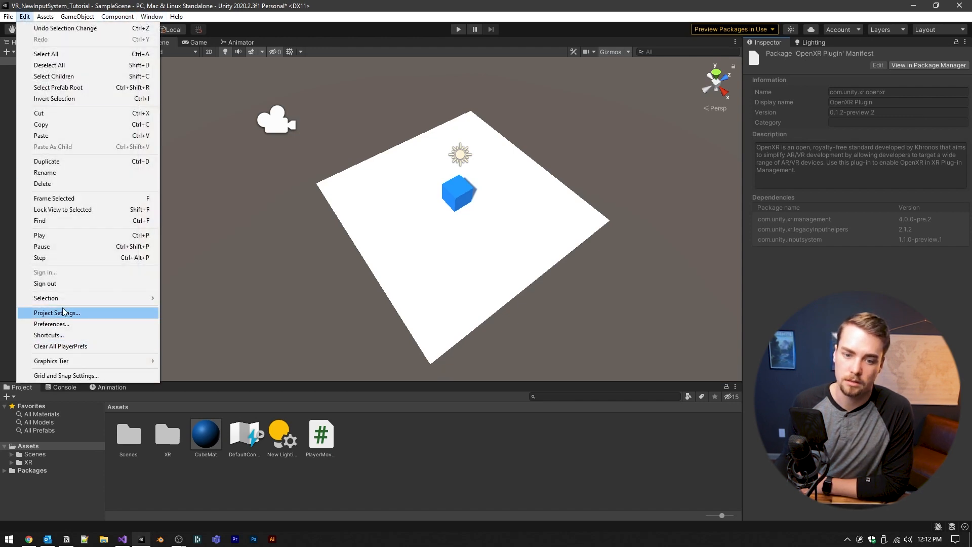
left_click(56, 313)
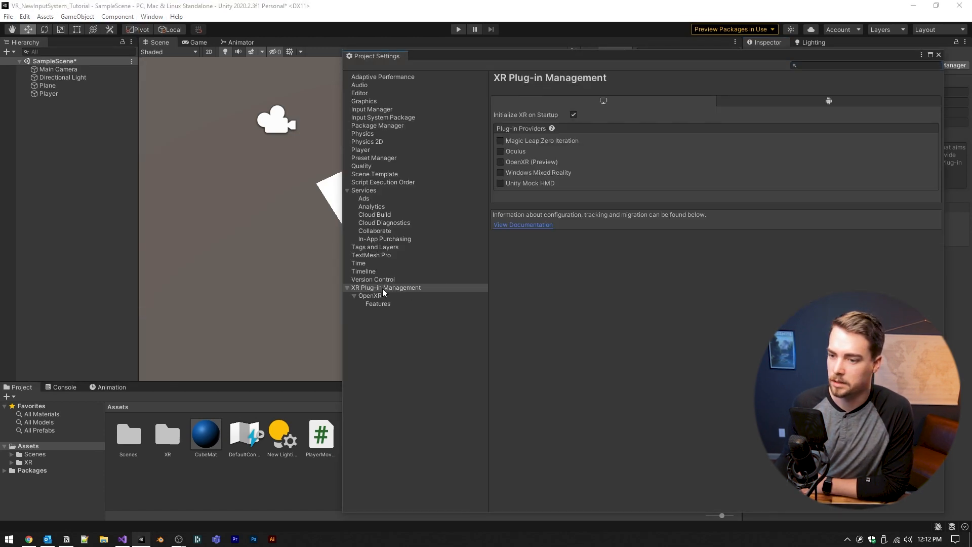
left_click(501, 151)
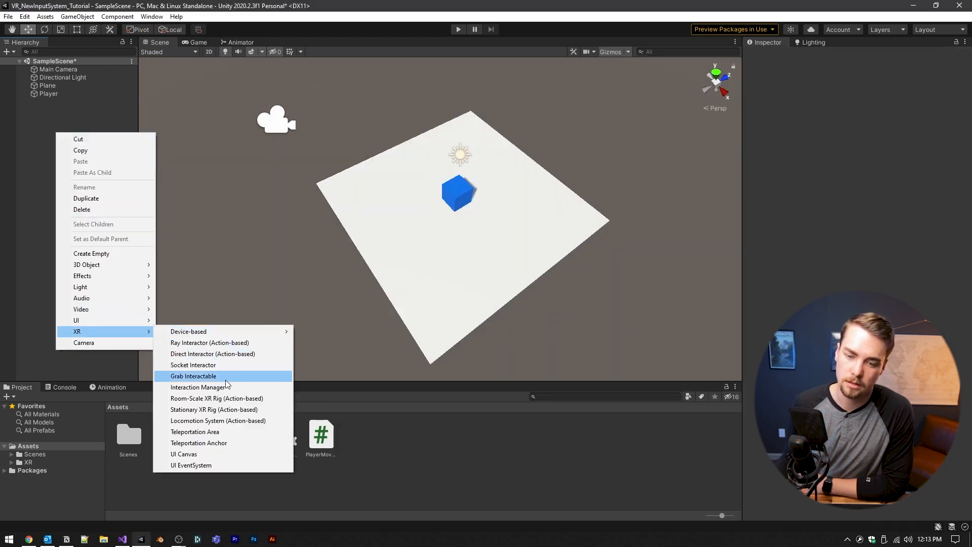
mouse_move(217, 397)
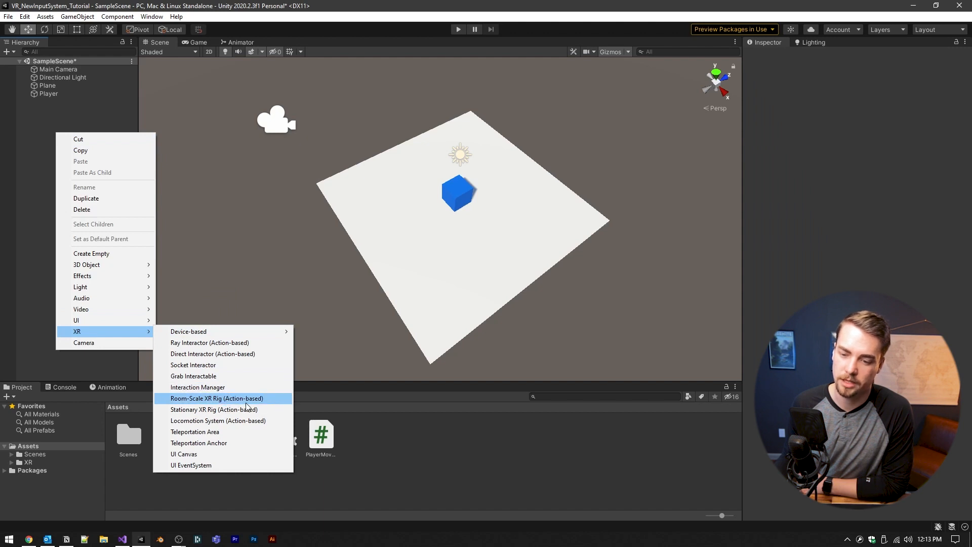
mouse_move(188, 333)
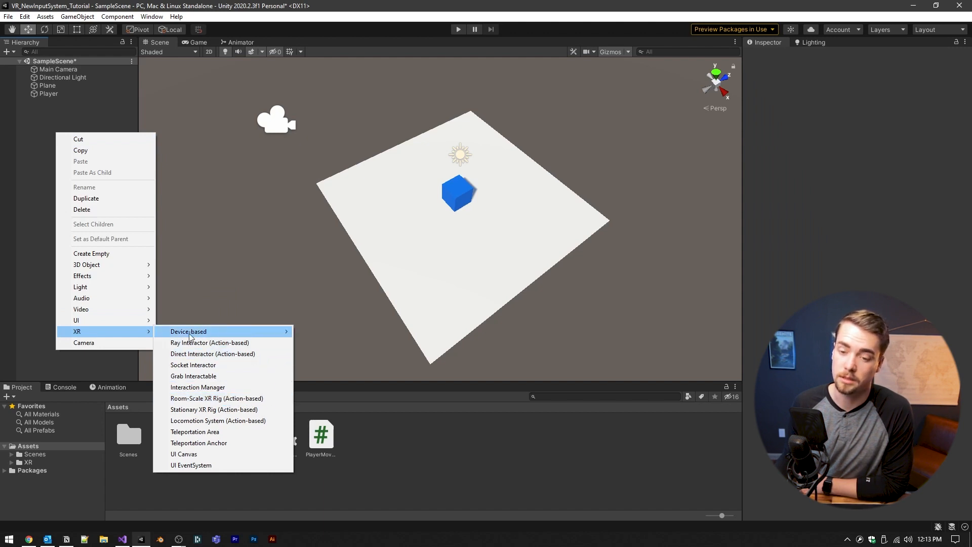
mouse_move(188, 331)
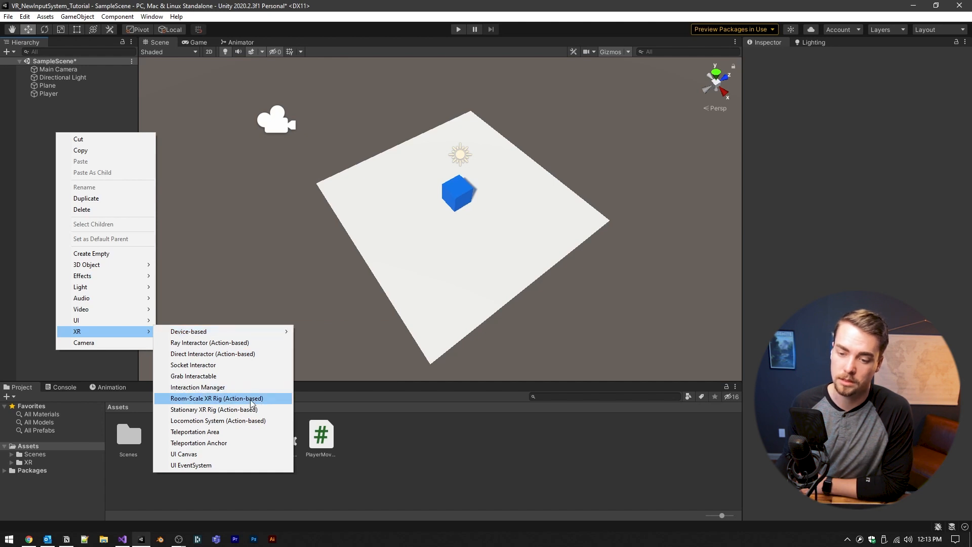
left_click(216, 398)
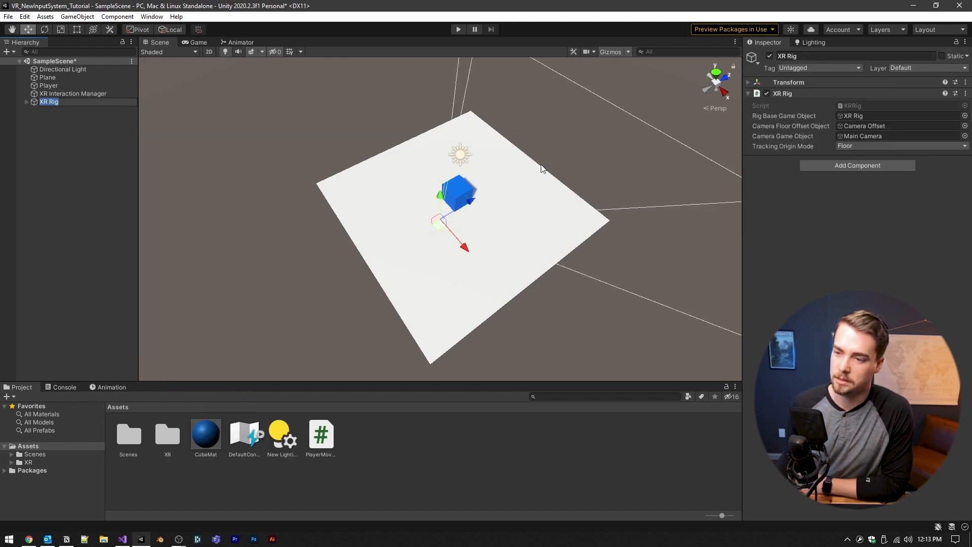
left_click(26, 102)
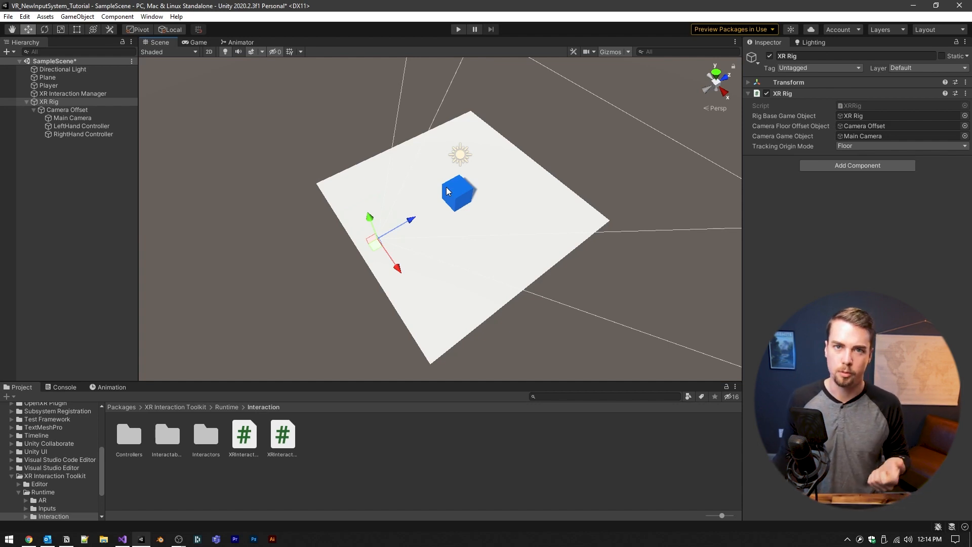
mouse_move(471, 190)
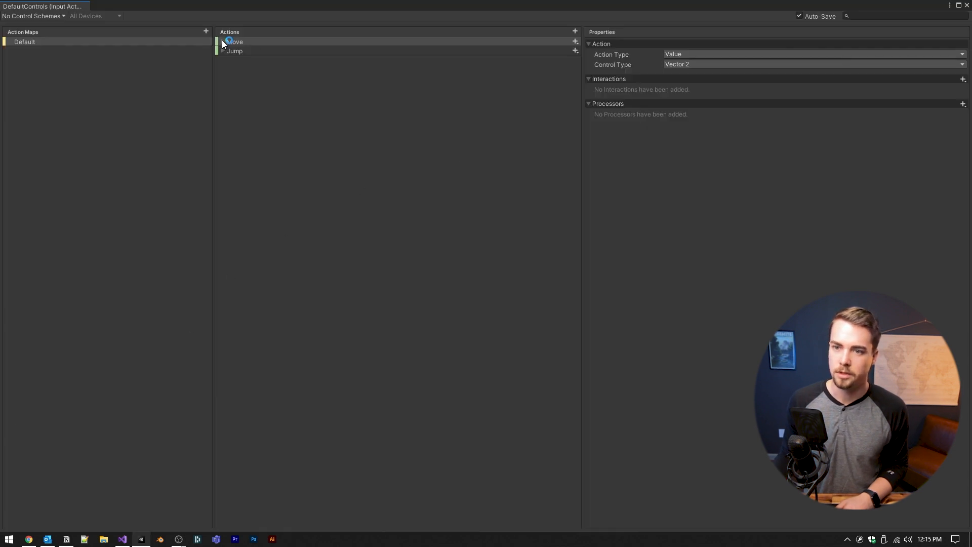
Add a new binding to Move with its path set to XR Controller > joystick
left_click(574, 41)
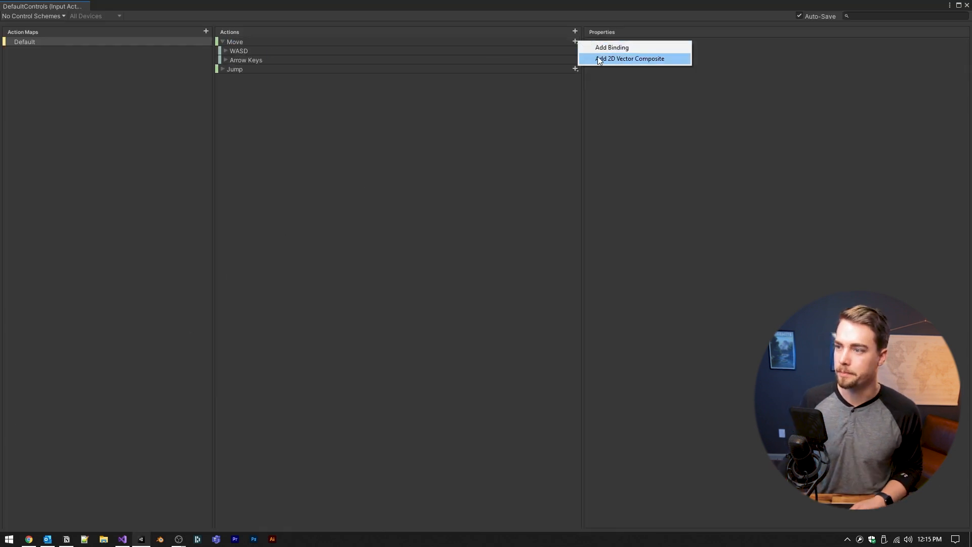
mouse_move(611, 48)
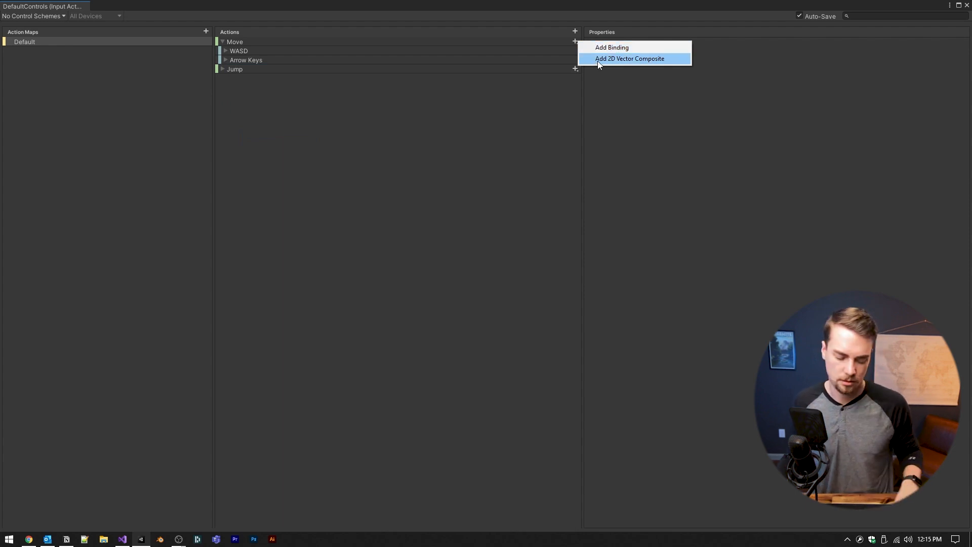
left_click(612, 47)
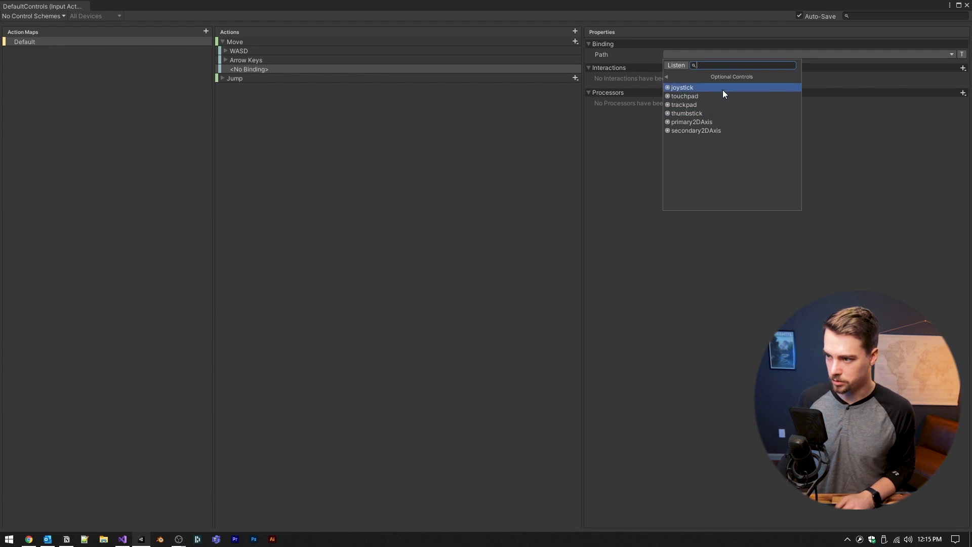
left_click(682, 87)
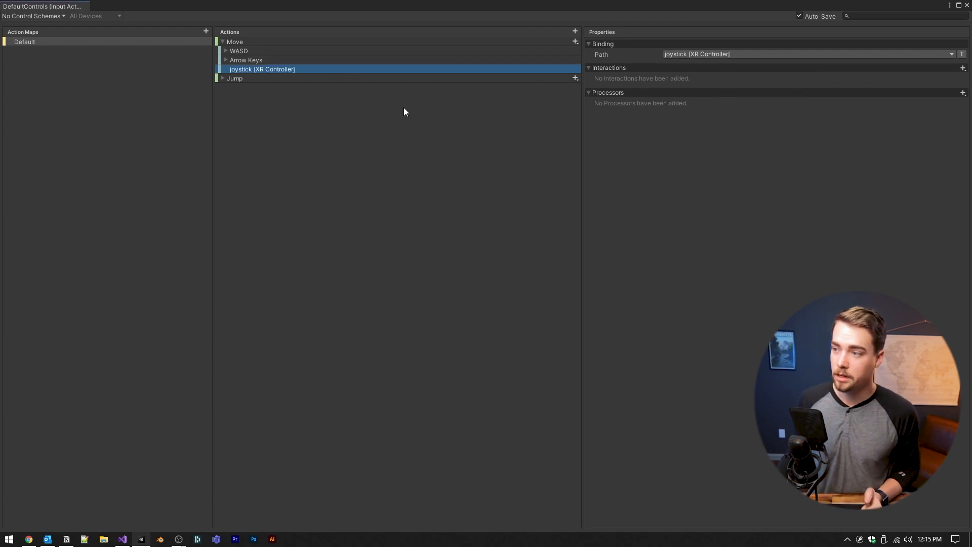
mouse_move(388, 117)
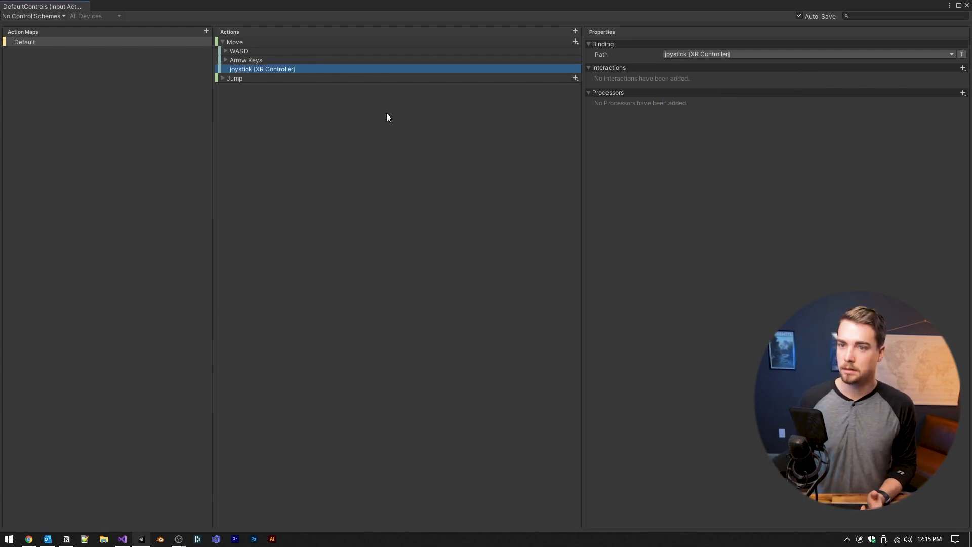
mouse_move(329, 130)
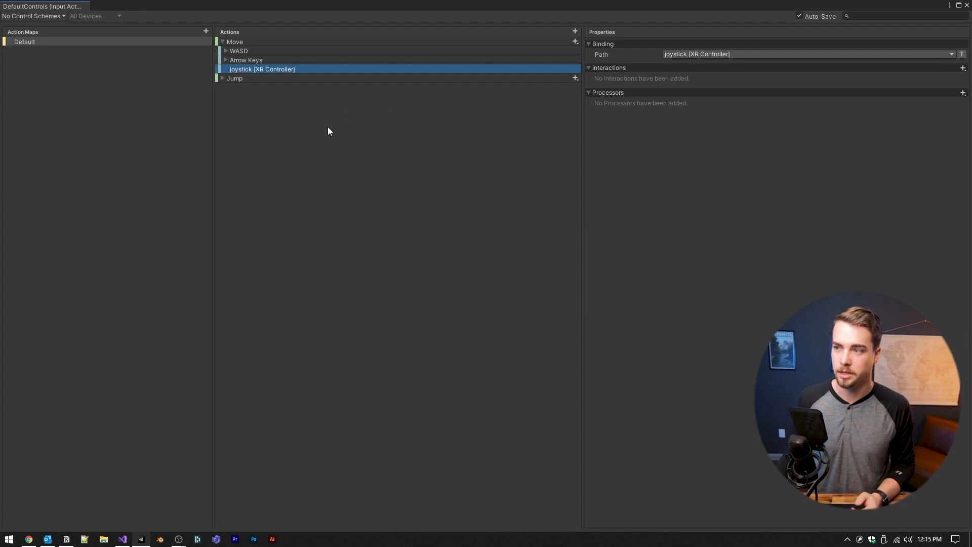